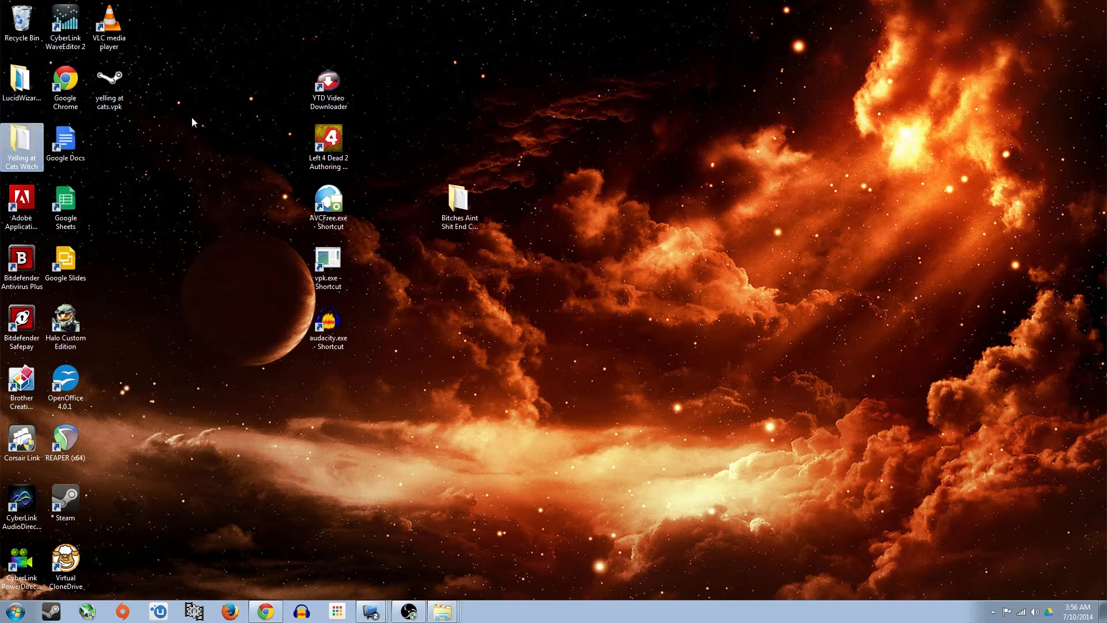
Launch Left 4 Dead 2 Authoring Tools, open Workshop Manager and move it to the top right.
left_click(327, 138)
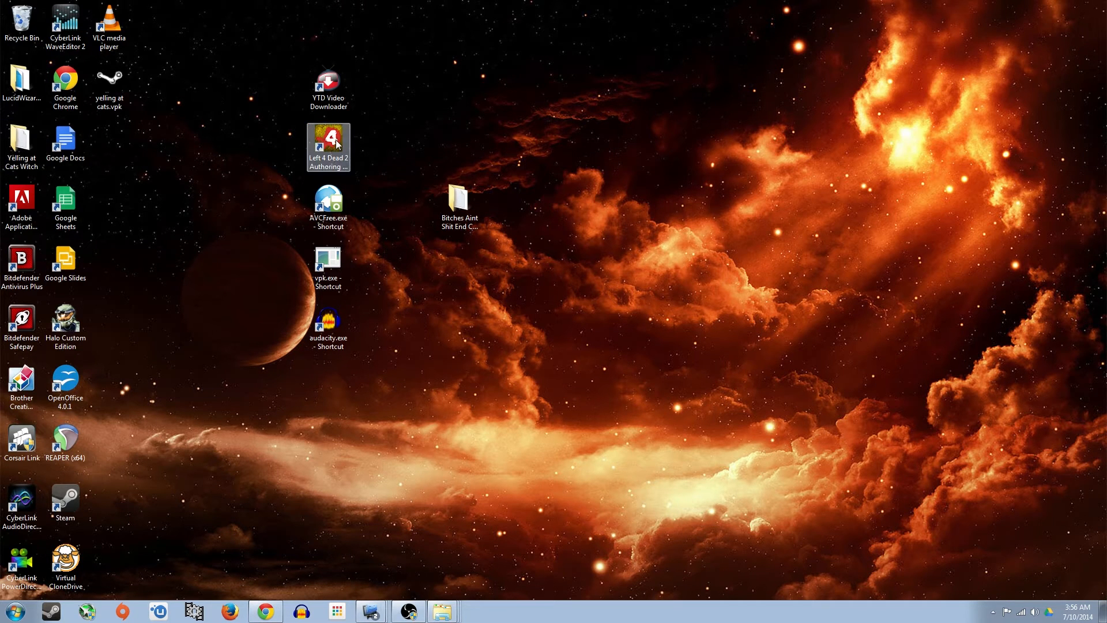
mouse_move(406, 140)
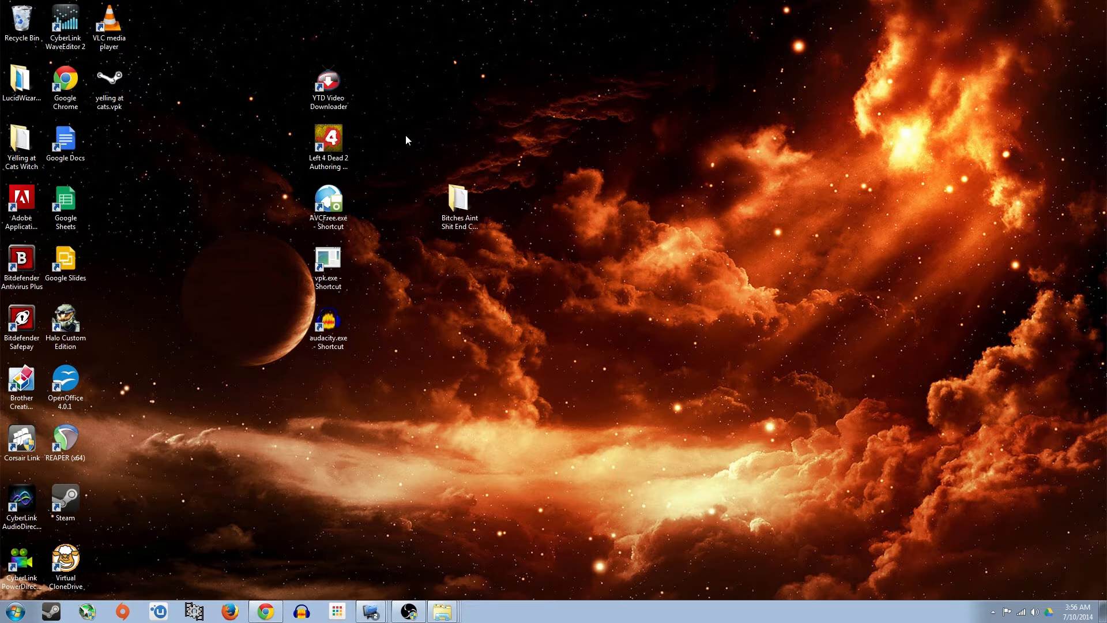
left_click(327, 138)
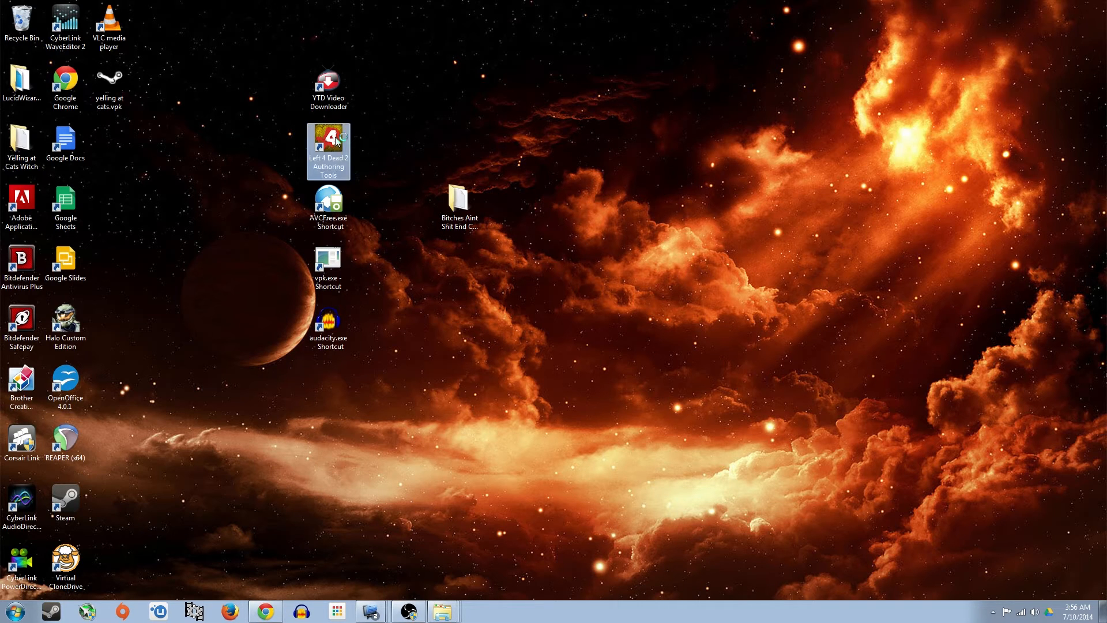
double_click(327, 146)
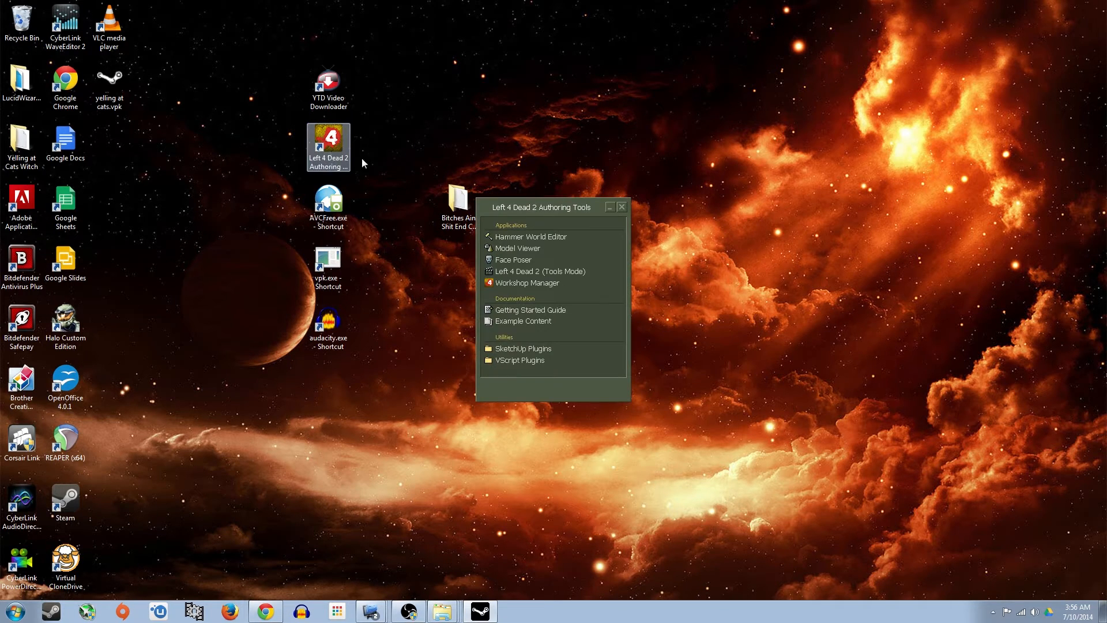
mouse_move(547, 283)
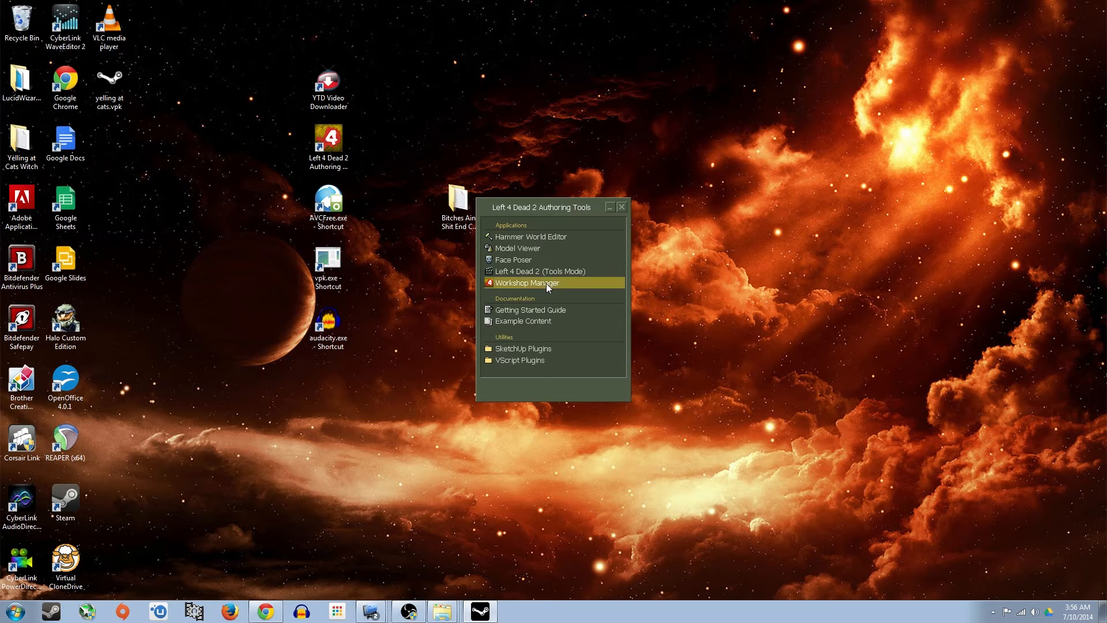
left_click(526, 282)
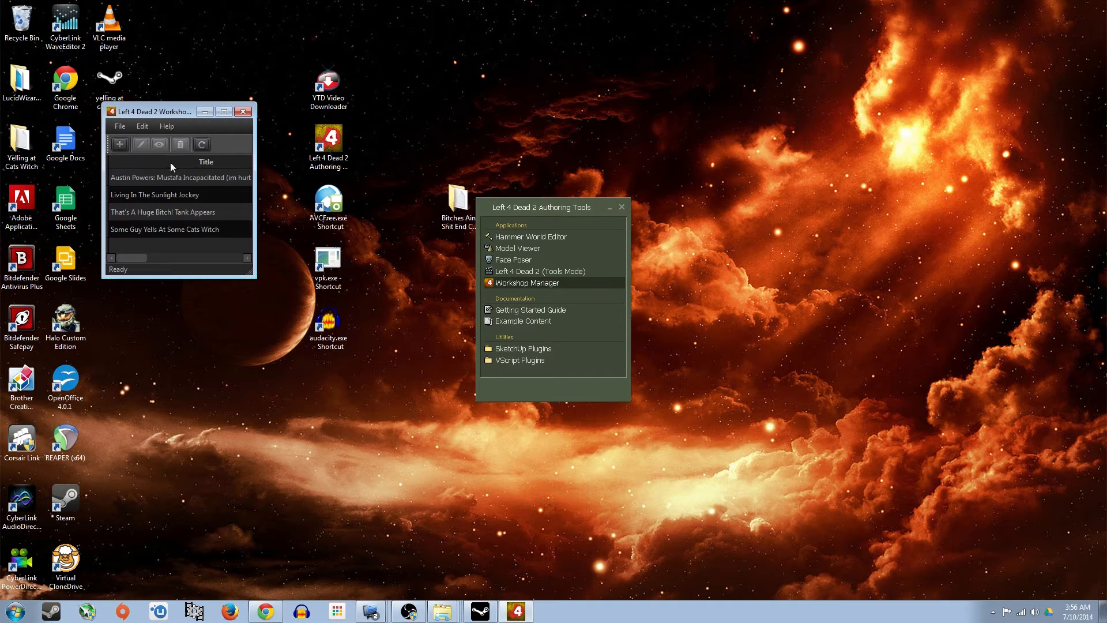
left_click(180, 229)
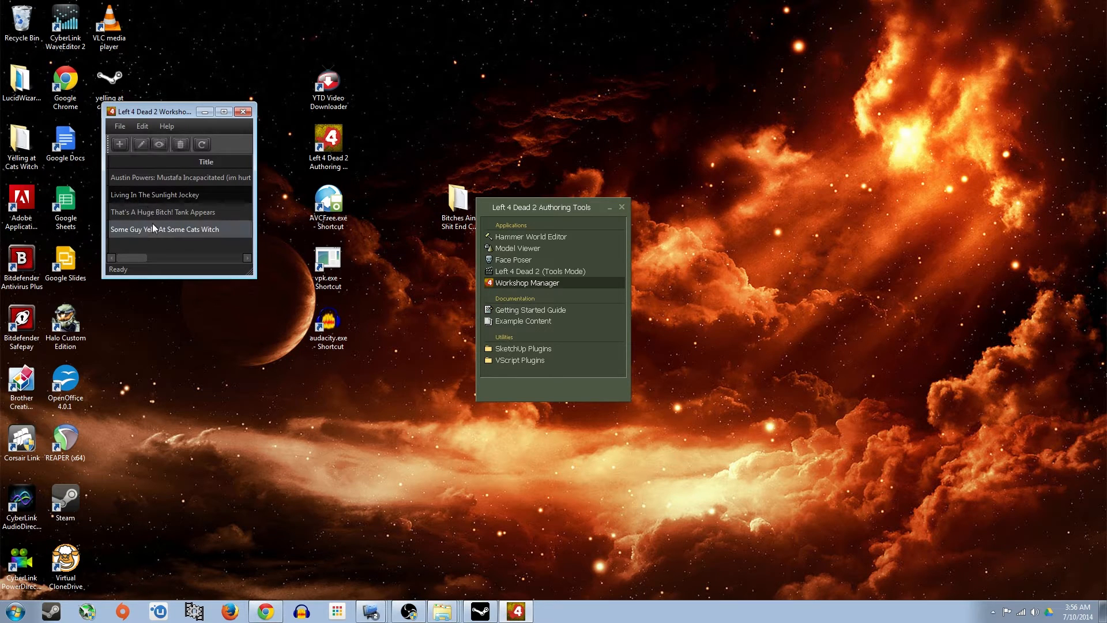
left_click(179, 177)
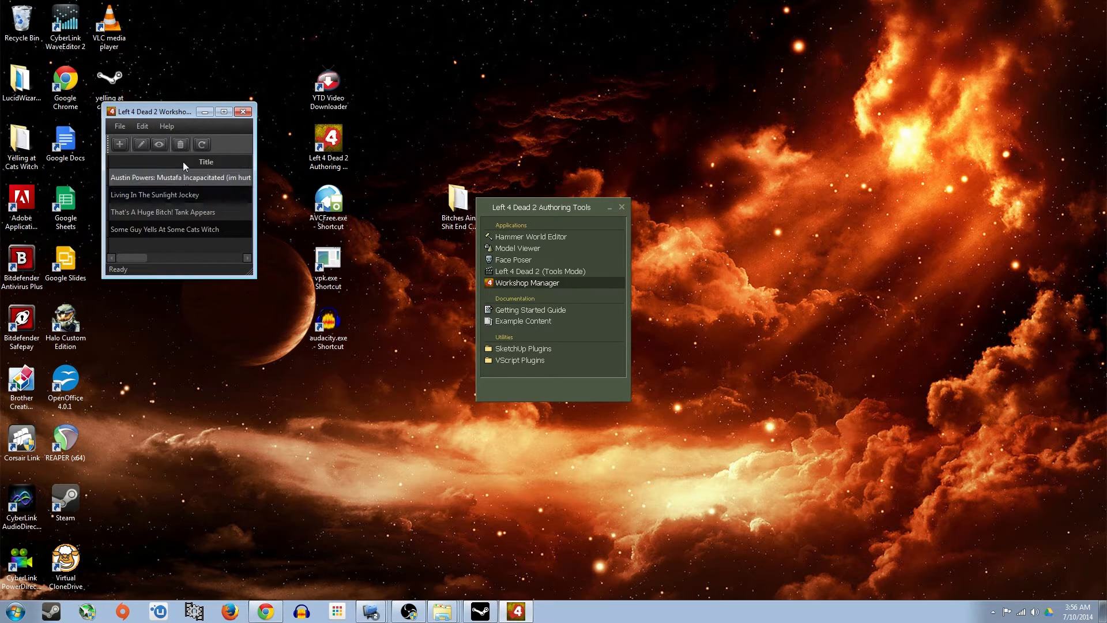
left_click_drag(152, 110, 812, 76)
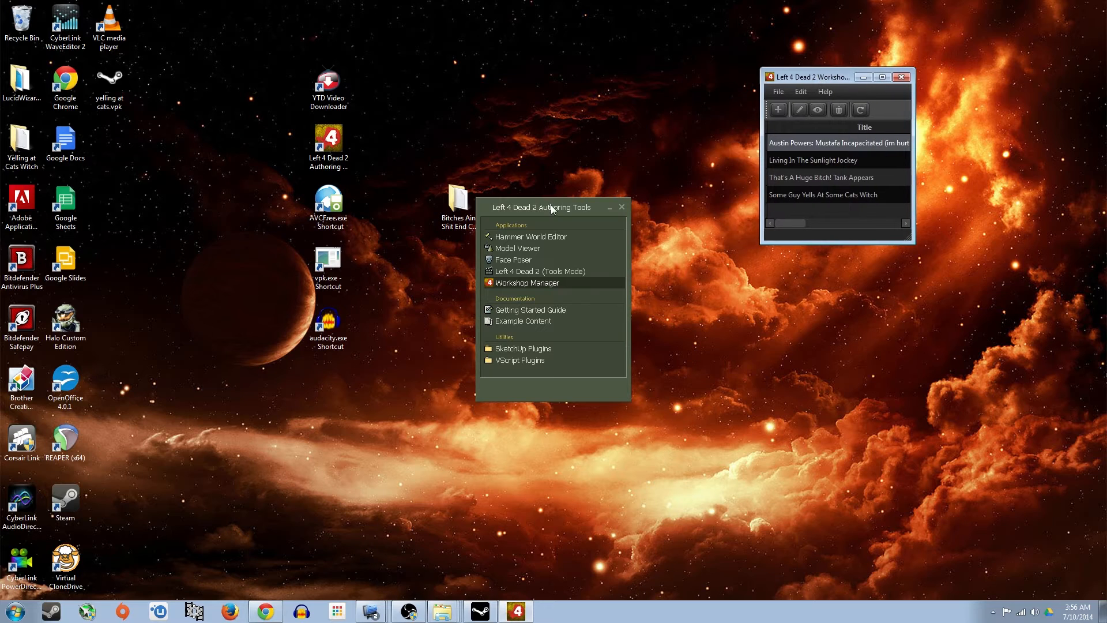
left_click_drag(540, 207, 854, 283)
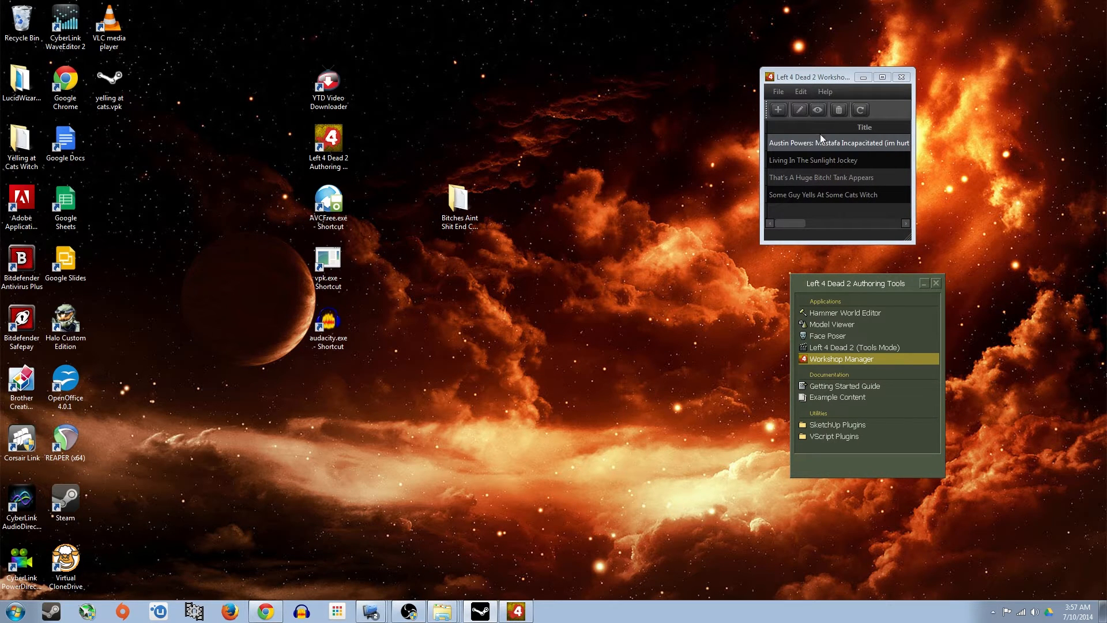
Pack the Bitches Aint Shit End Credits folder with vpk.exe into a desktop .vpk.
left_click(459, 201)
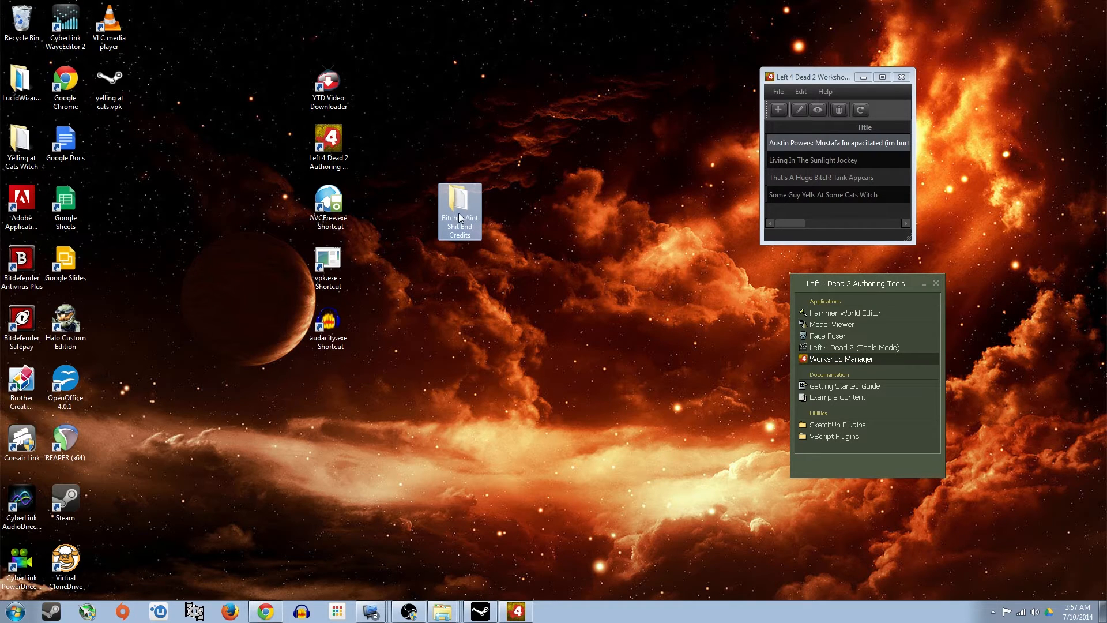
left_click(109, 81)
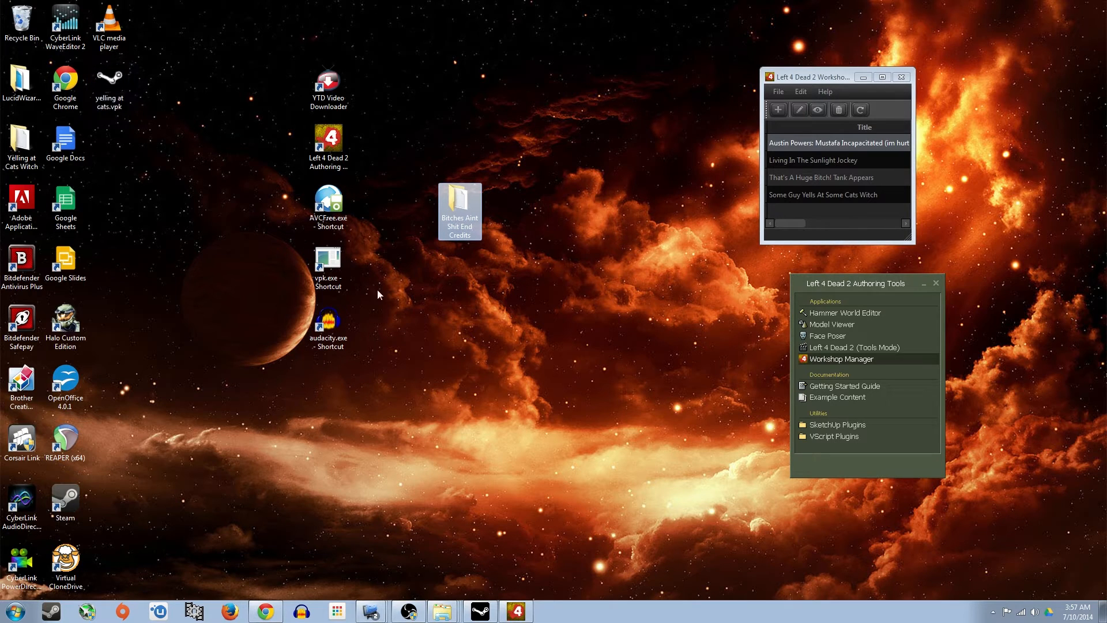
left_click(327, 267)
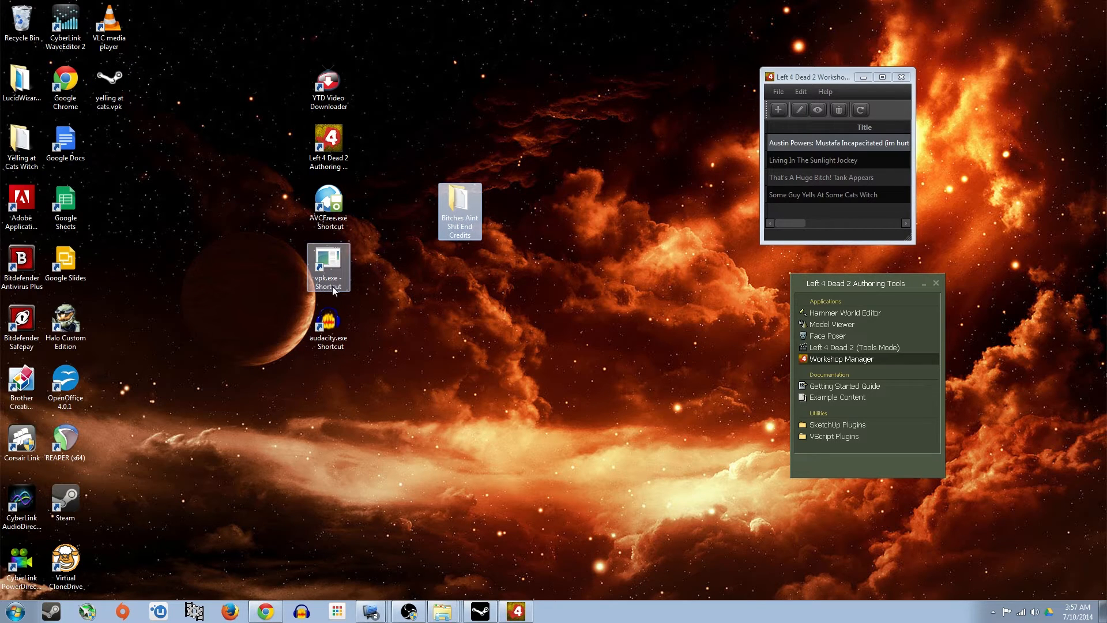
mouse_move(353, 266)
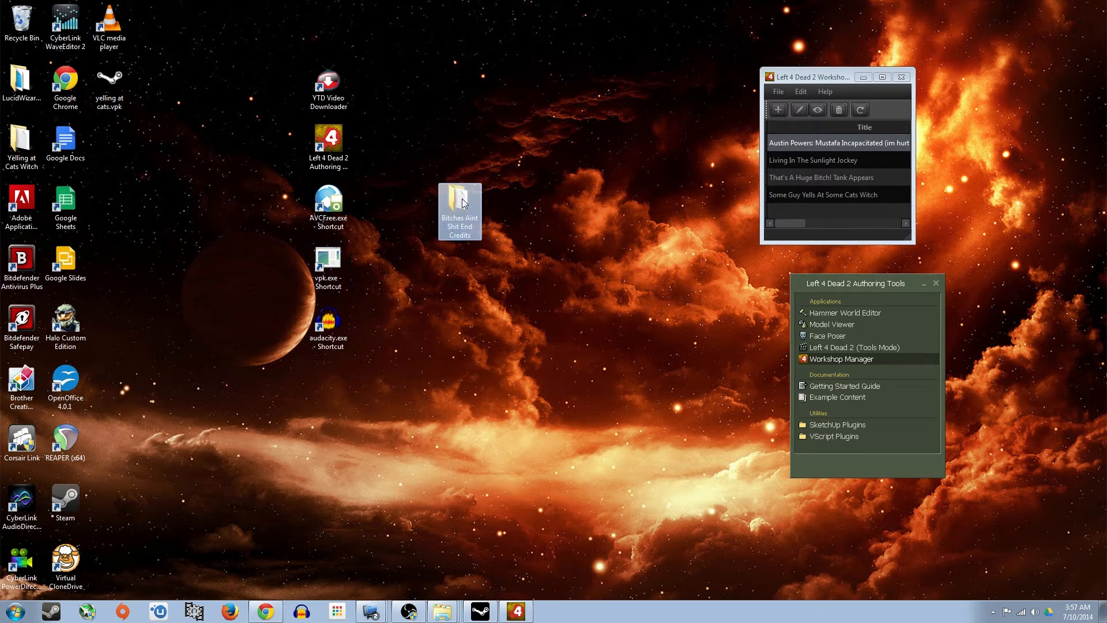
left_click(327, 267)
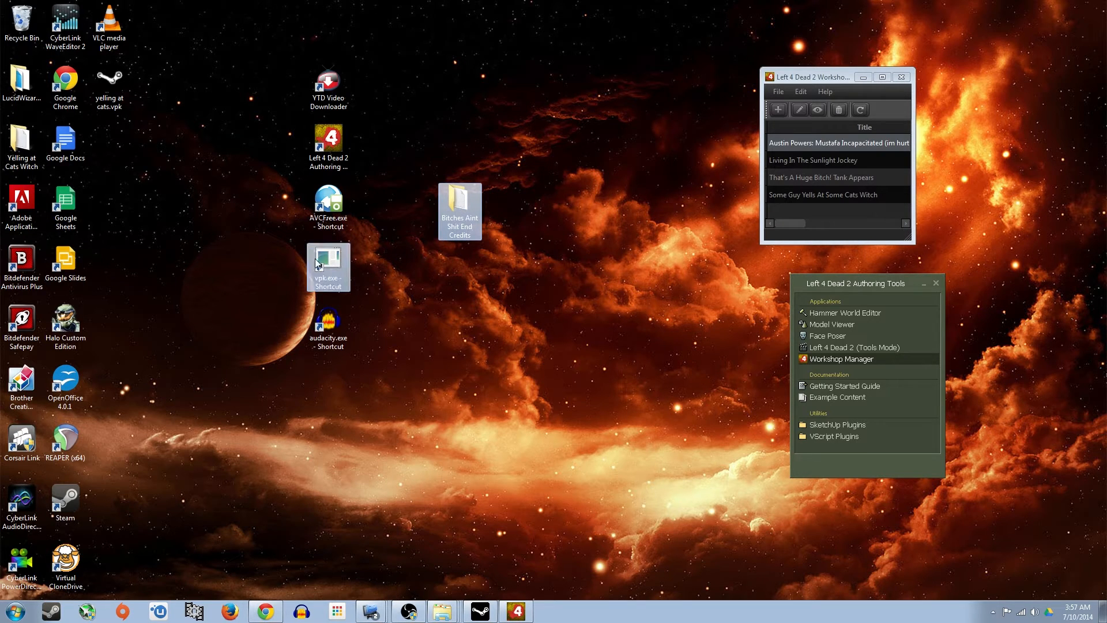
double_click(327, 267)
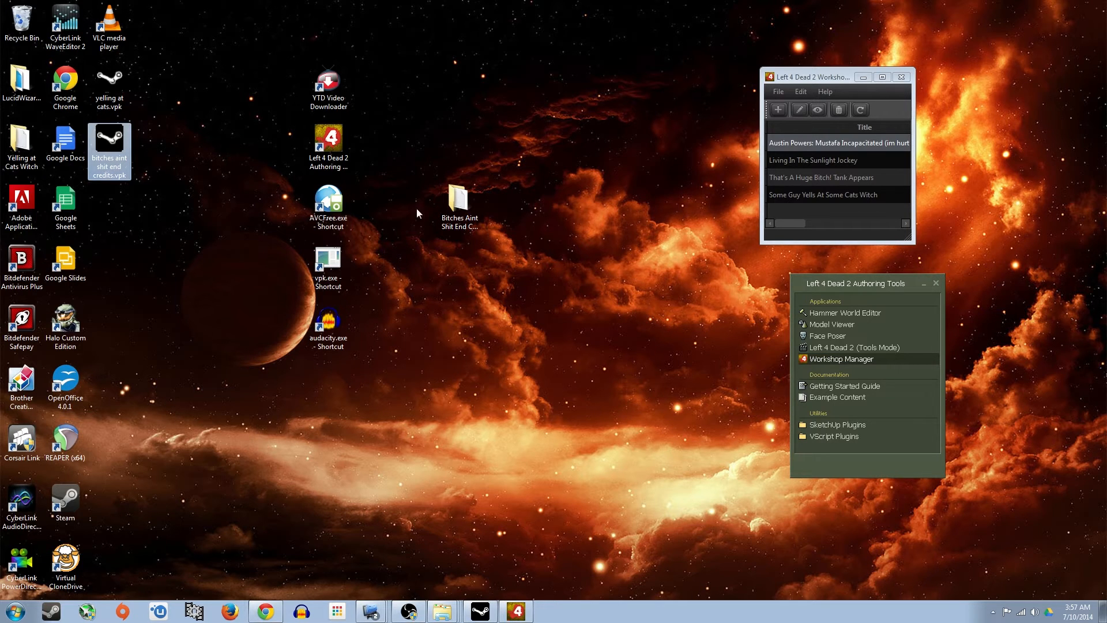
left_click(328, 267)
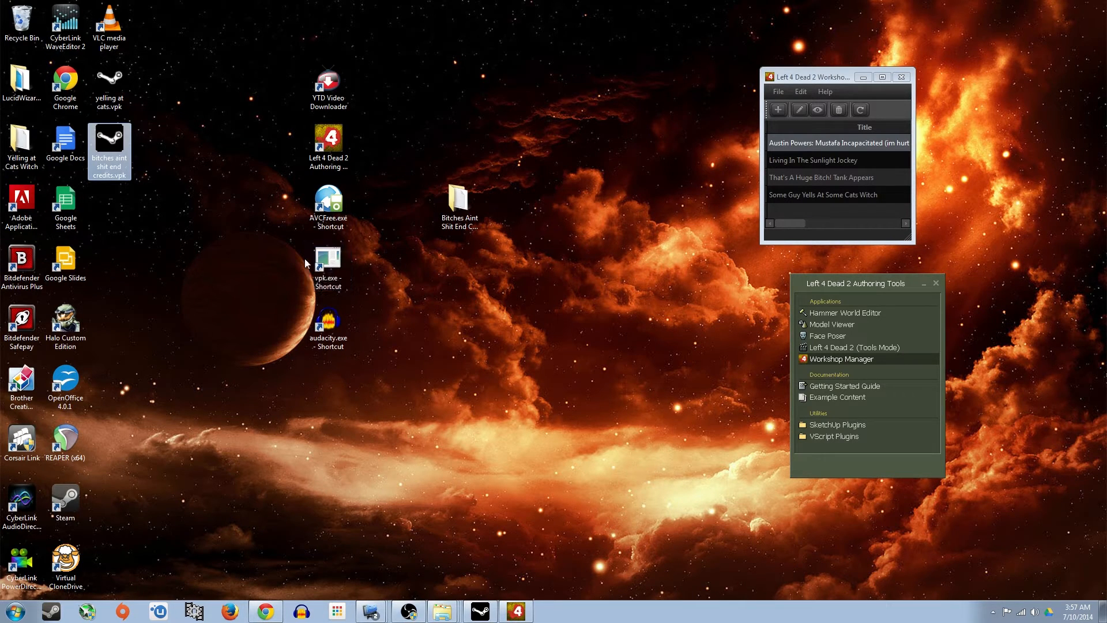
left_click(327, 203)
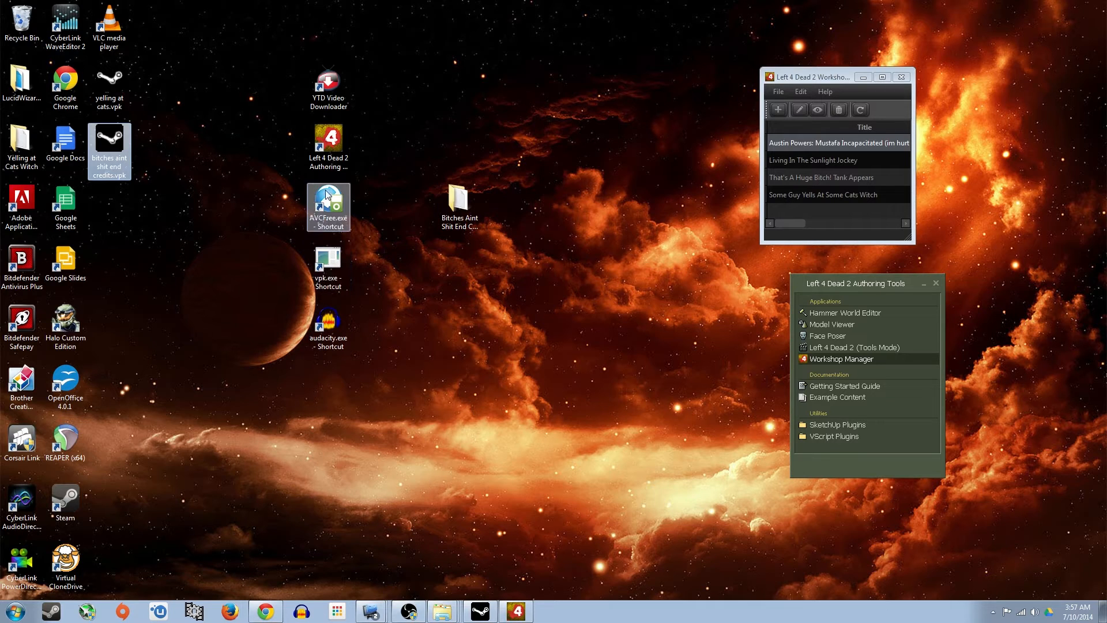
right_click(329, 265)
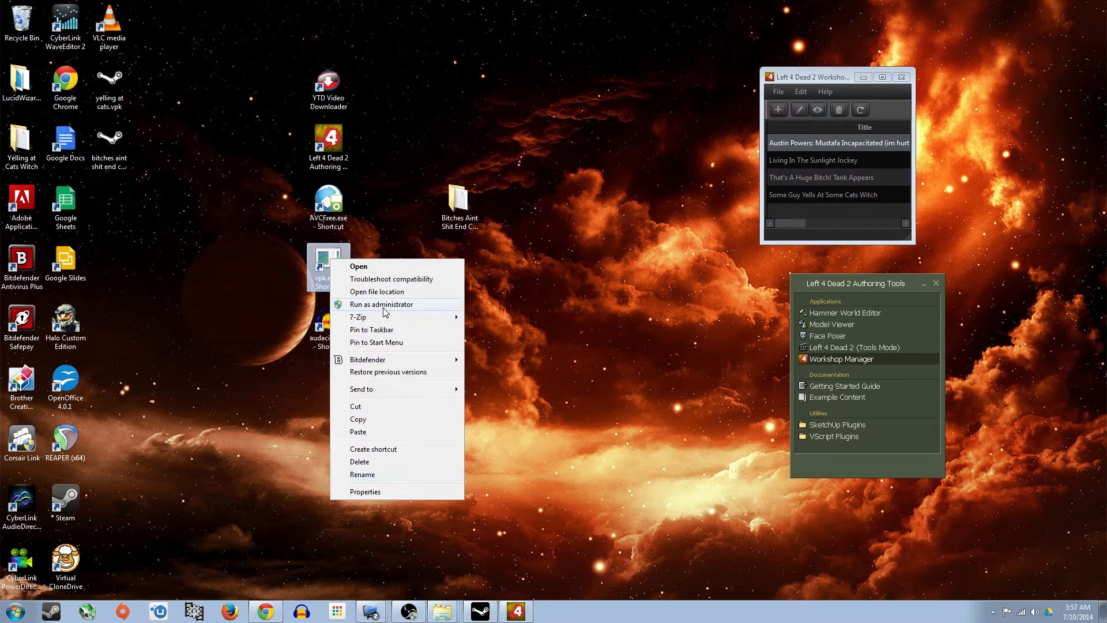
mouse_move(391, 349)
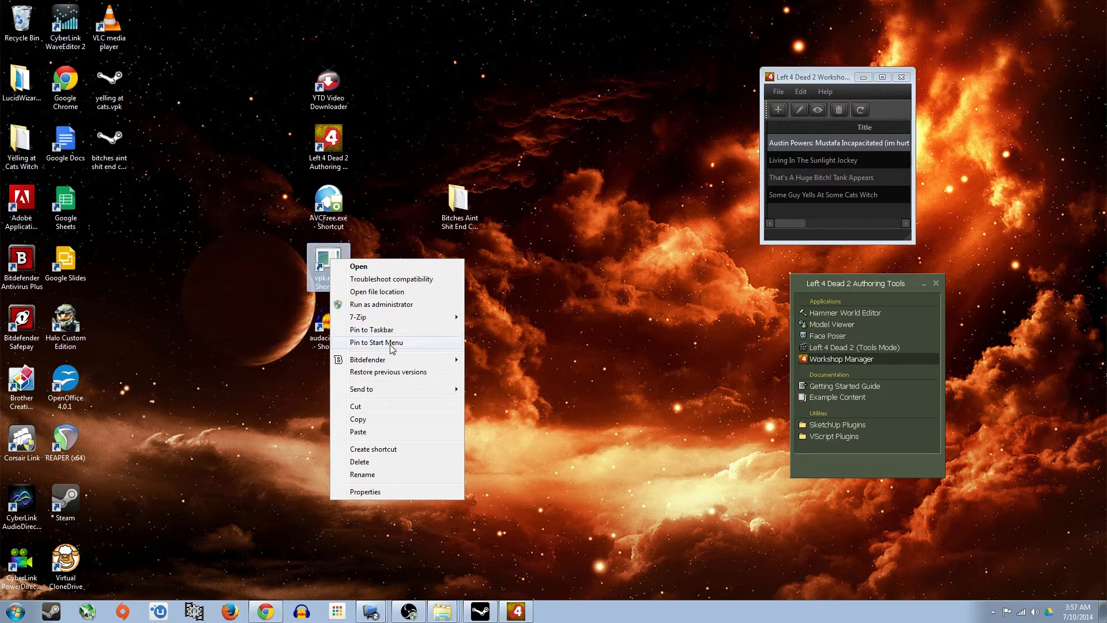
left_click(366, 491)
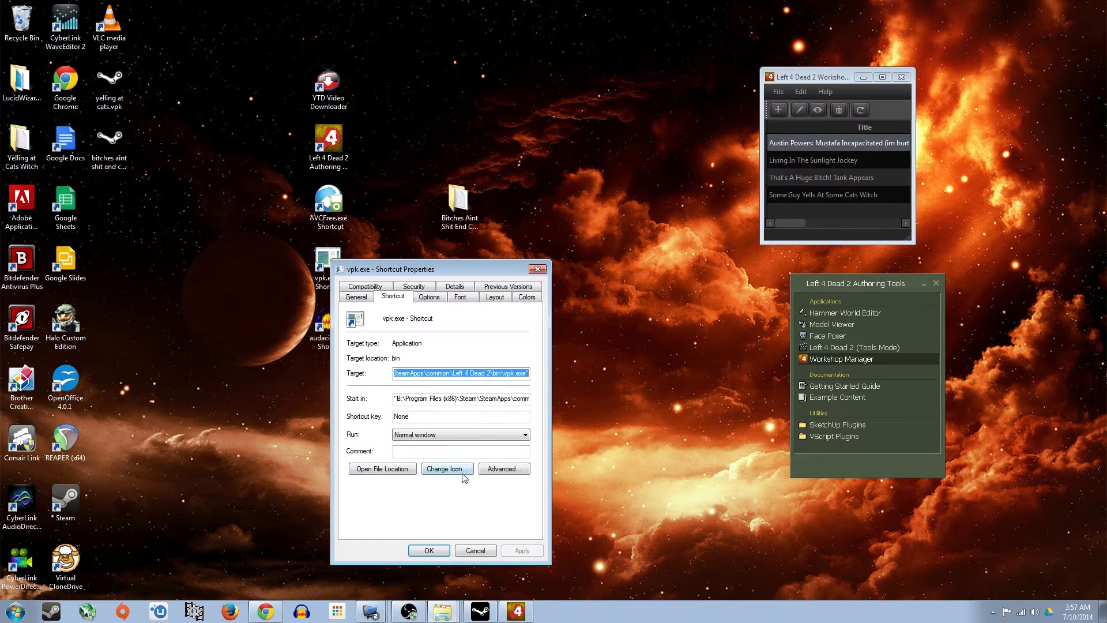
mouse_move(537, 281)
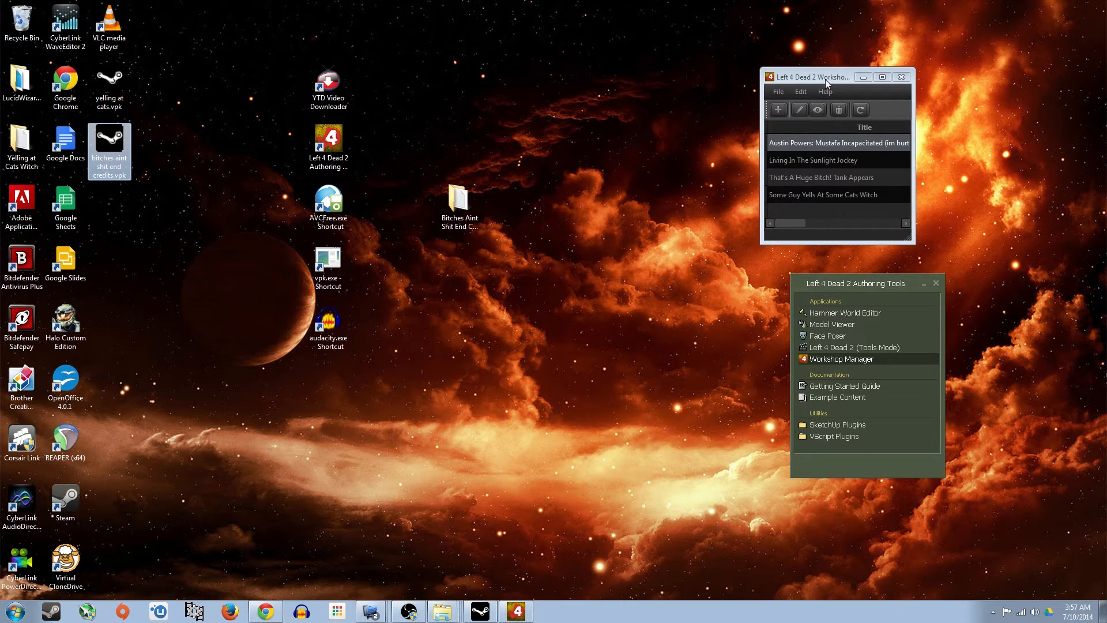
Open an empty Publish Addon form and view addoninfo.txt in Notepad beside it.
left_click_drag(813, 77, 583, 232)
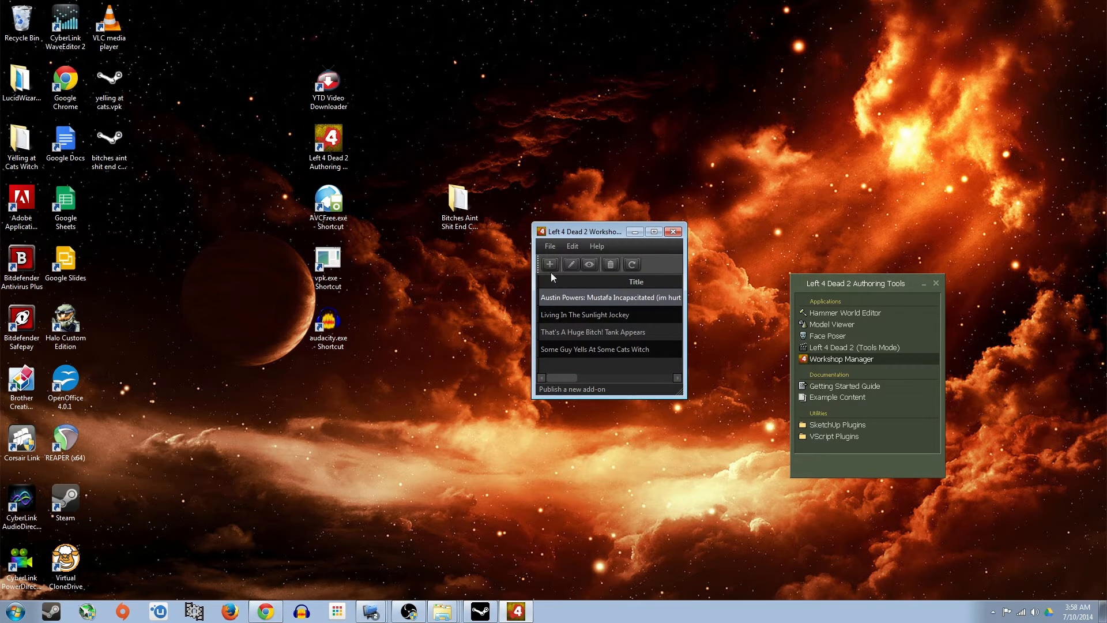
mouse_move(550, 264)
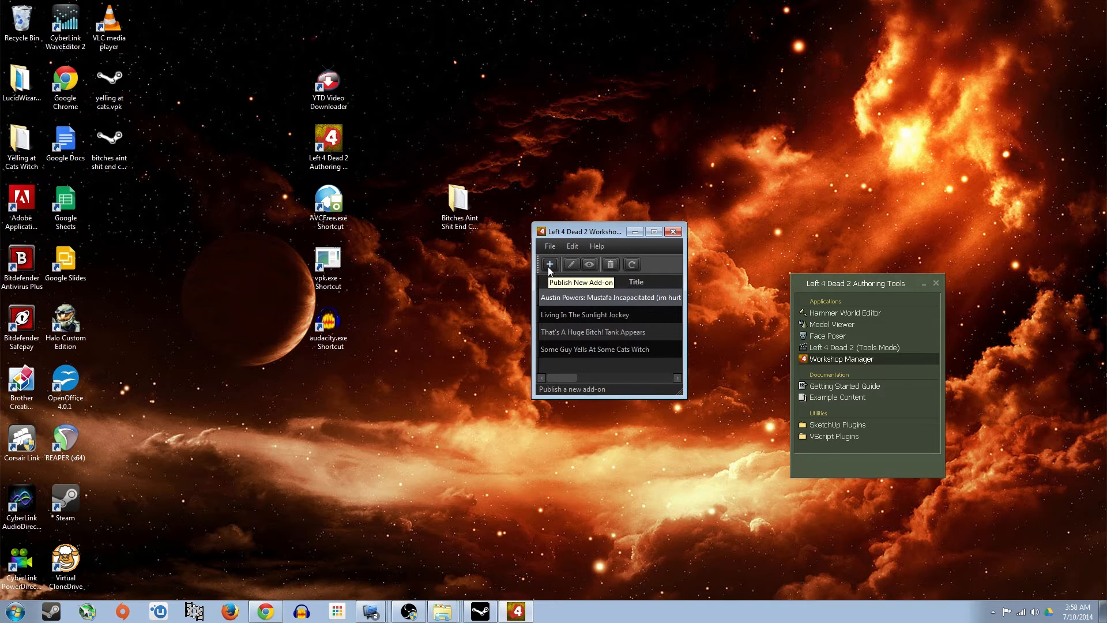
left_click(550, 264)
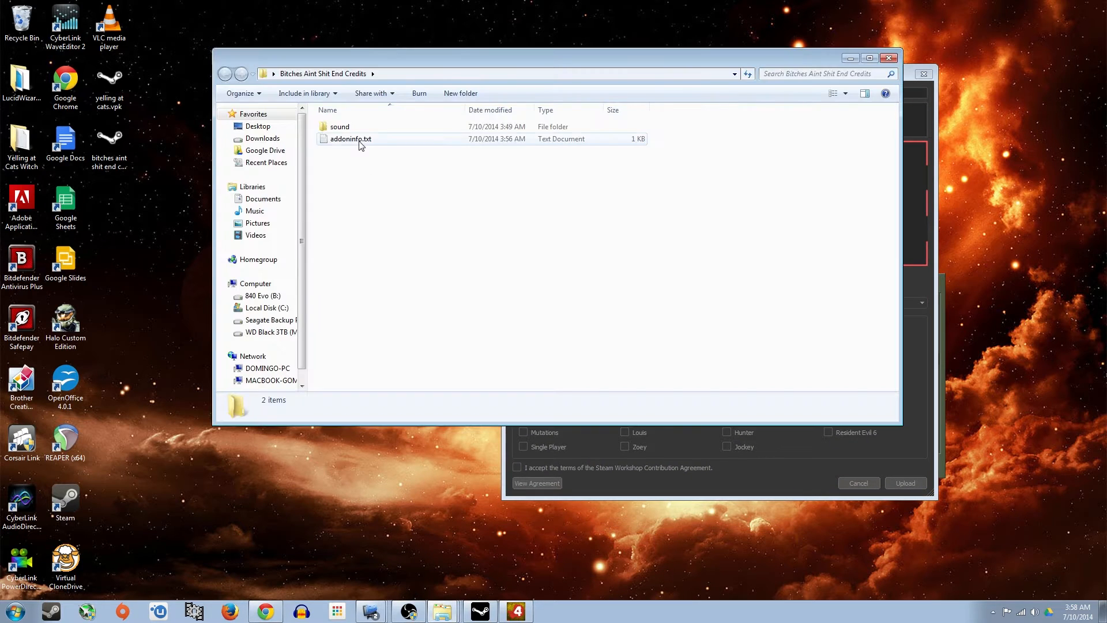
double_click(350, 138)
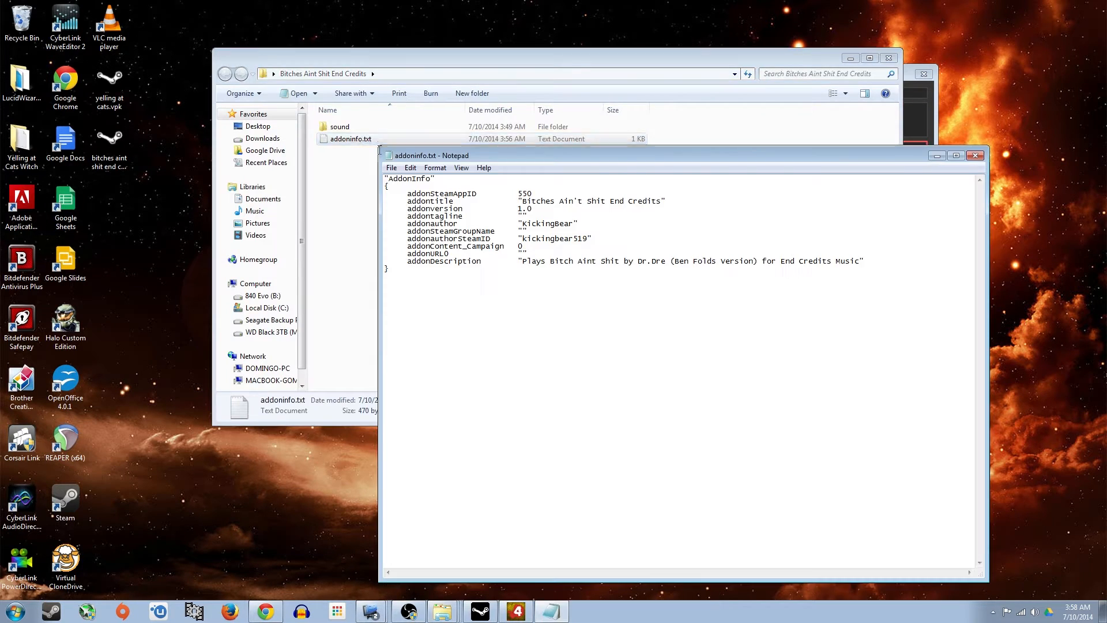
left_click_drag(522, 201, 627, 201)
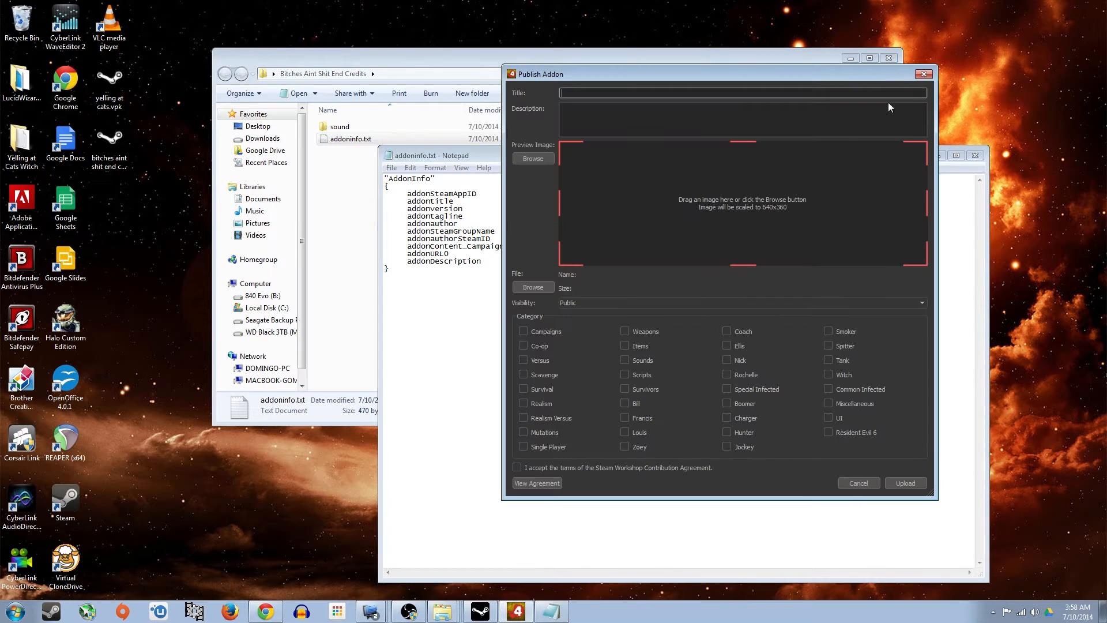
Title the add-on 'Bitches Ain't Shit End Credits' and enter its Ben Folds end-credits description.
type("Bitches Ain't Shit End Credits")
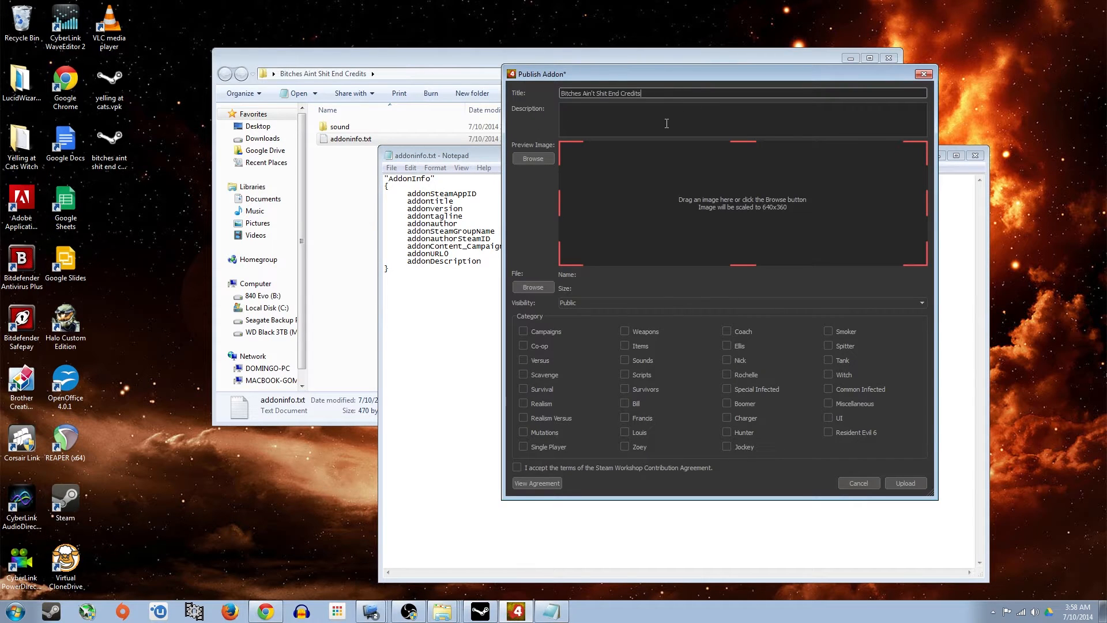
left_click(431, 155)
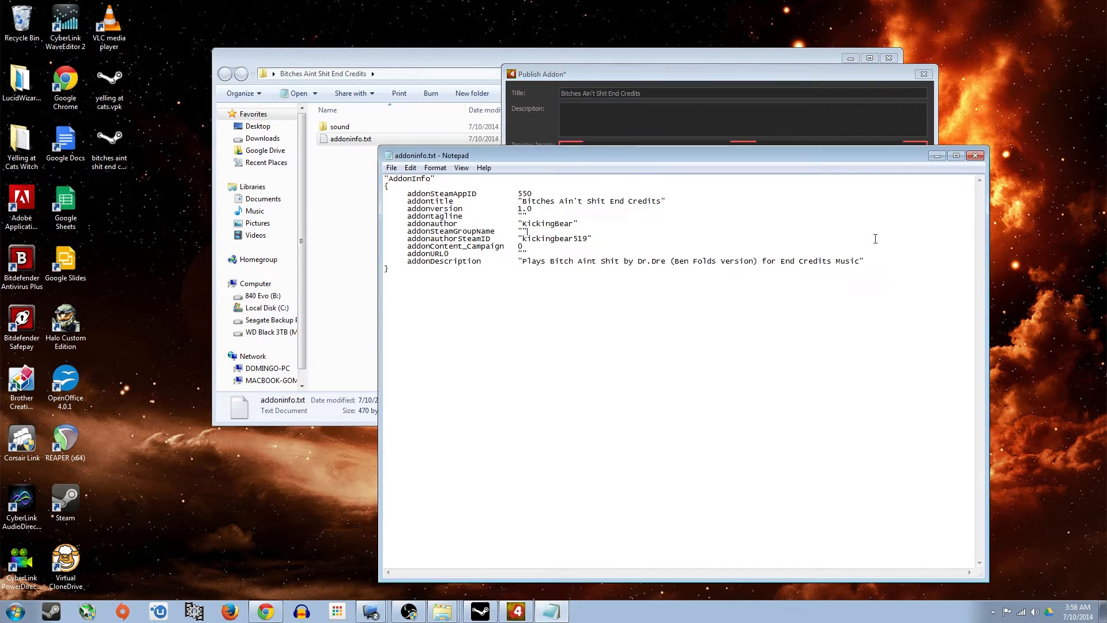
double_click(529, 261)
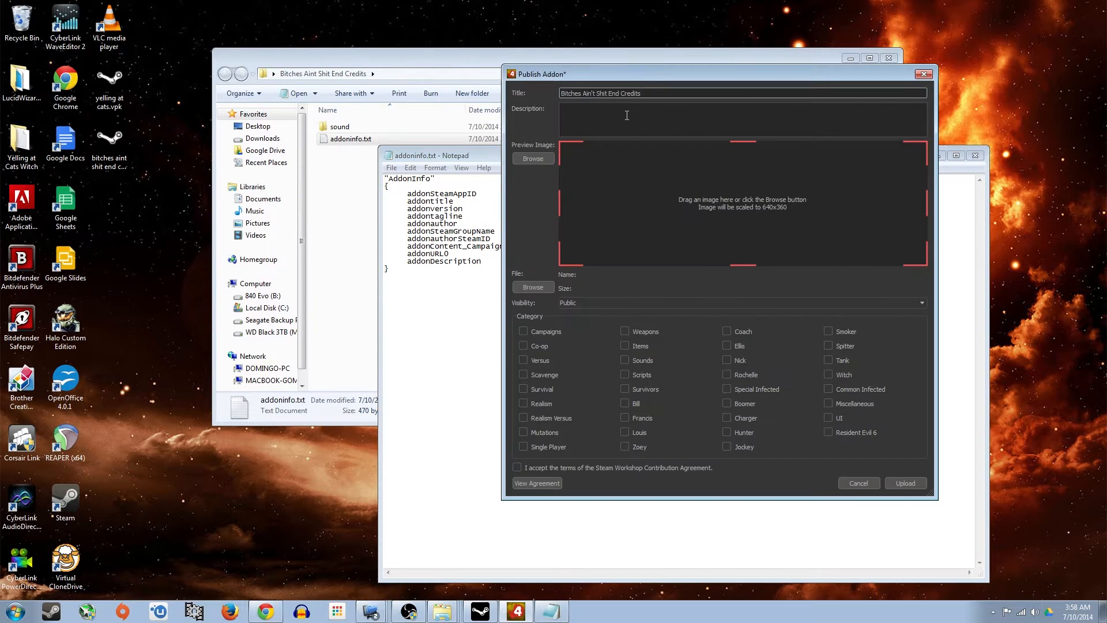
type("Plays Bitch Aint Shit by Dr.Dre (Ben Folds Version) for End Credits Music")
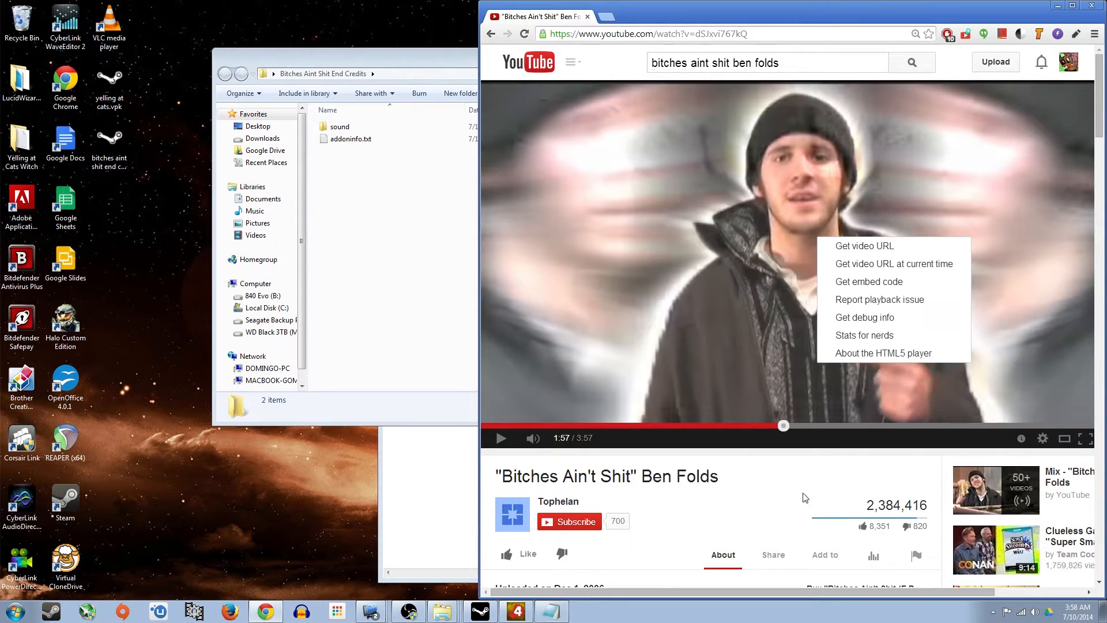
Copy the link of the Ben Folds 'Bitches Ain't Shit' YouTube video.
left_click(622, 186)
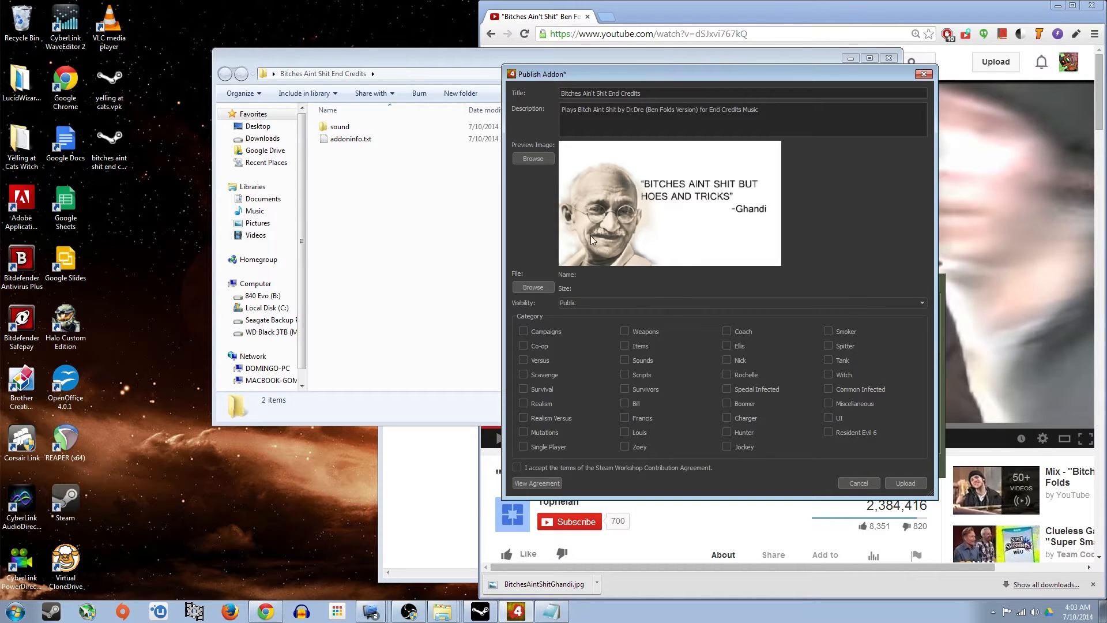
mouse_move(756, 236)
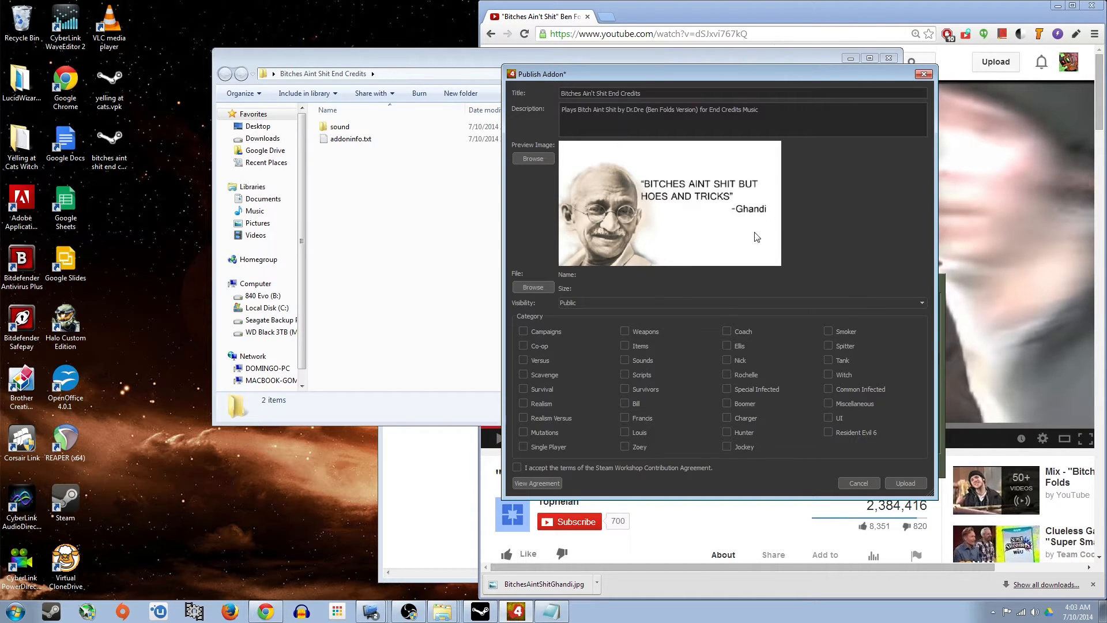
mouse_move(674, 206)
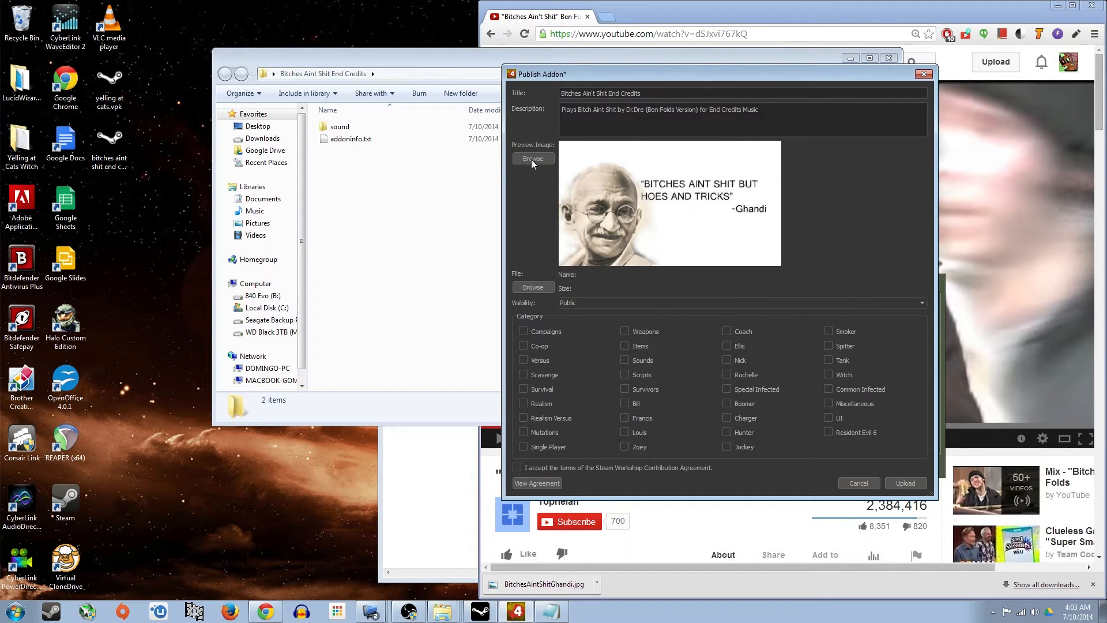
mouse_move(544, 293)
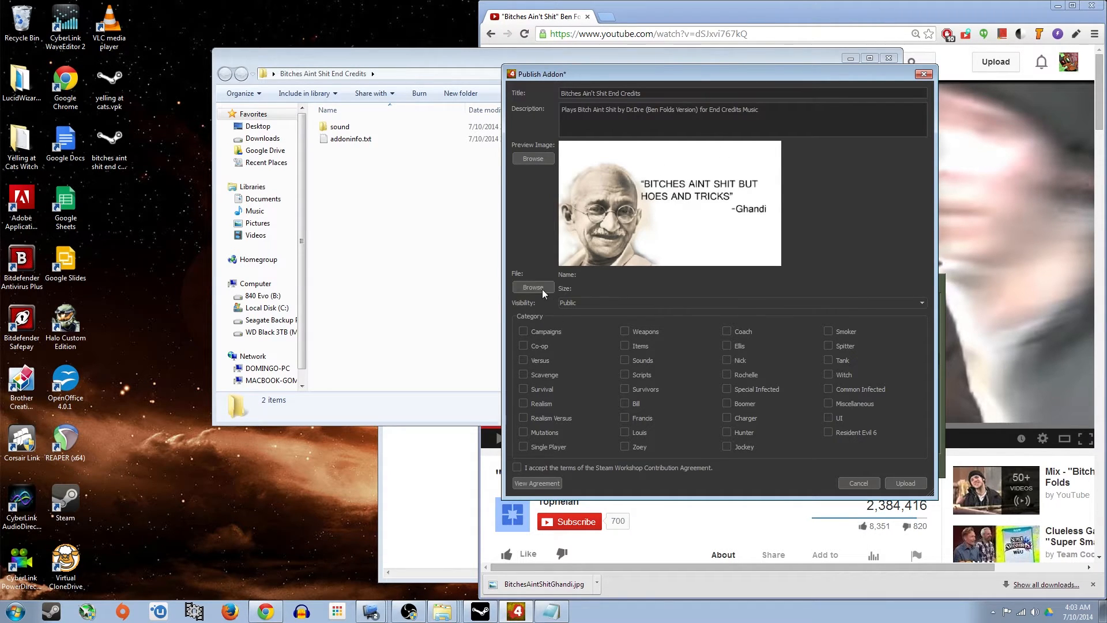
Attach 'bitches aint shit end credits.vpk' from the Desktop as the upload file.
left_click(533, 287)
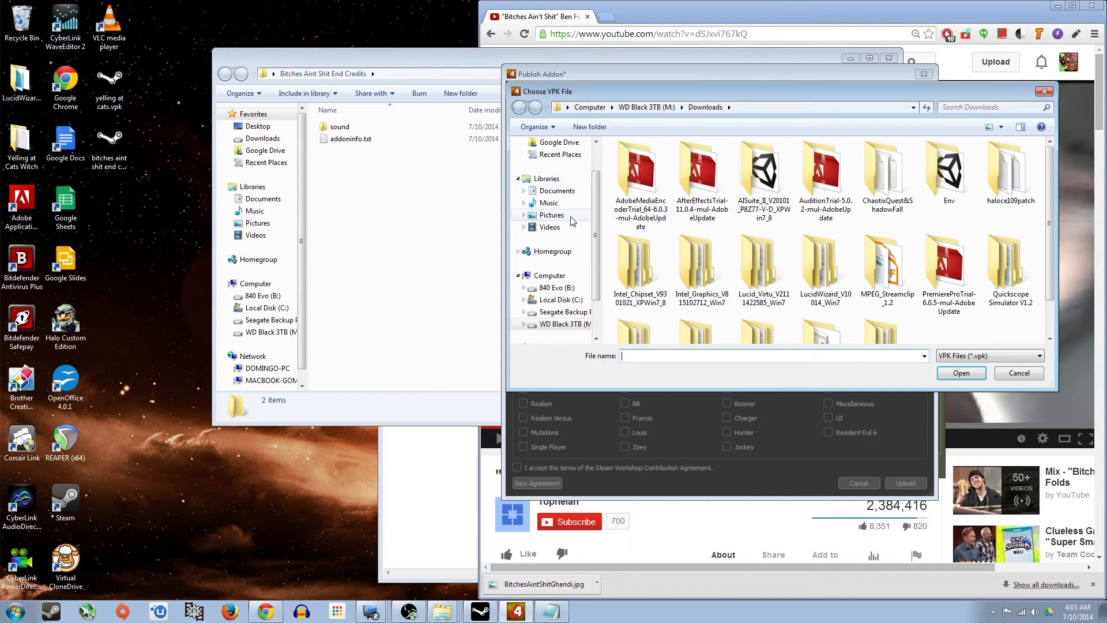
left_click(551, 159)
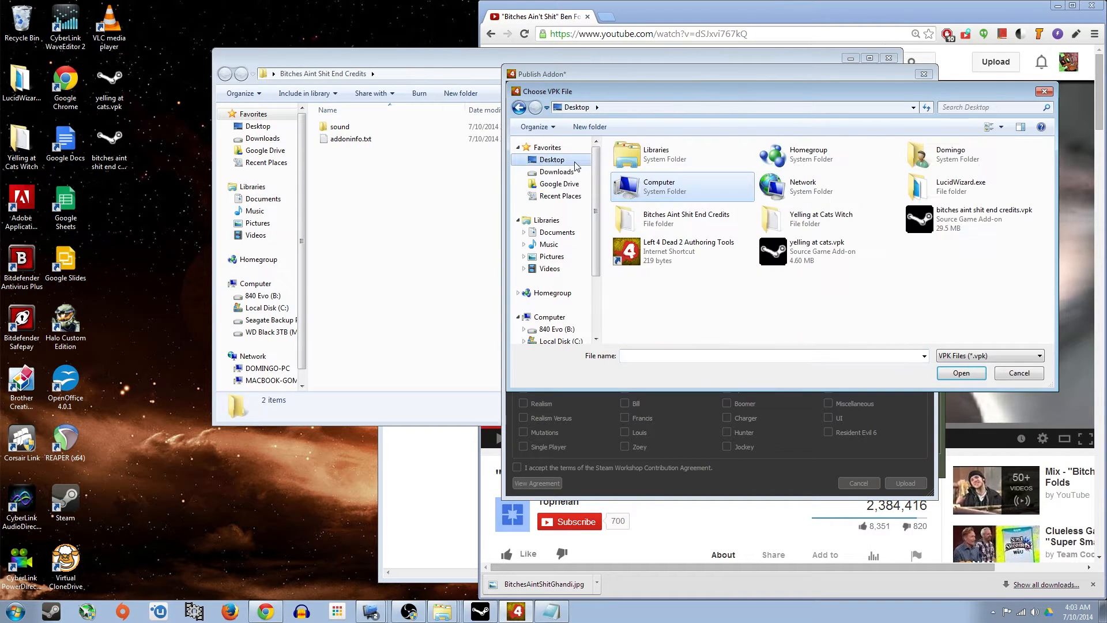
left_click(975, 219)
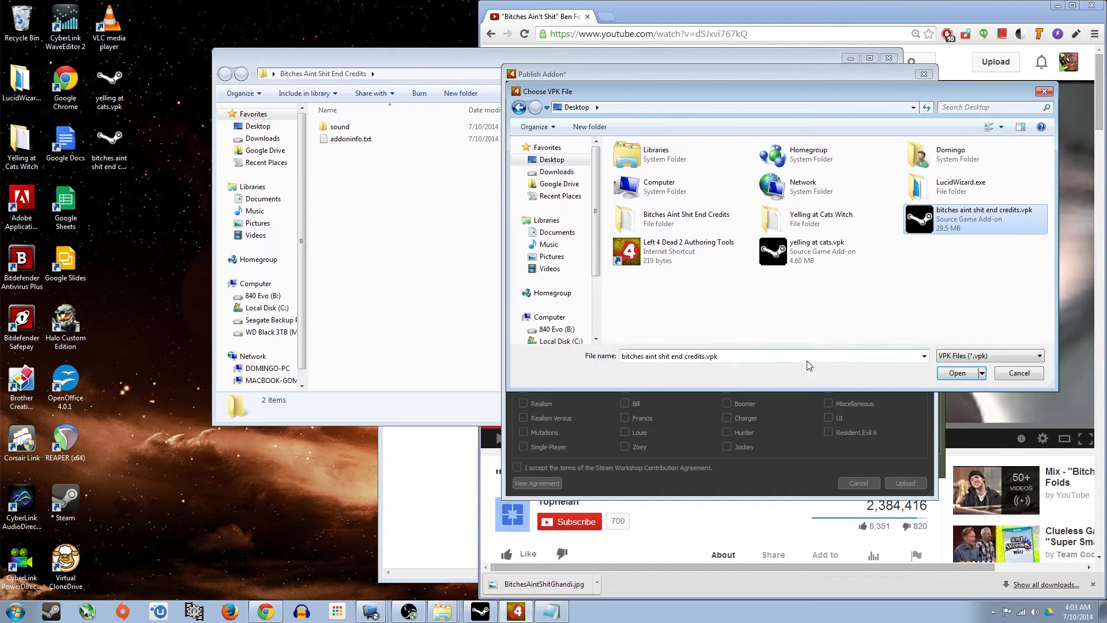
left_click(957, 373)
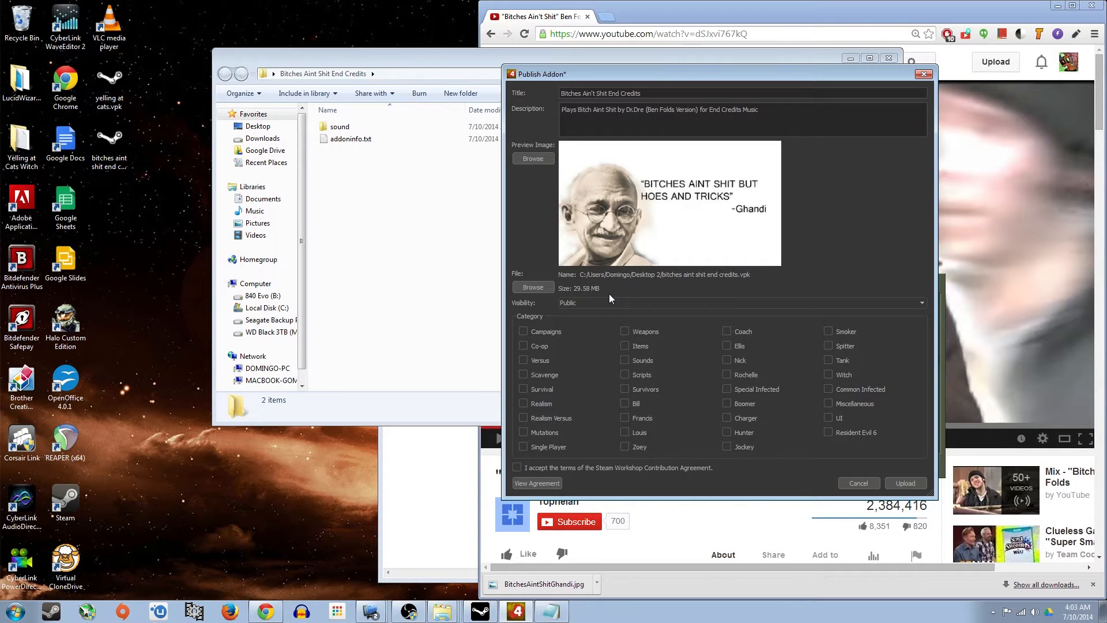
mouse_move(624, 289)
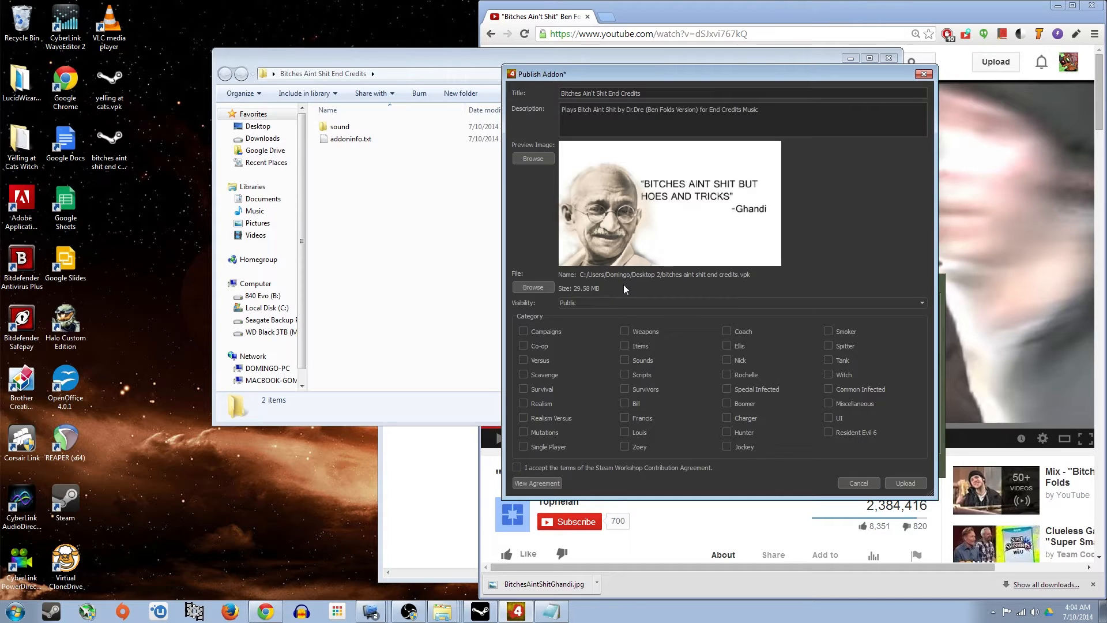
mouse_move(597, 295)
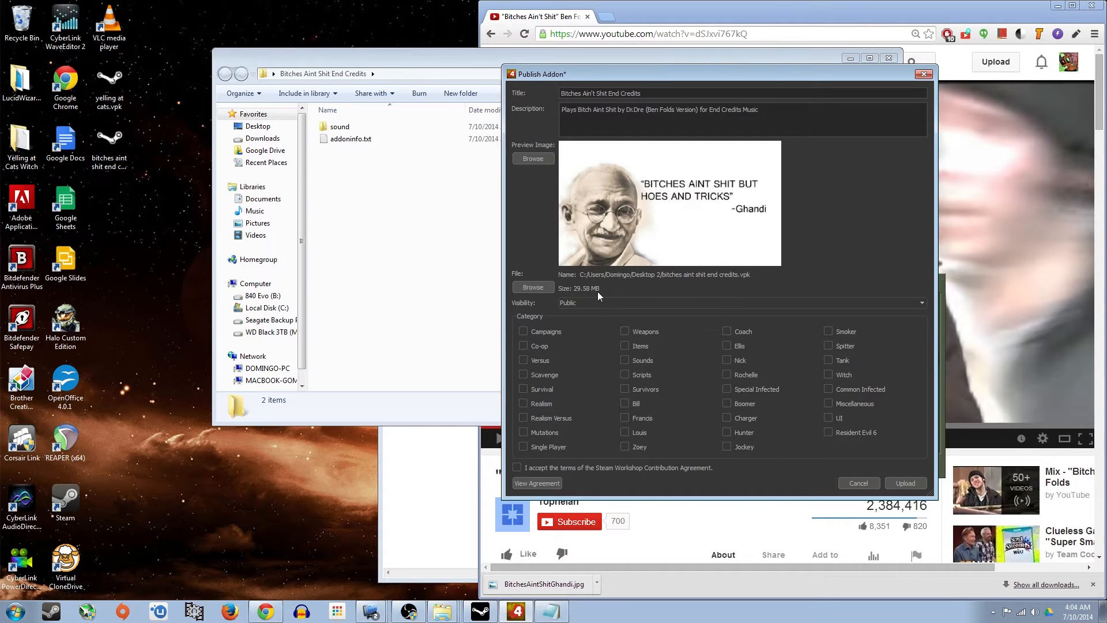
mouse_move(586, 301)
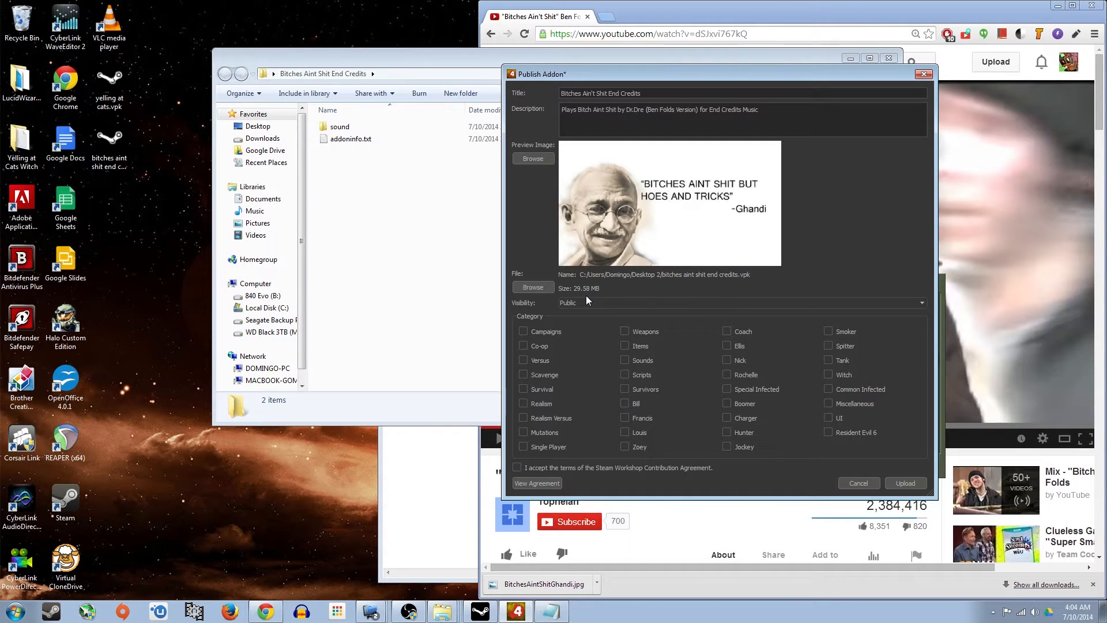
mouse_move(474, 328)
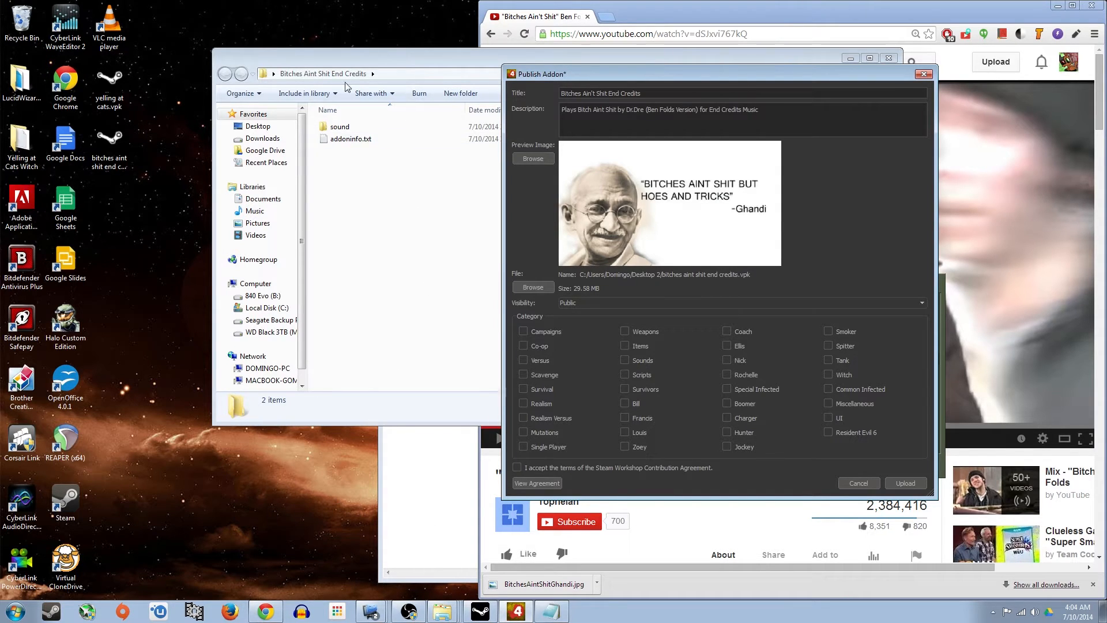
mouse_move(329, 240)
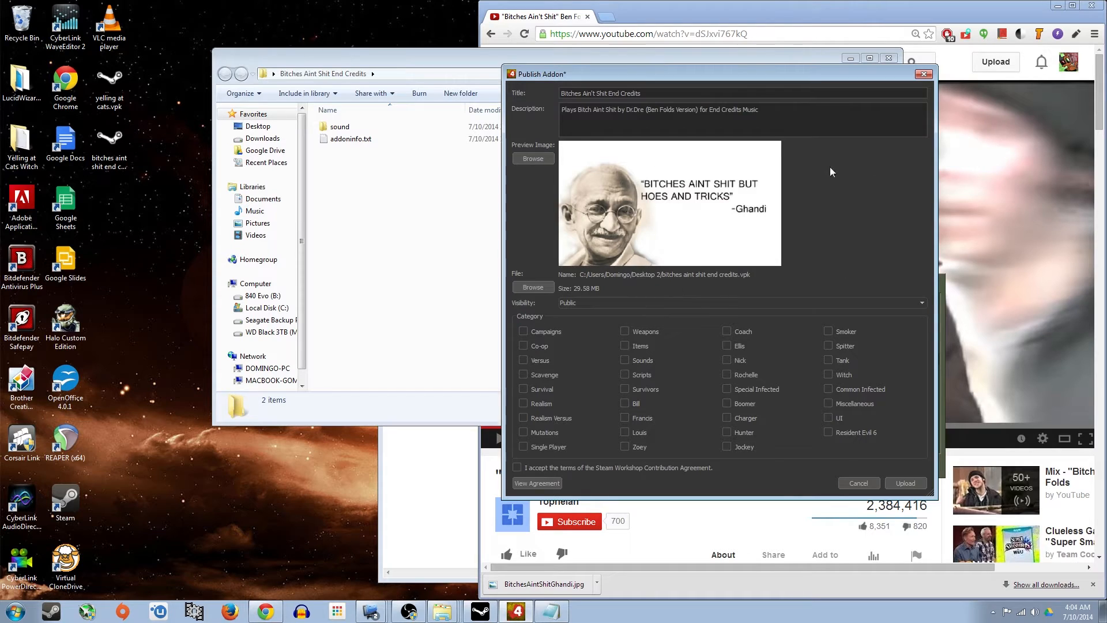
mouse_move(915, 277)
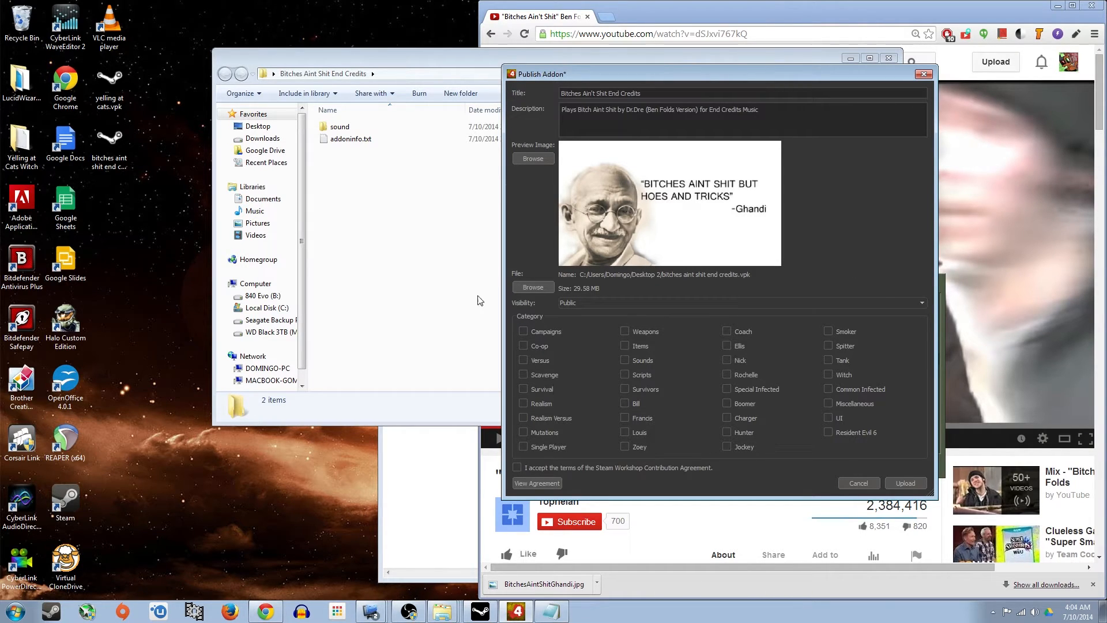
mouse_move(491, 353)
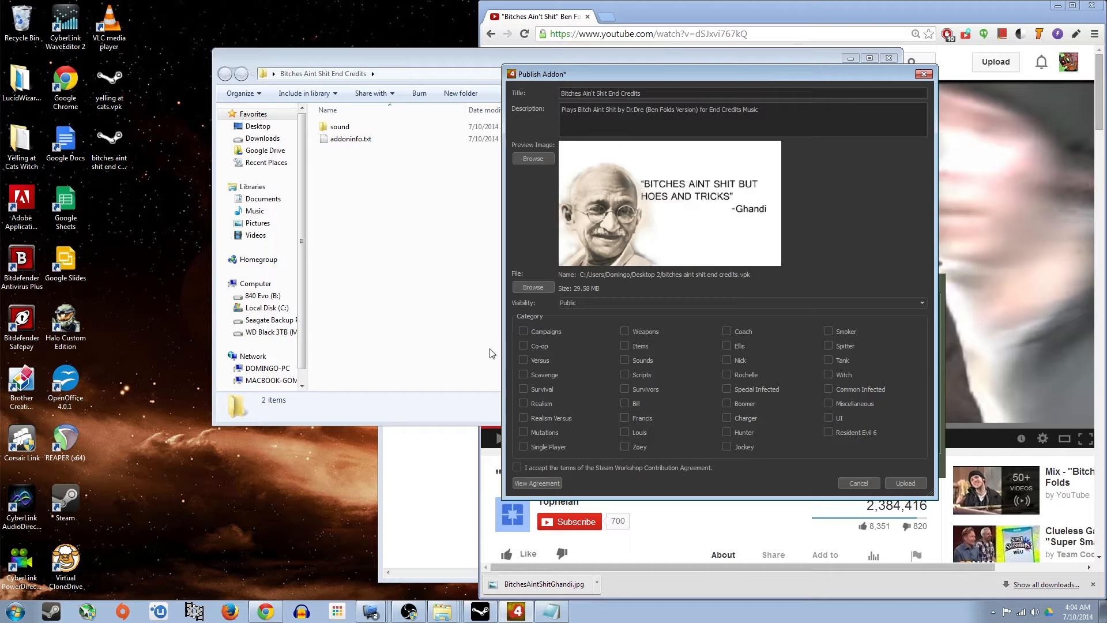
mouse_move(477, 319)
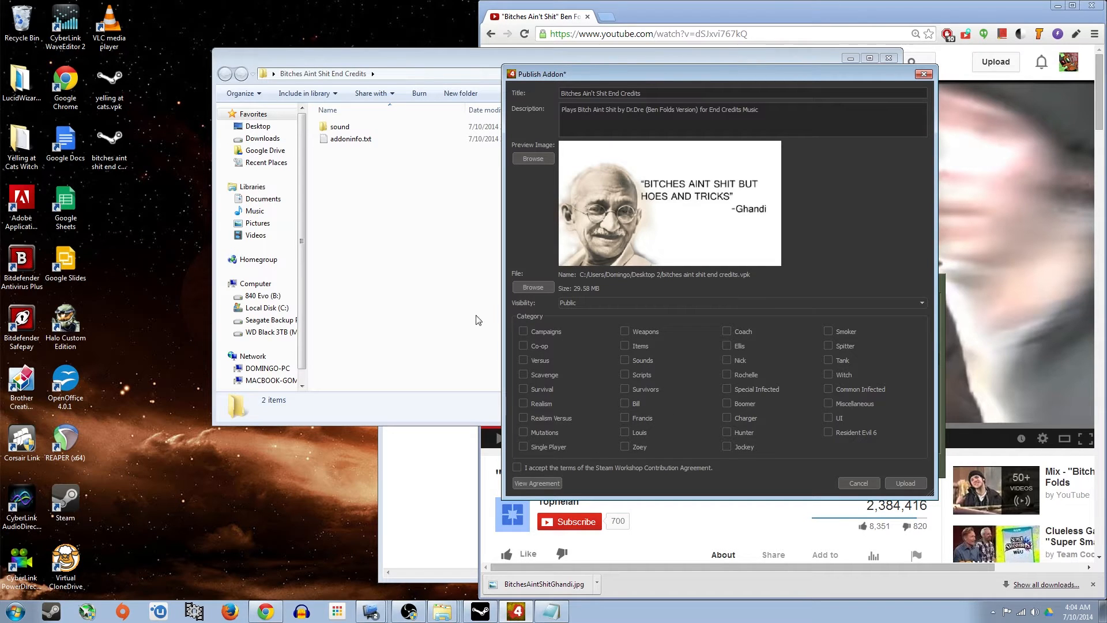
mouse_move(582, 309)
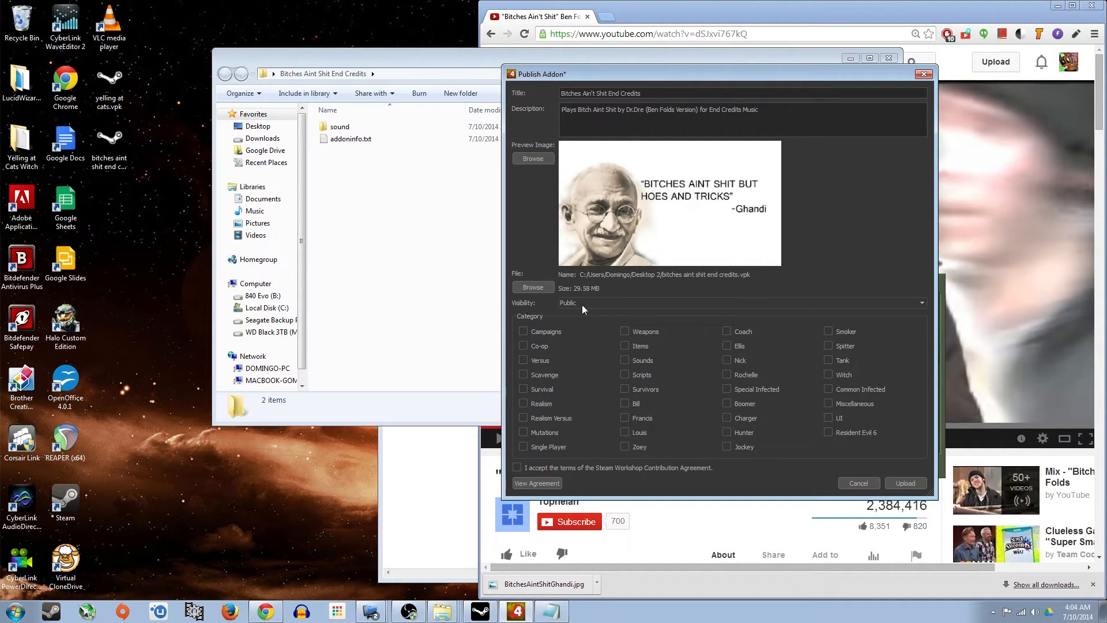
mouse_move(643, 295)
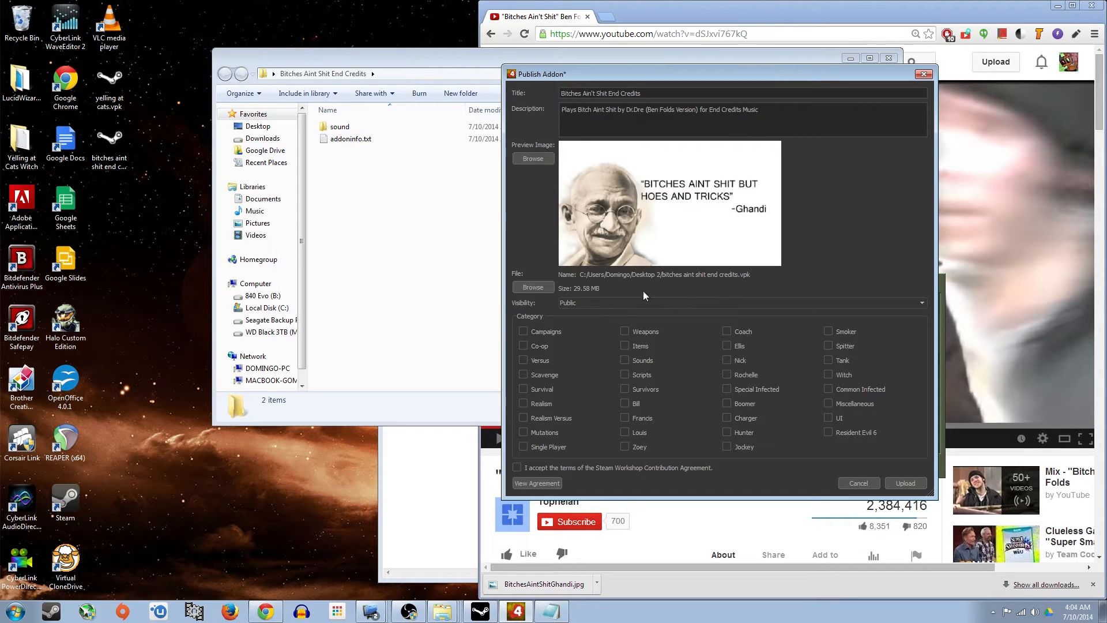
mouse_move(588, 318)
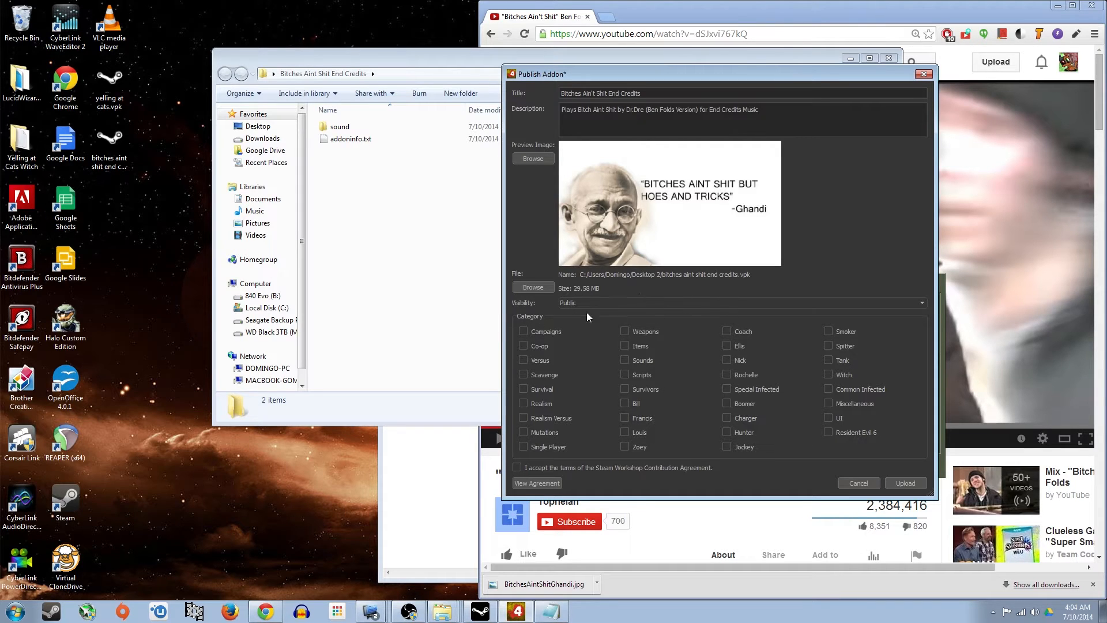
Change the add-on's visibility from Public to Private.
left_click(920, 303)
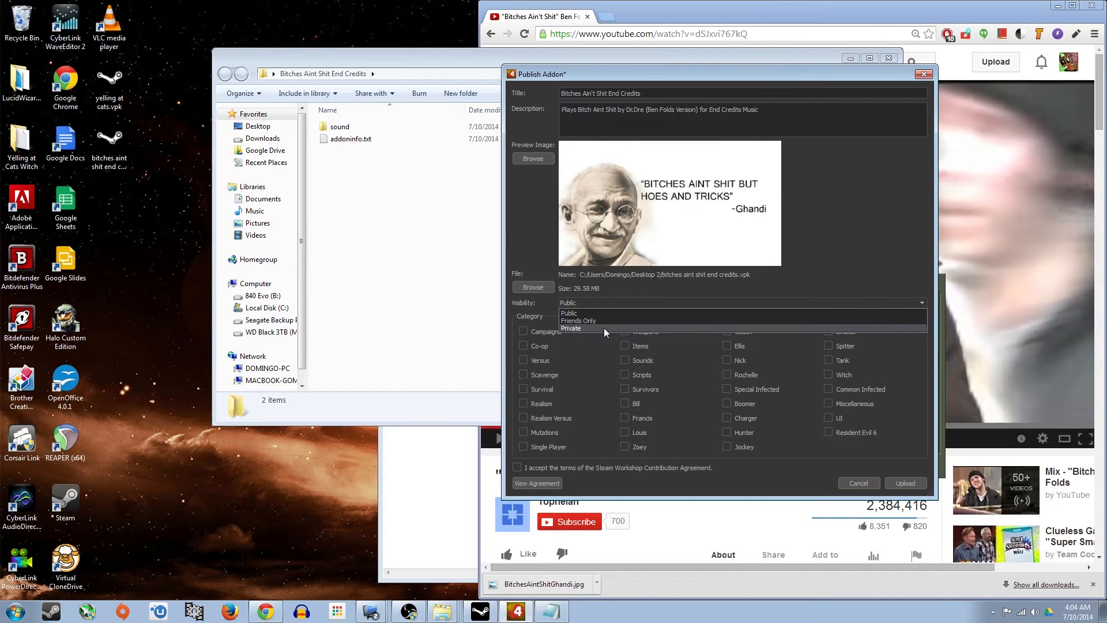
left_click(571, 328)
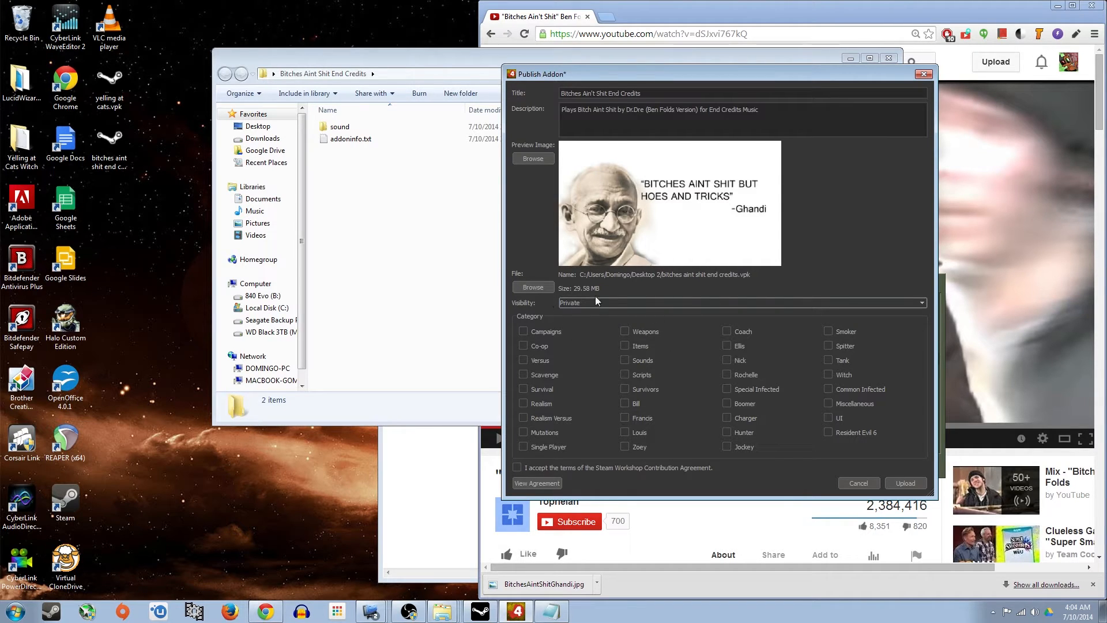
mouse_move(672, 305)
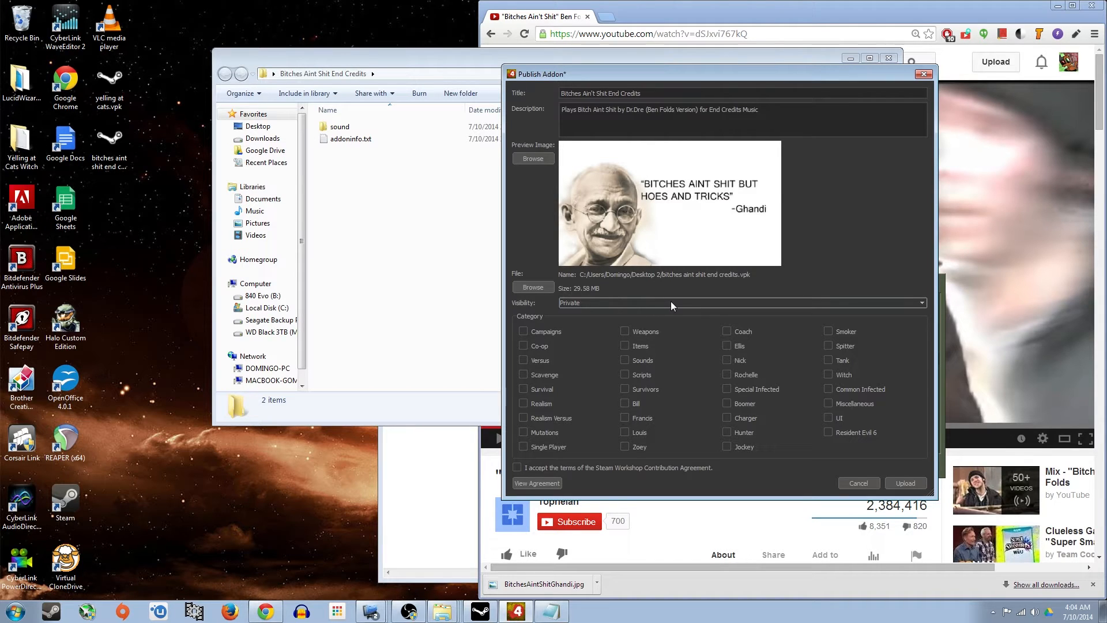
mouse_move(620, 320)
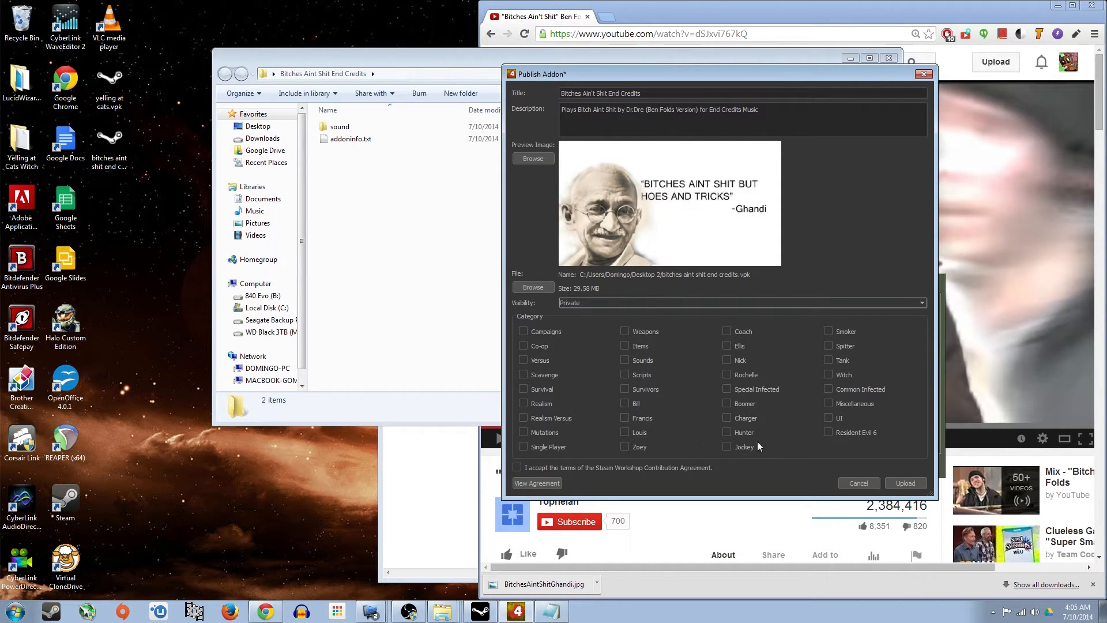
mouse_move(770, 383)
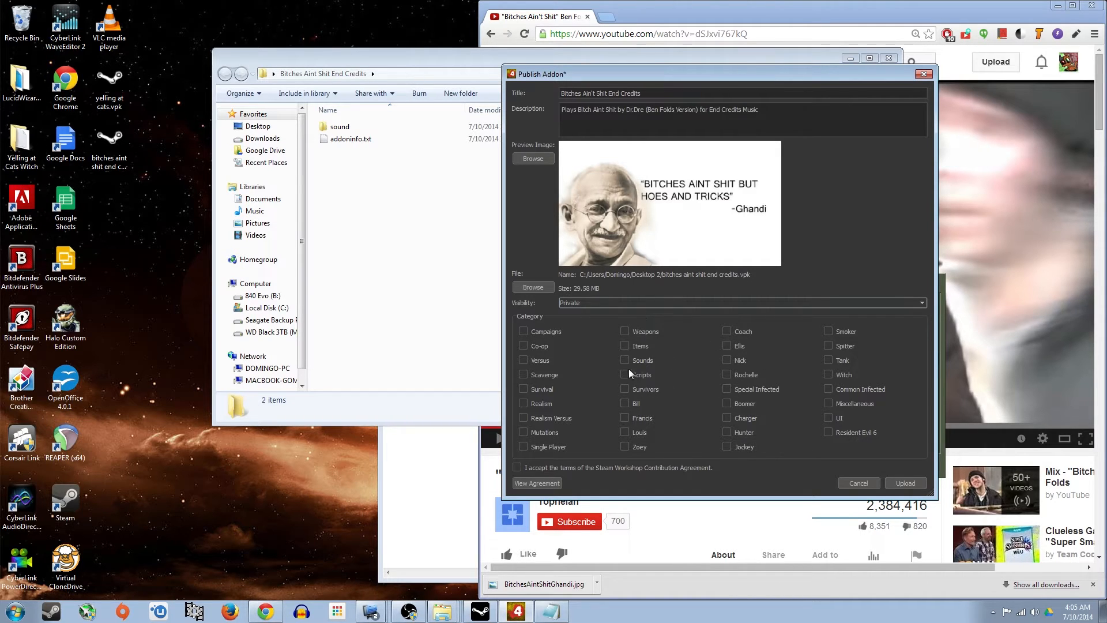
Tag the add-on with only the Sounds category and accept the Contribution Agreement.
left_click(624, 360)
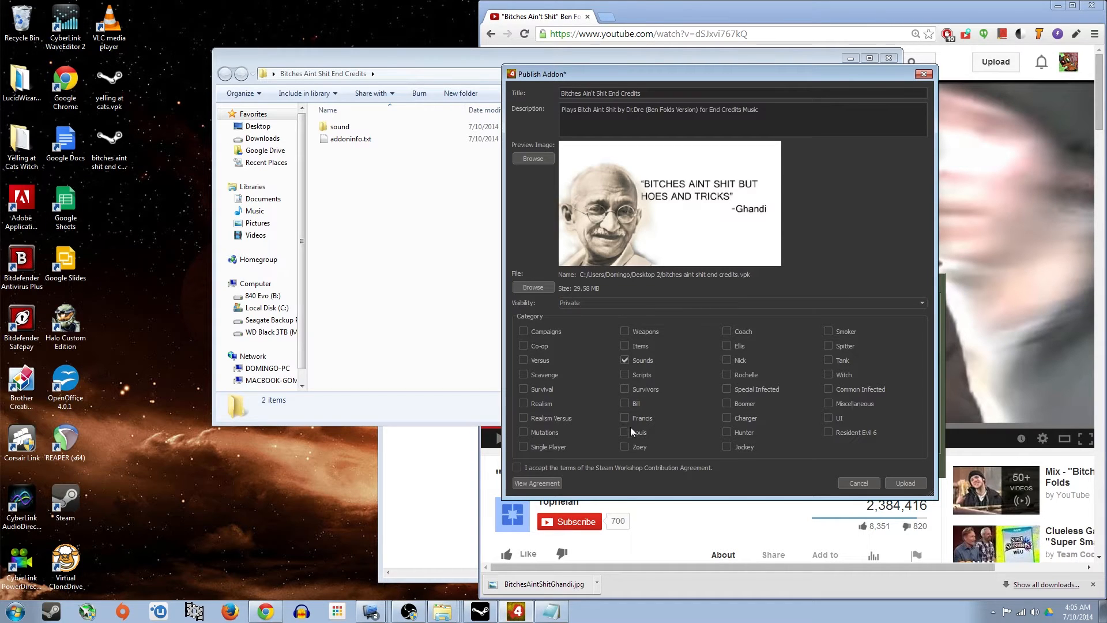
mouse_move(758, 401)
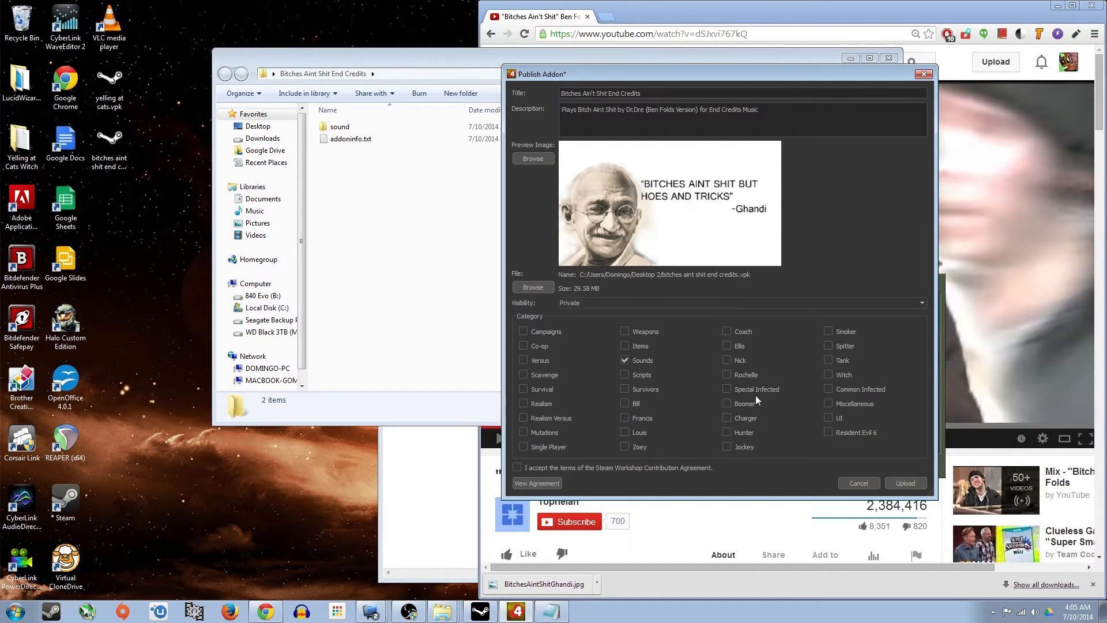
mouse_move(839, 454)
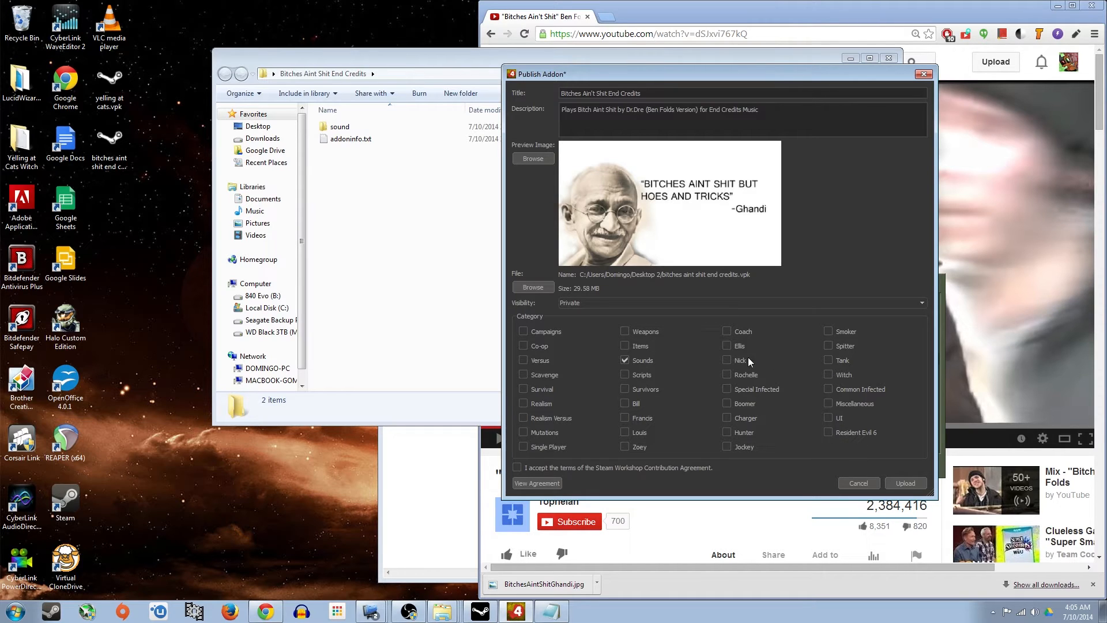
mouse_move(648, 365)
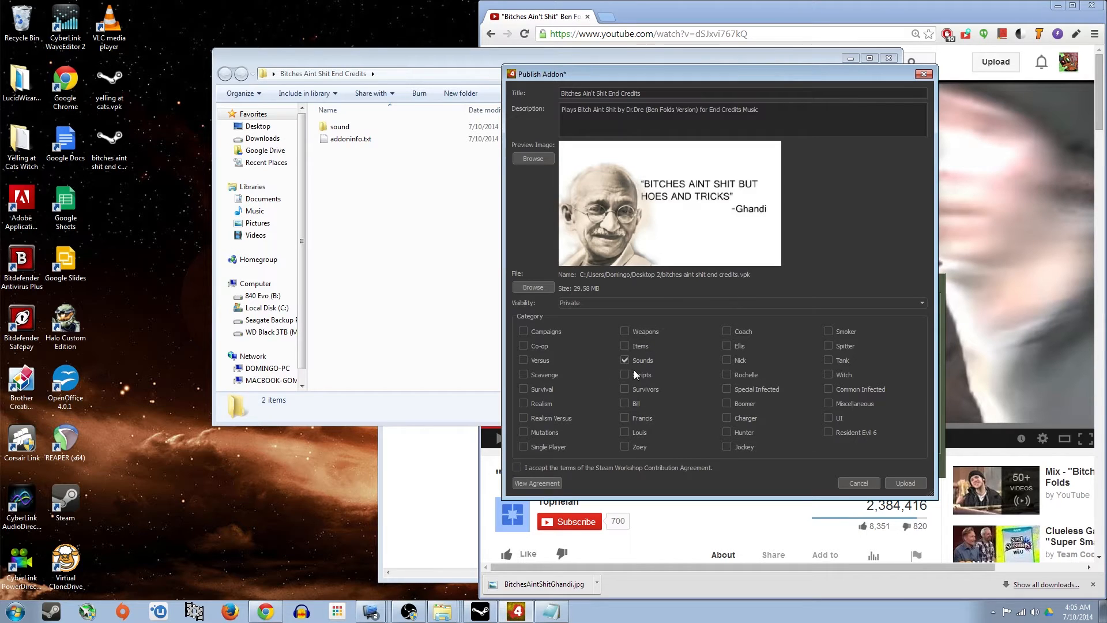
mouse_move(540, 443)
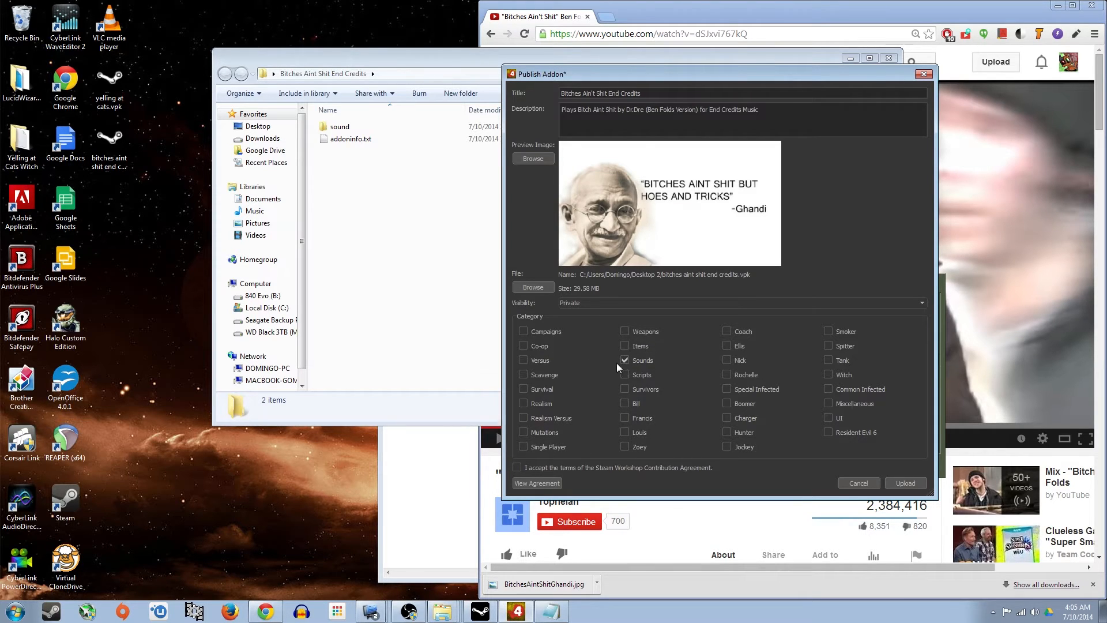
left_click(523, 331)
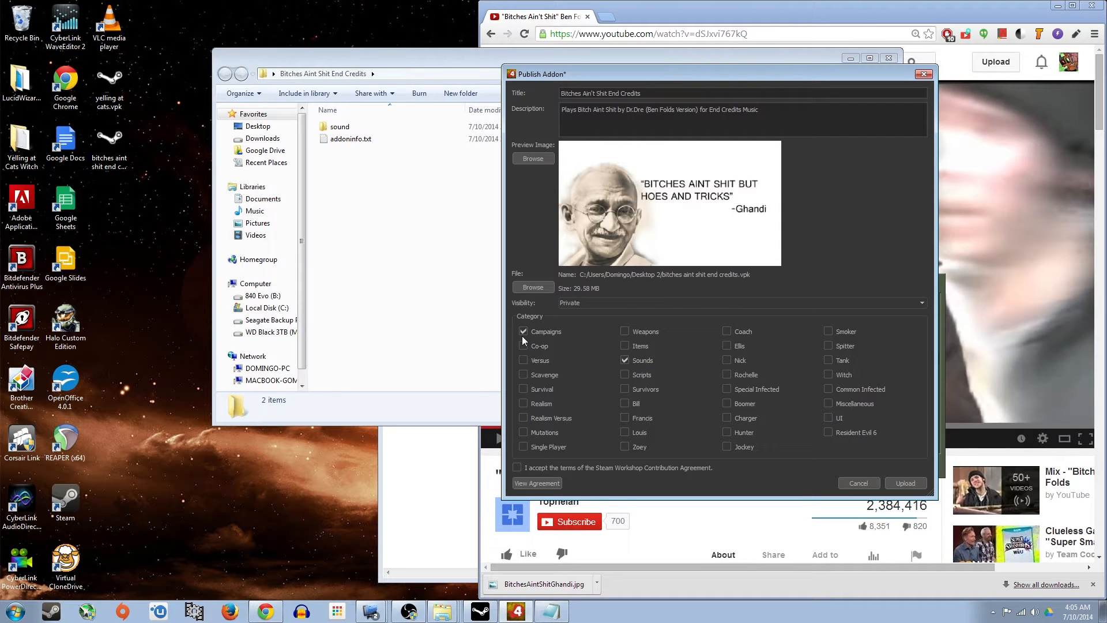
left_click(524, 331)
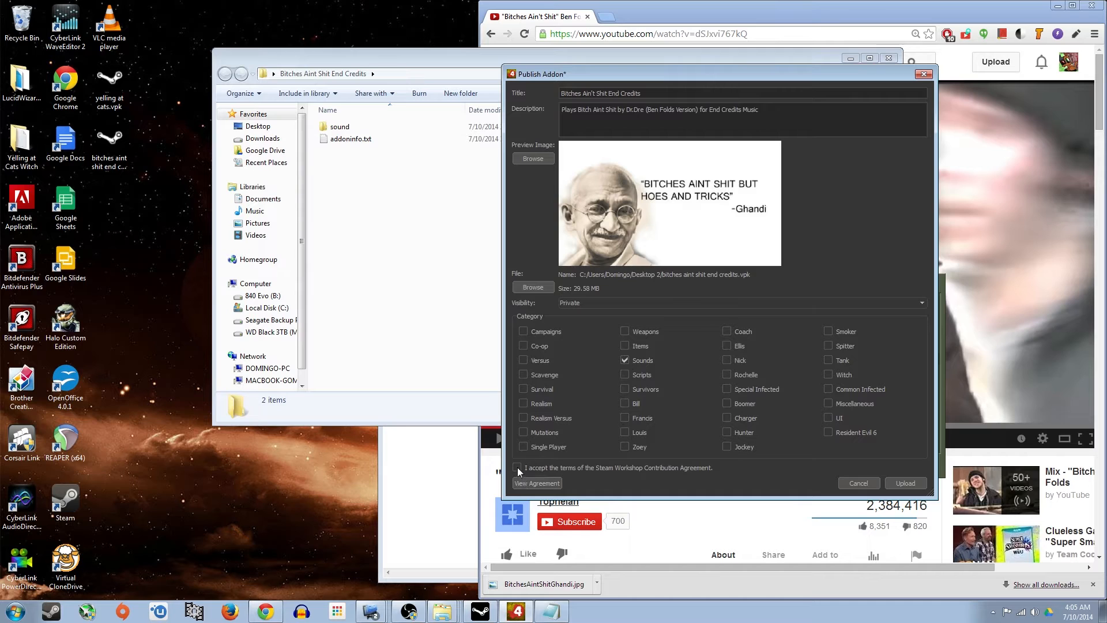
left_click(517, 468)
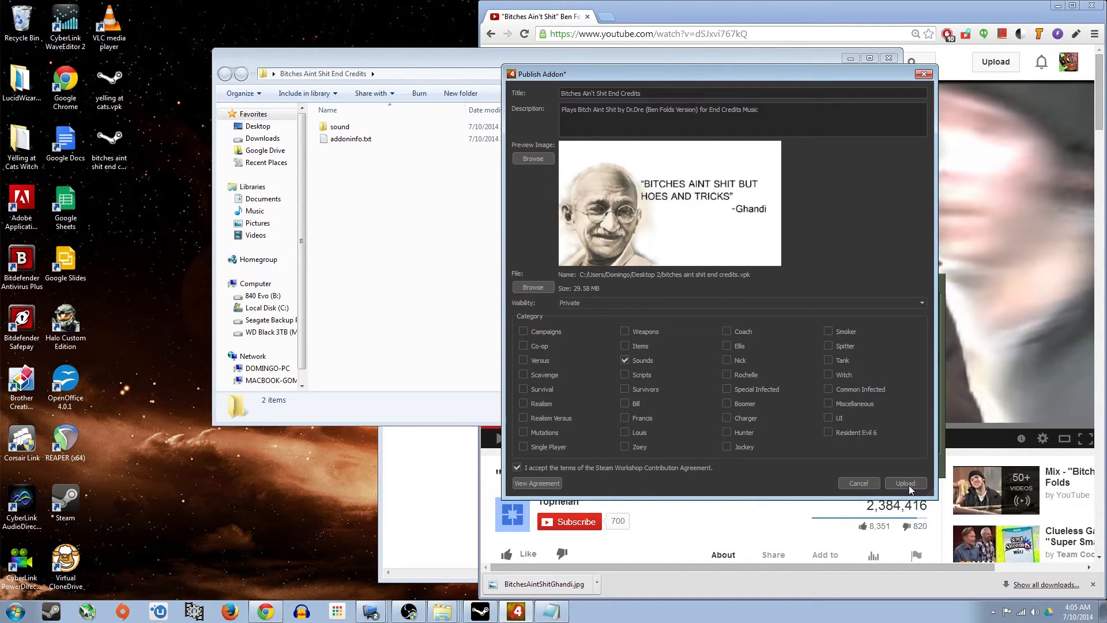
Upload the add-on, opening its Steam Community page showing an item-not-found error.
left_click(906, 483)
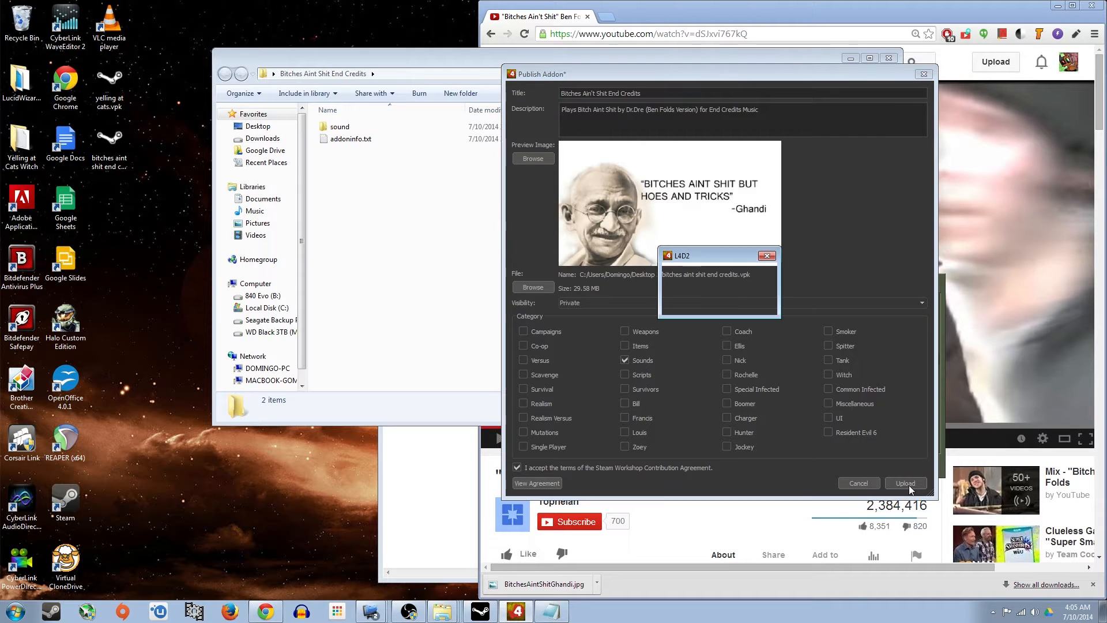
left_click(906, 483)
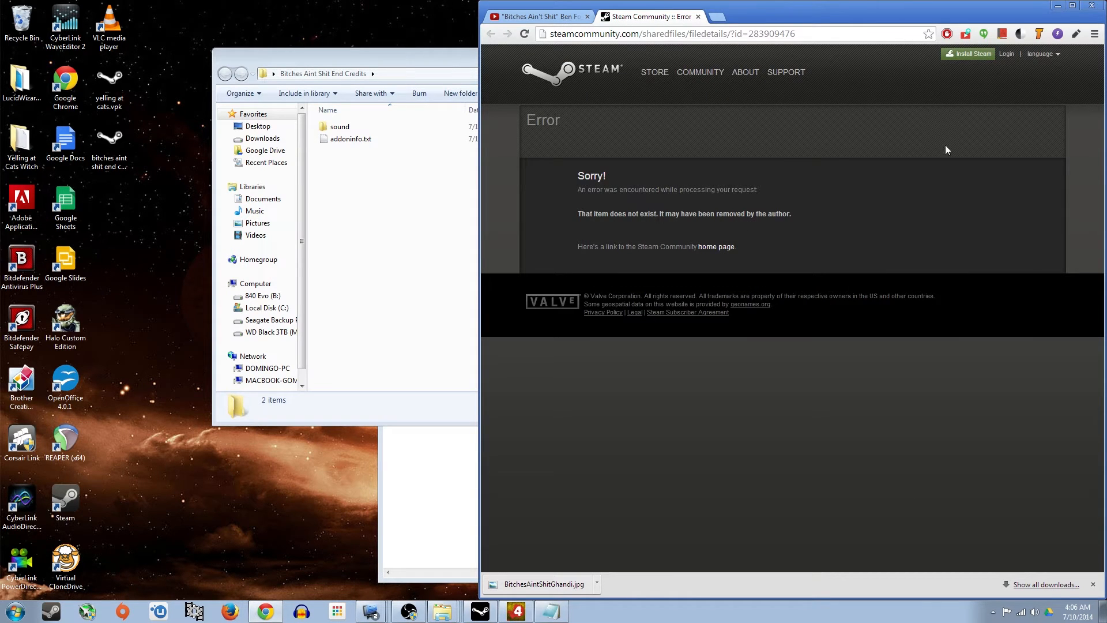
mouse_move(522, 342)
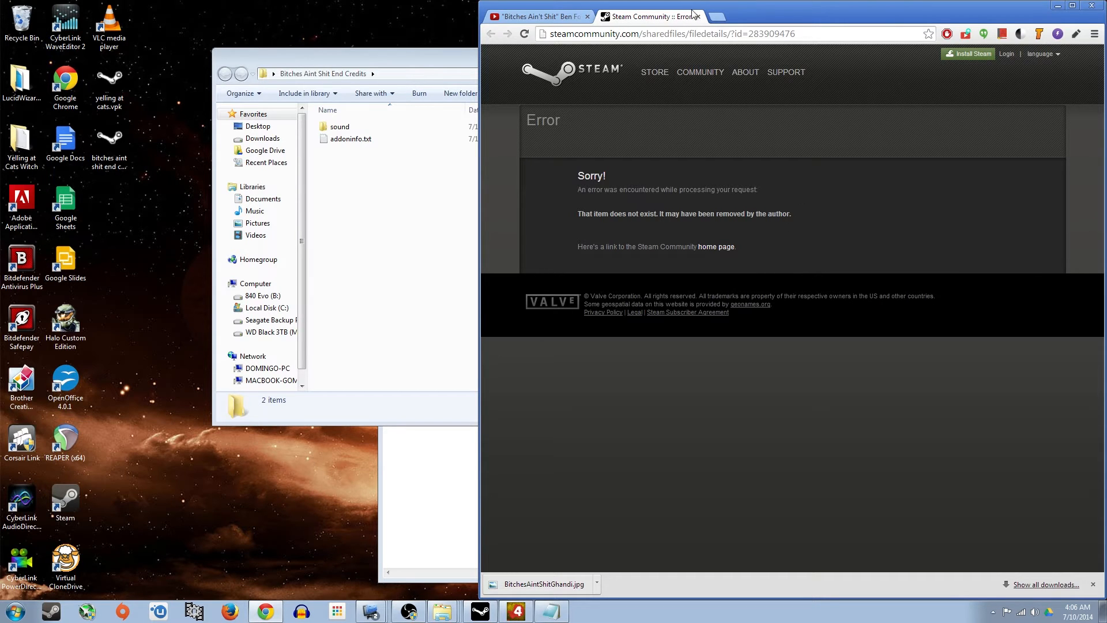
Close the error tab, confirm upload success, select the new fifth add-on, and close the manager.
left_click(537, 16)
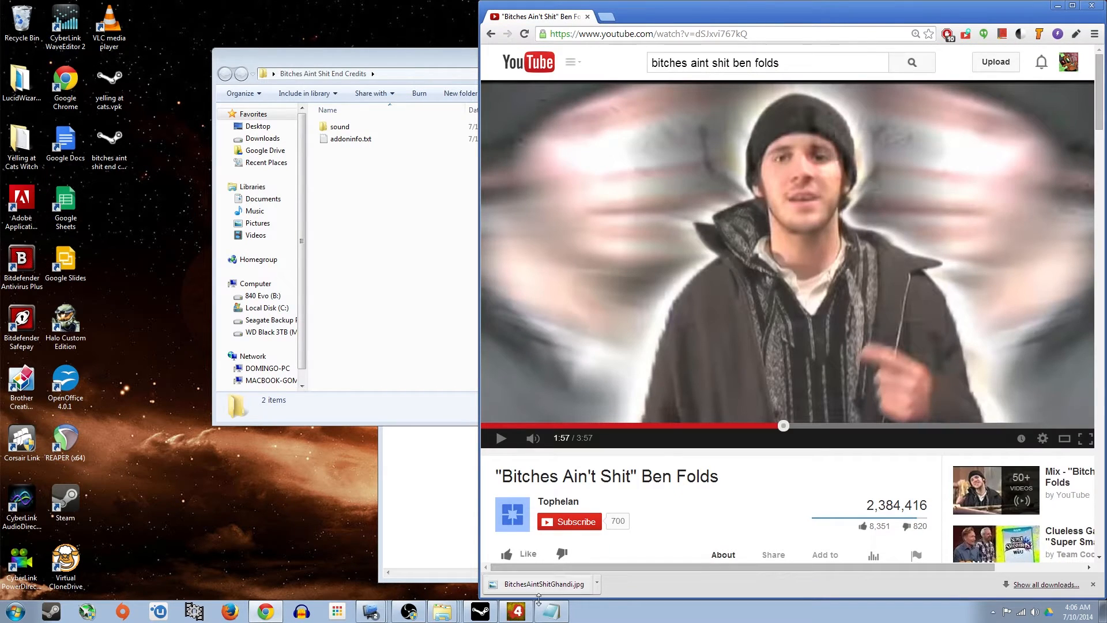
left_click(906, 483)
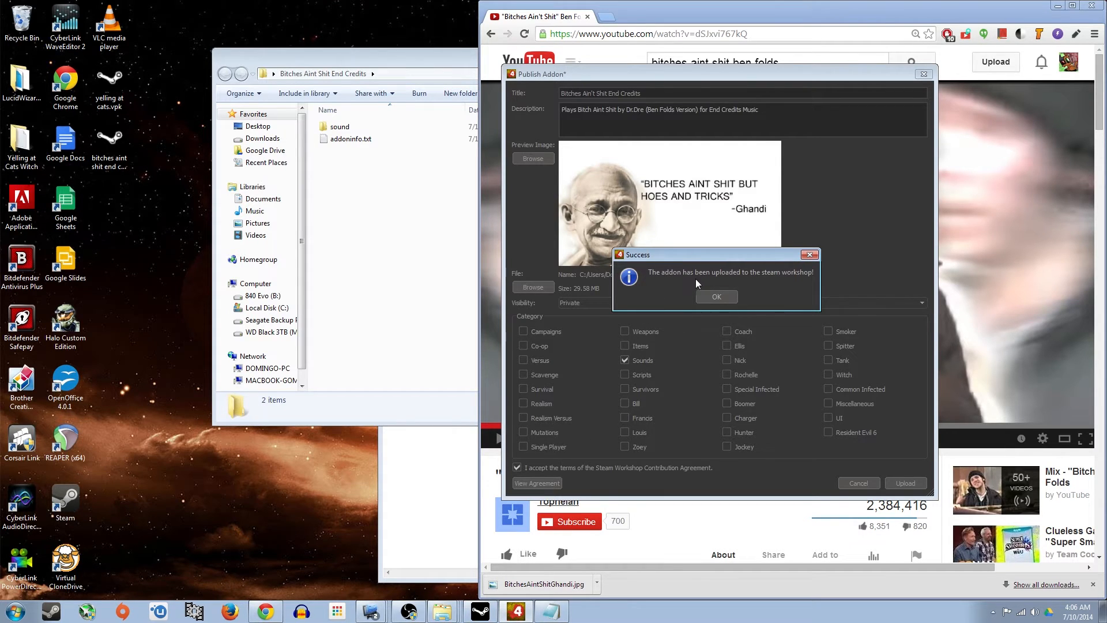
mouse_move(796, 286)
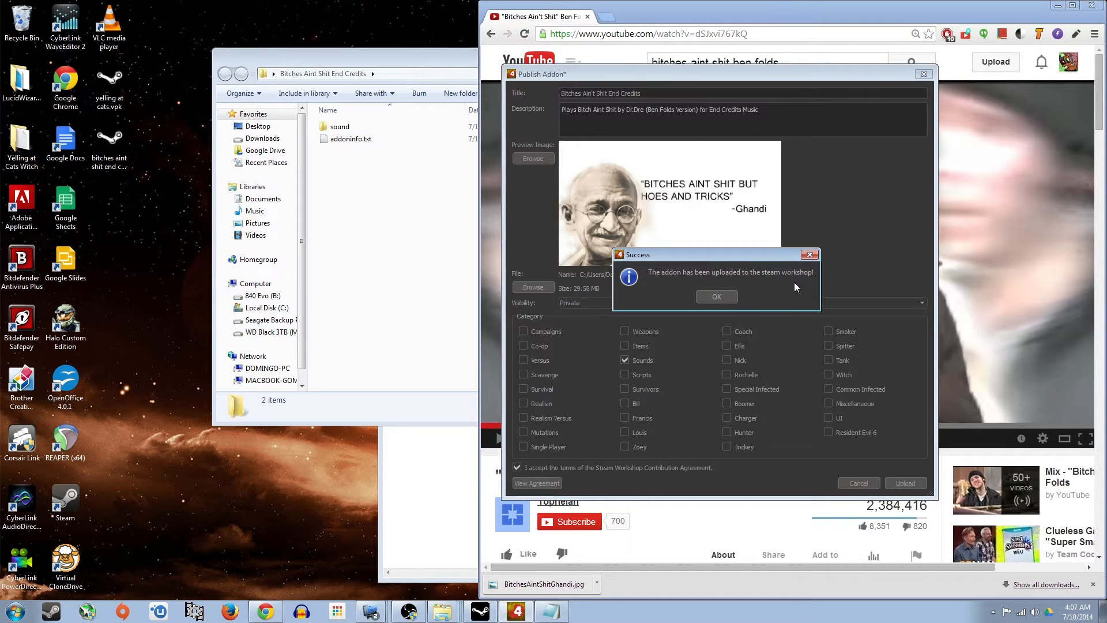
left_click(716, 295)
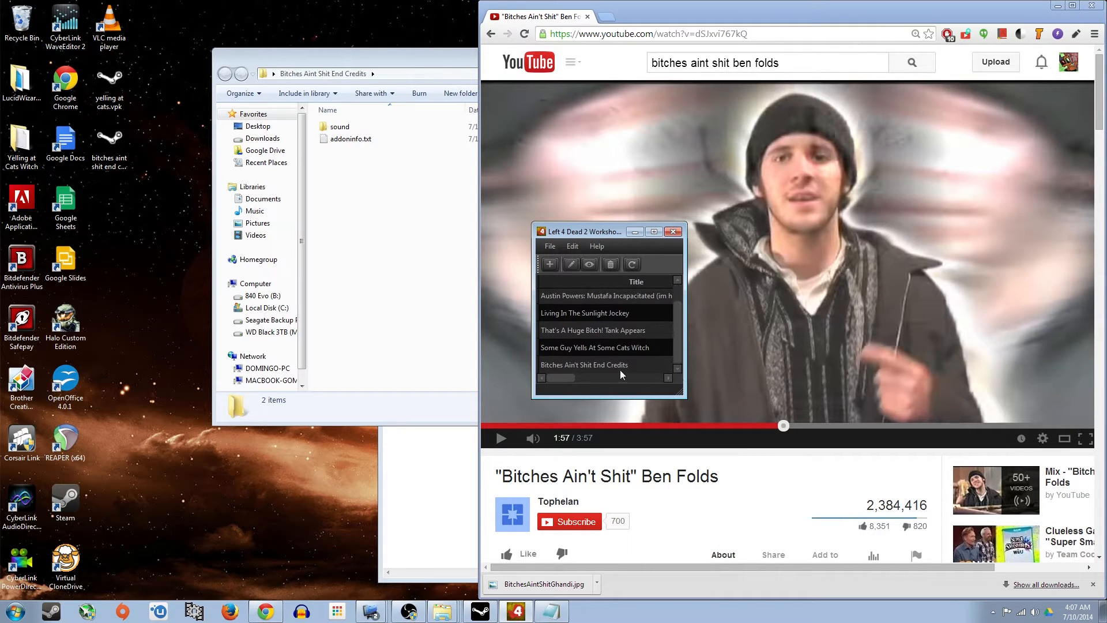
left_click(586, 365)
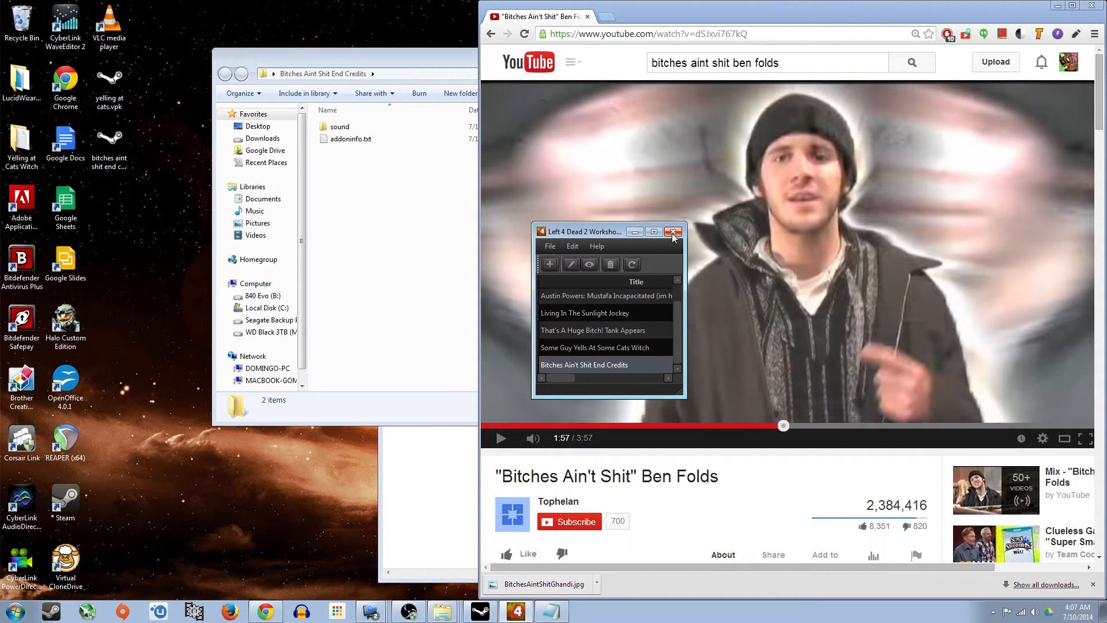
mouse_move(673, 233)
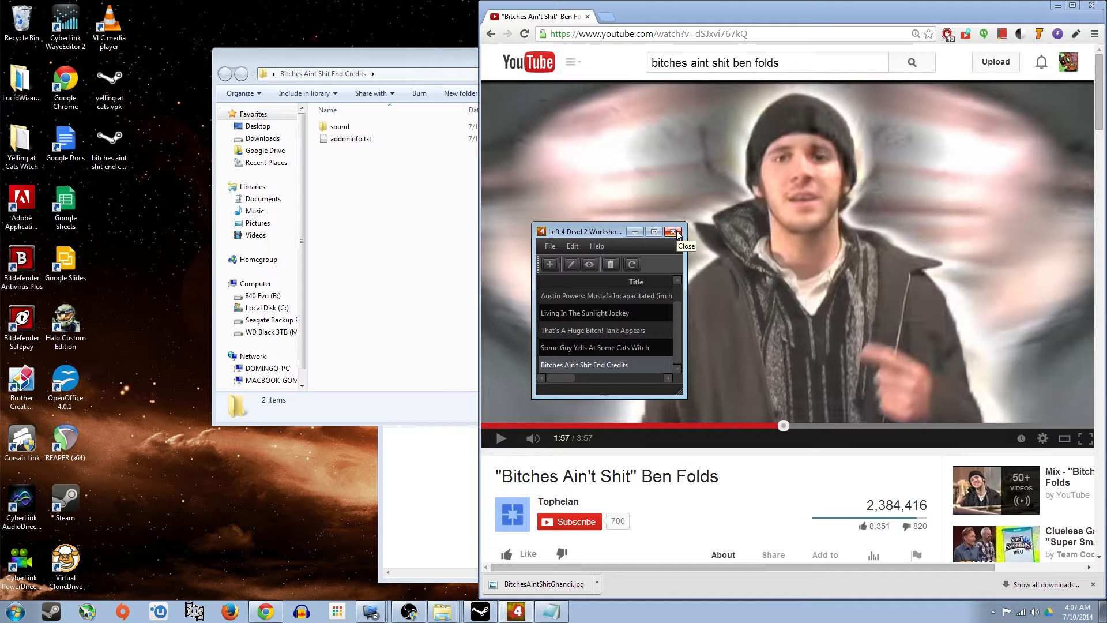
left_click(673, 232)
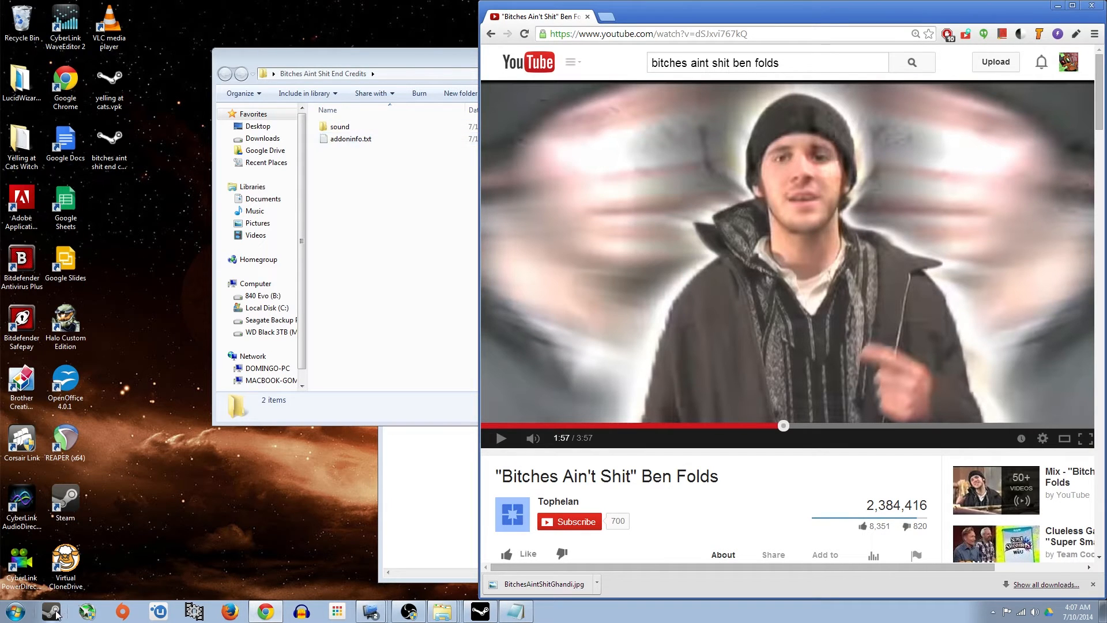
Open Left 4 Dead 2's Community Workshop browse page from the Steam library.
left_click(479, 611)
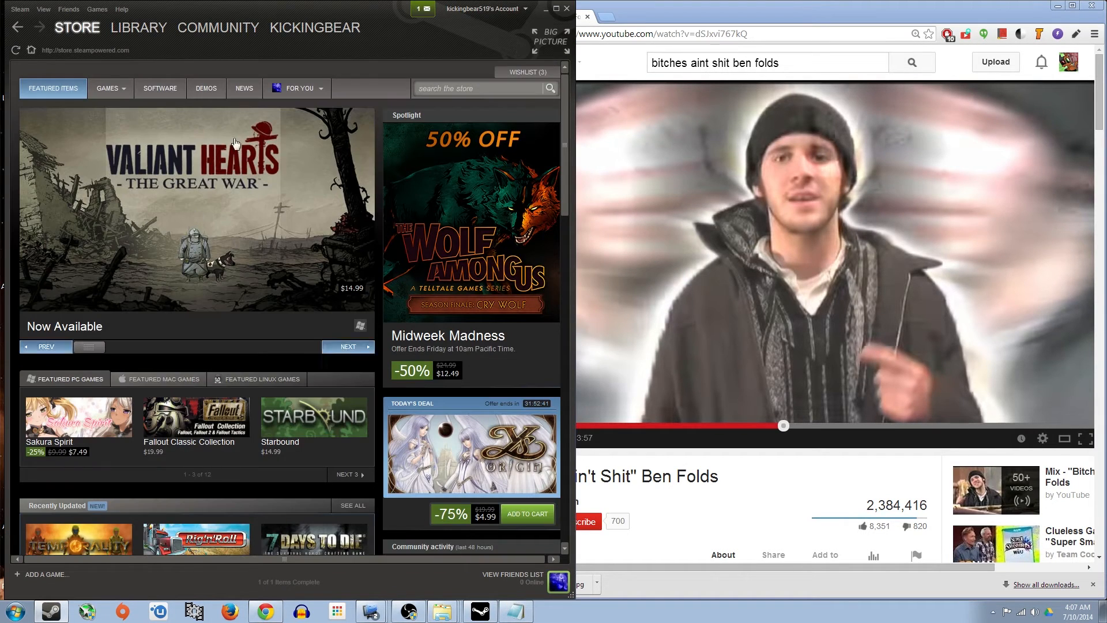
left_click(139, 27)
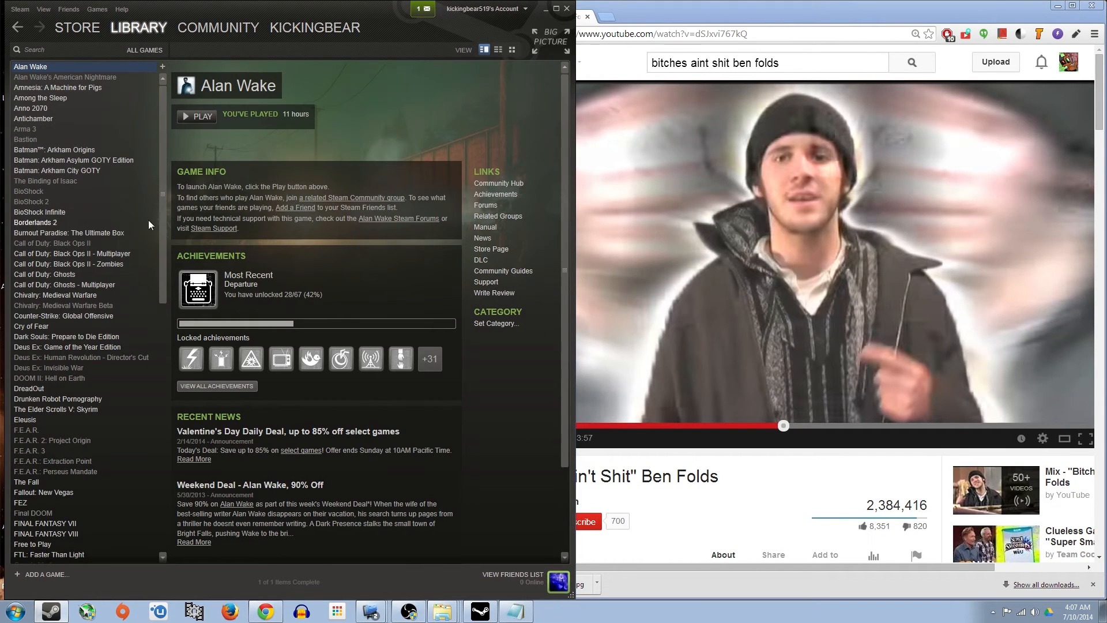
mouse_move(136, 240)
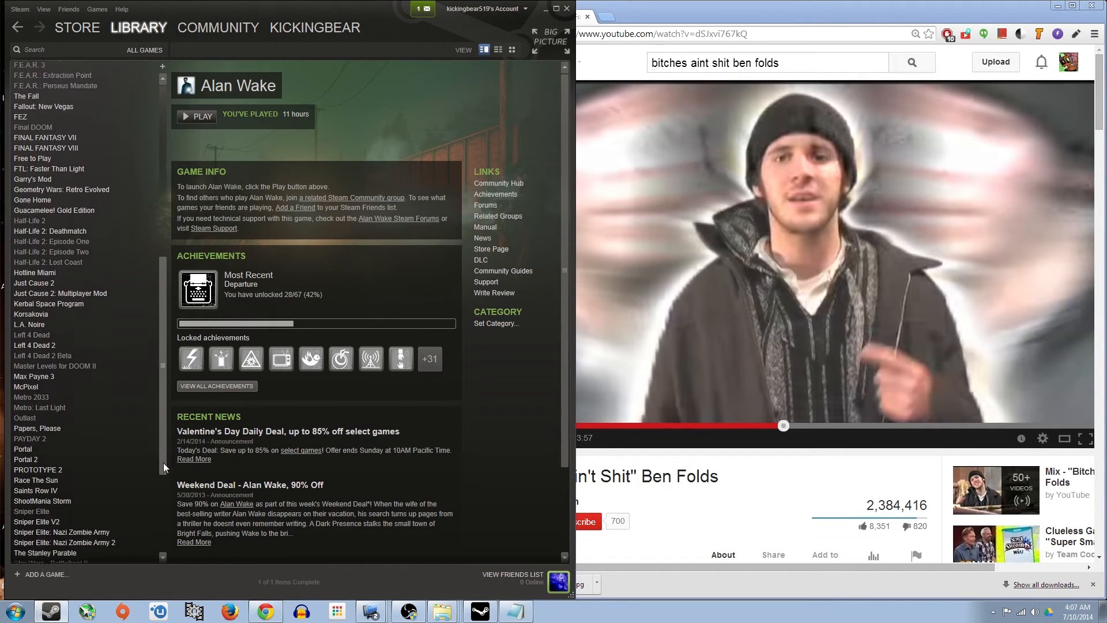
left_click(34, 341)
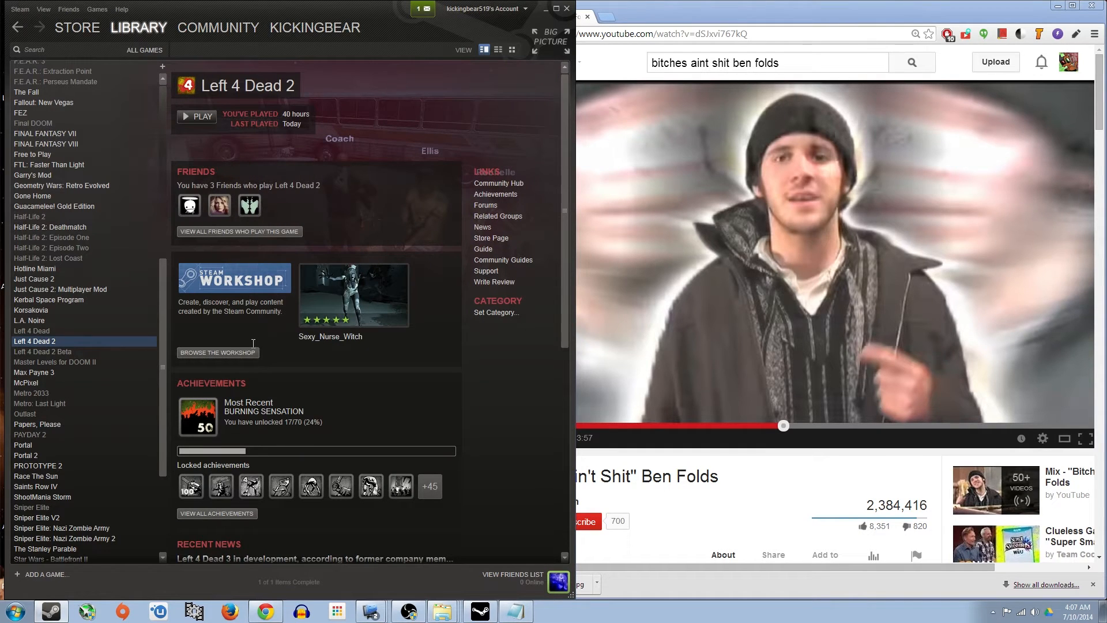
left_click(218, 352)
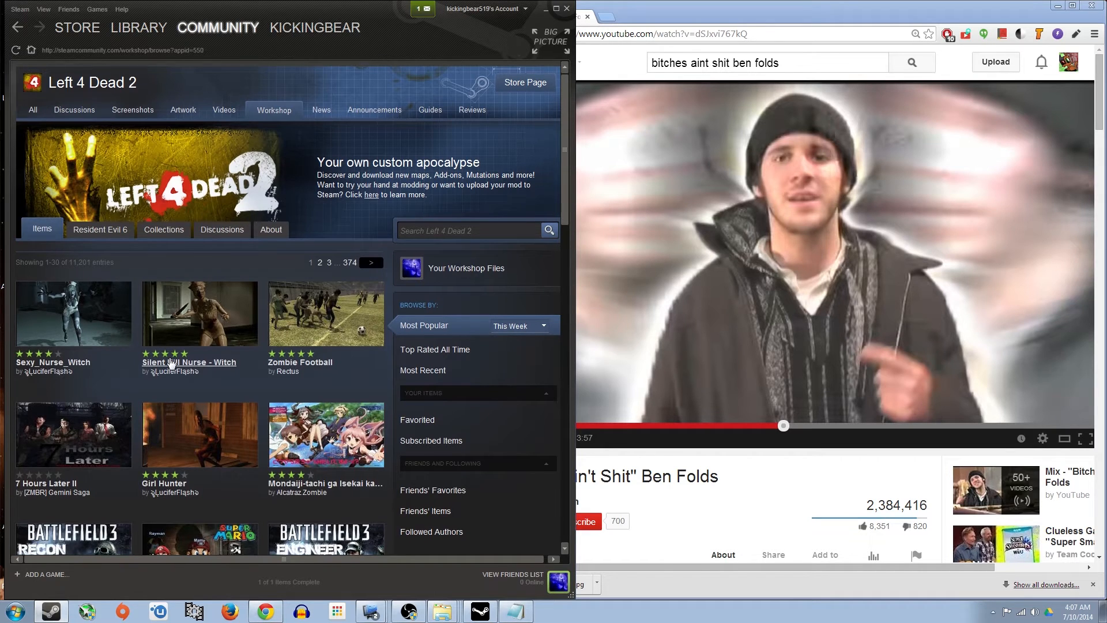
scroll("down", 3)
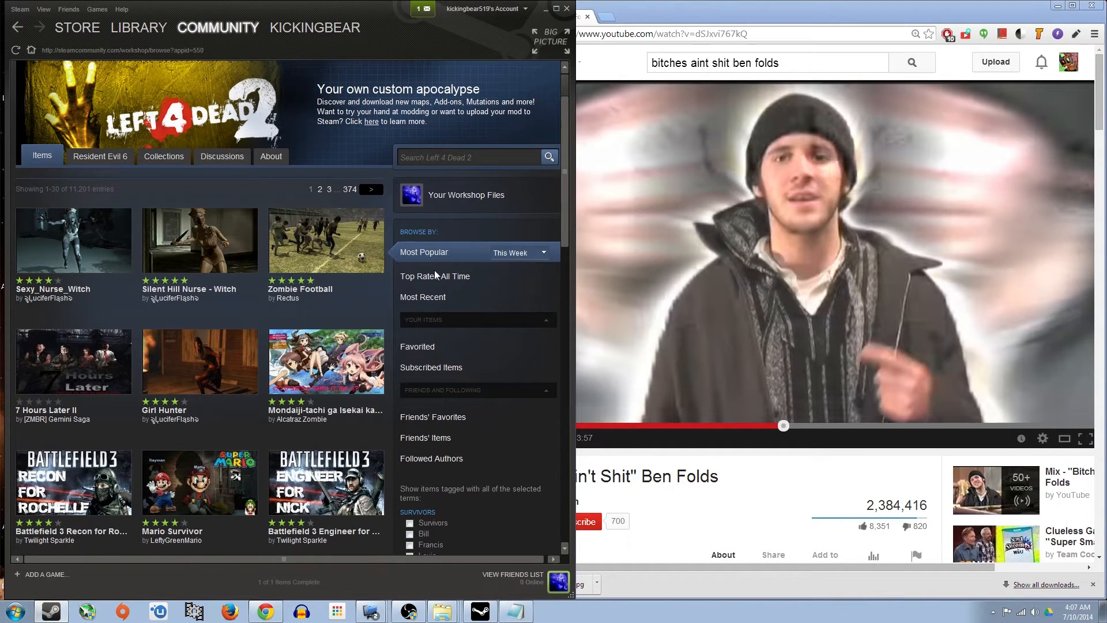
mouse_move(479, 204)
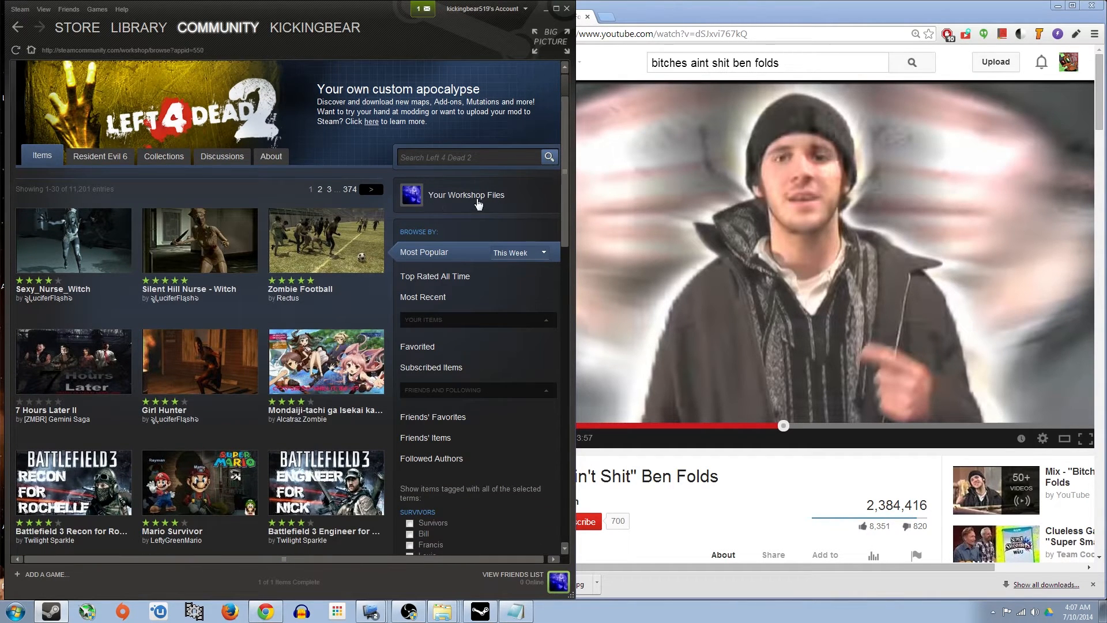
Subscribe to the End Credits item from Your Workshop Files, then return to the library.
left_click(466, 195)
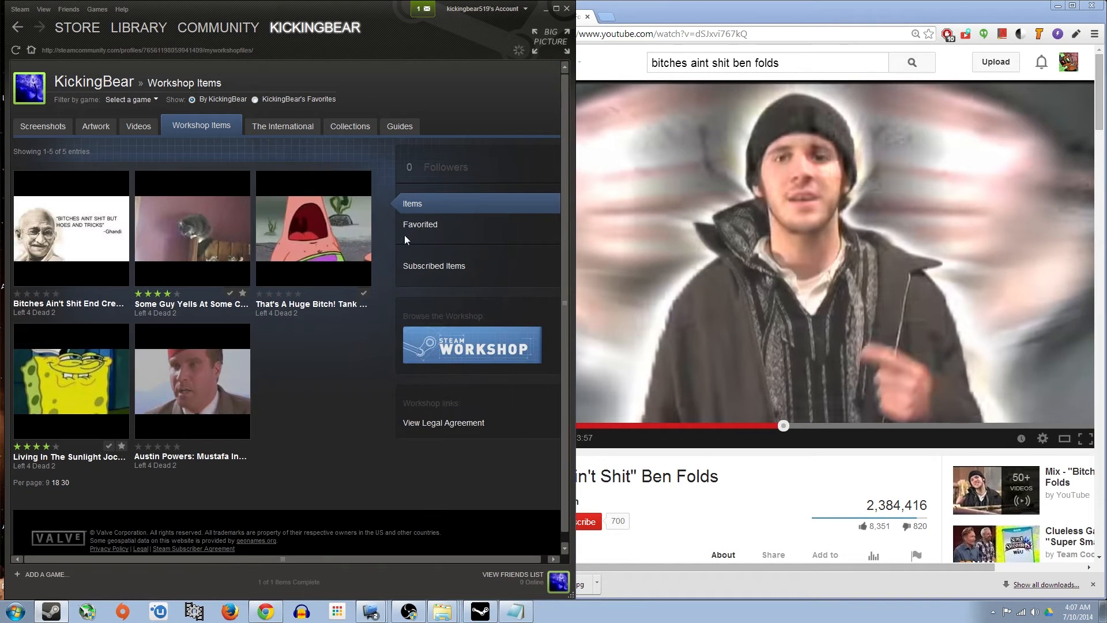
mouse_move(74, 224)
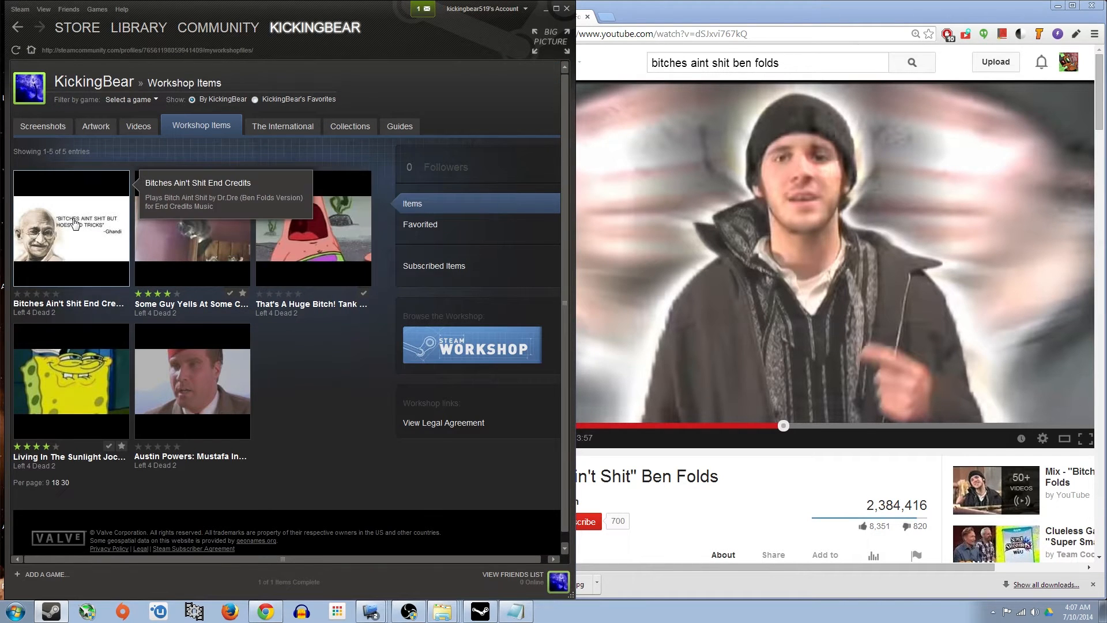
left_click(71, 226)
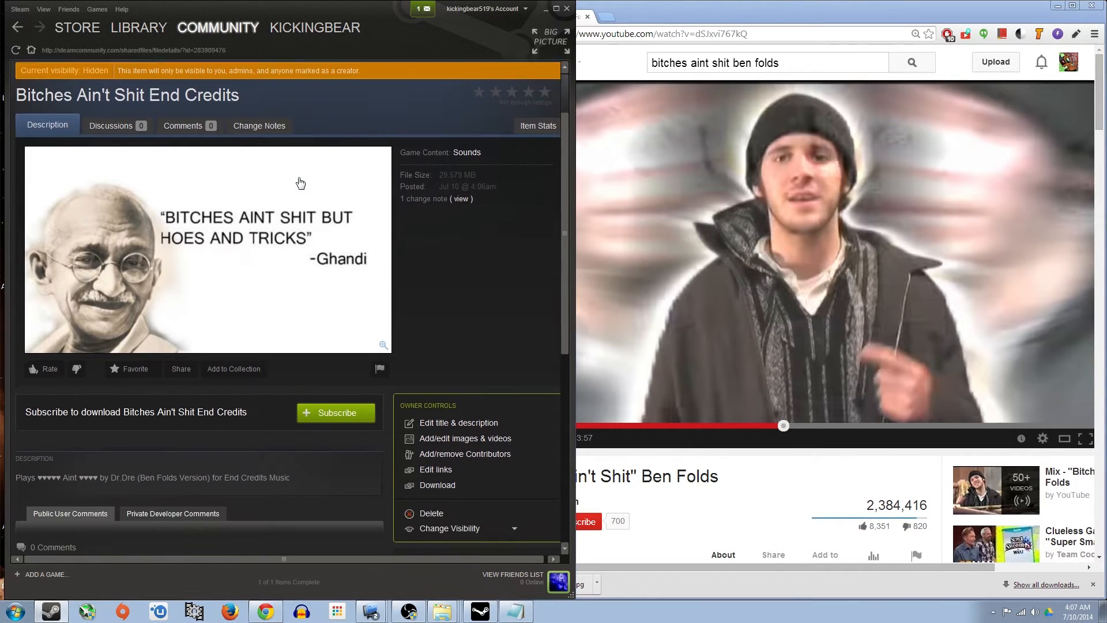
scroll("down", 3)
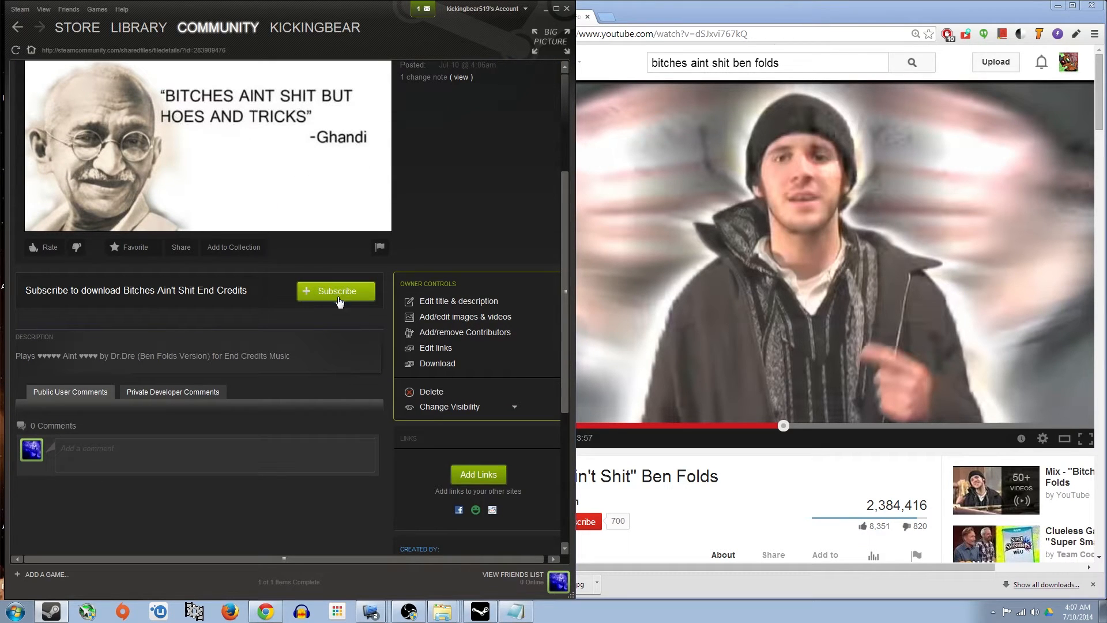
left_click(337, 291)
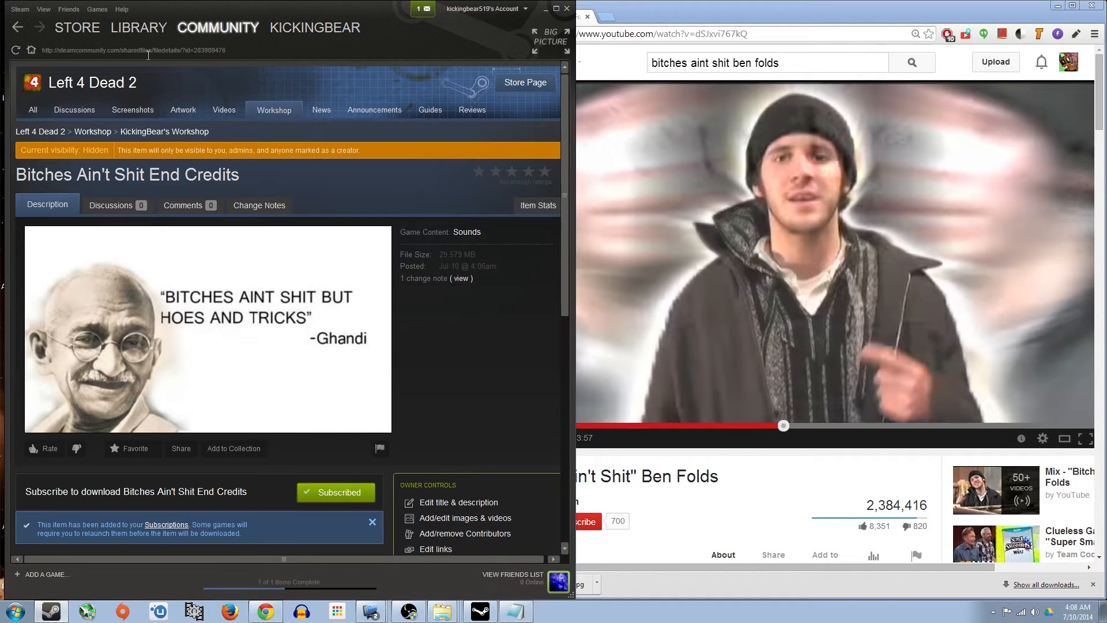
left_click(138, 27)
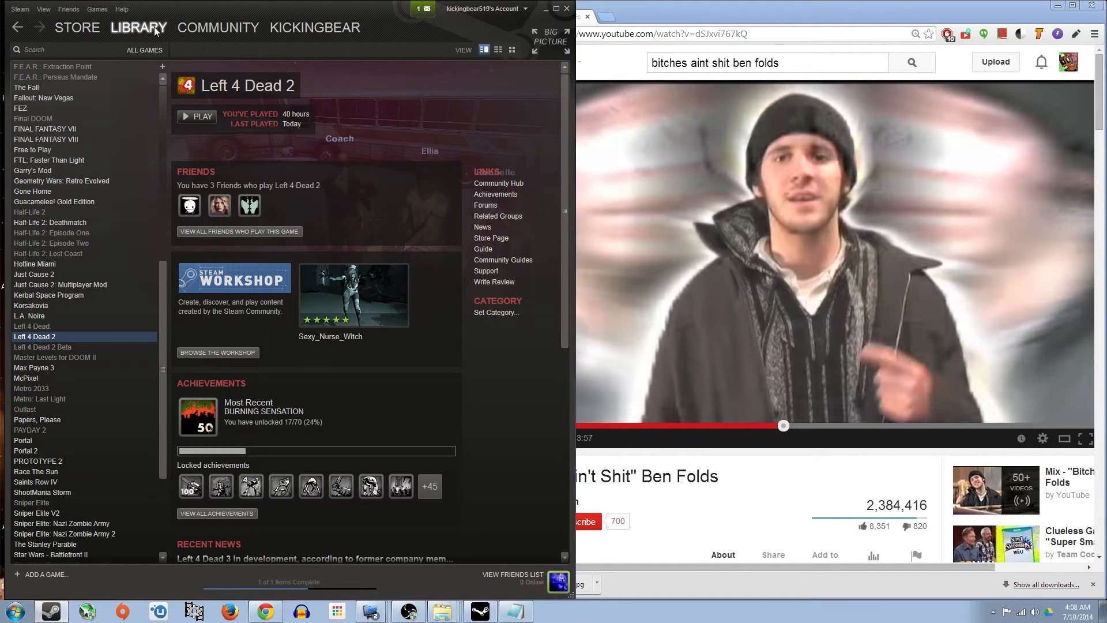
mouse_move(92, 345)
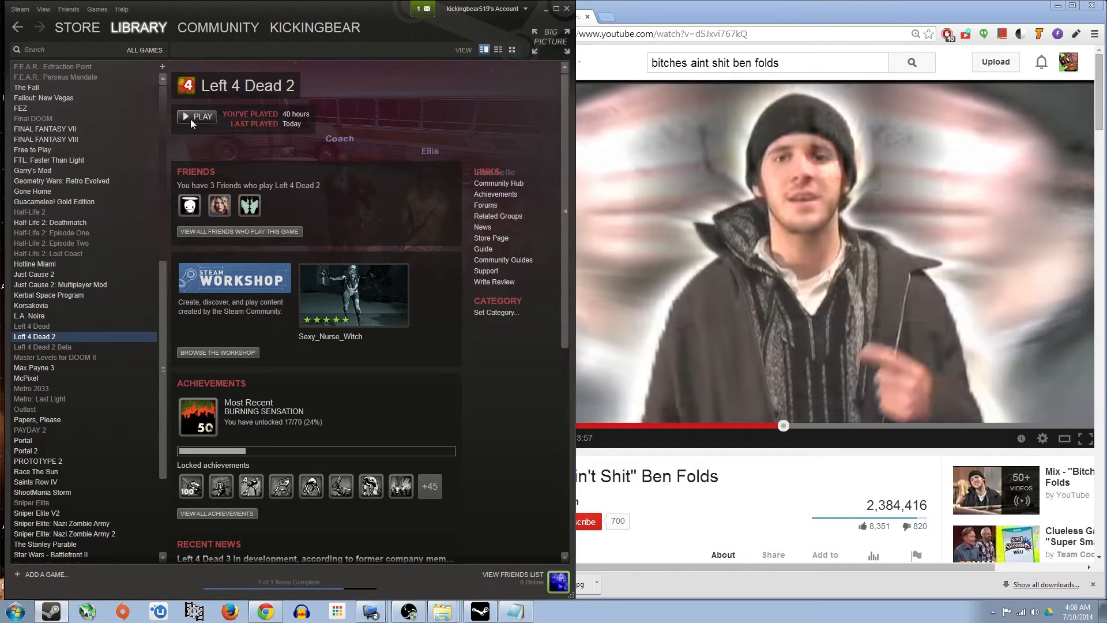
mouse_move(359, 301)
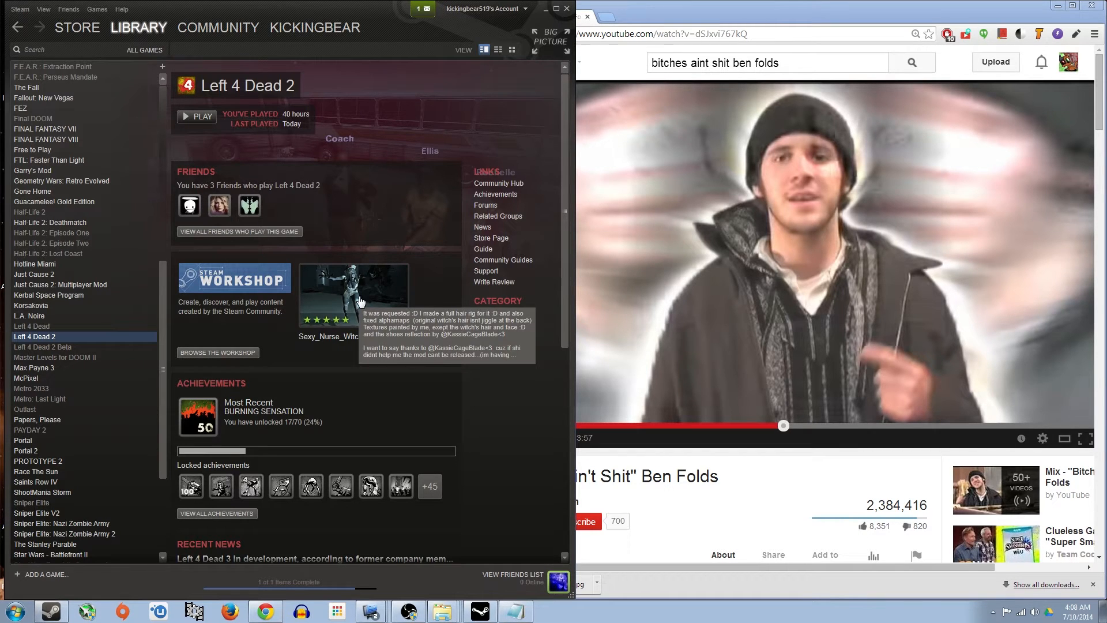
Launch Left 4 Dead 2, dismiss the conflicting add-on warning, and scroll the Add-ons list.
left_click(202, 116)
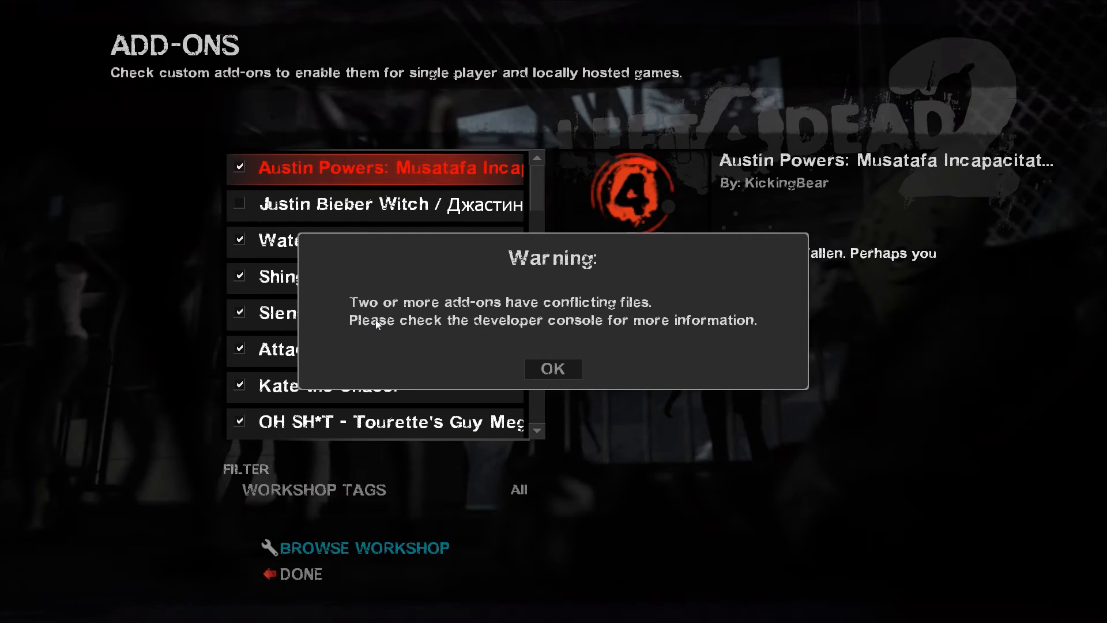
left_click(553, 368)
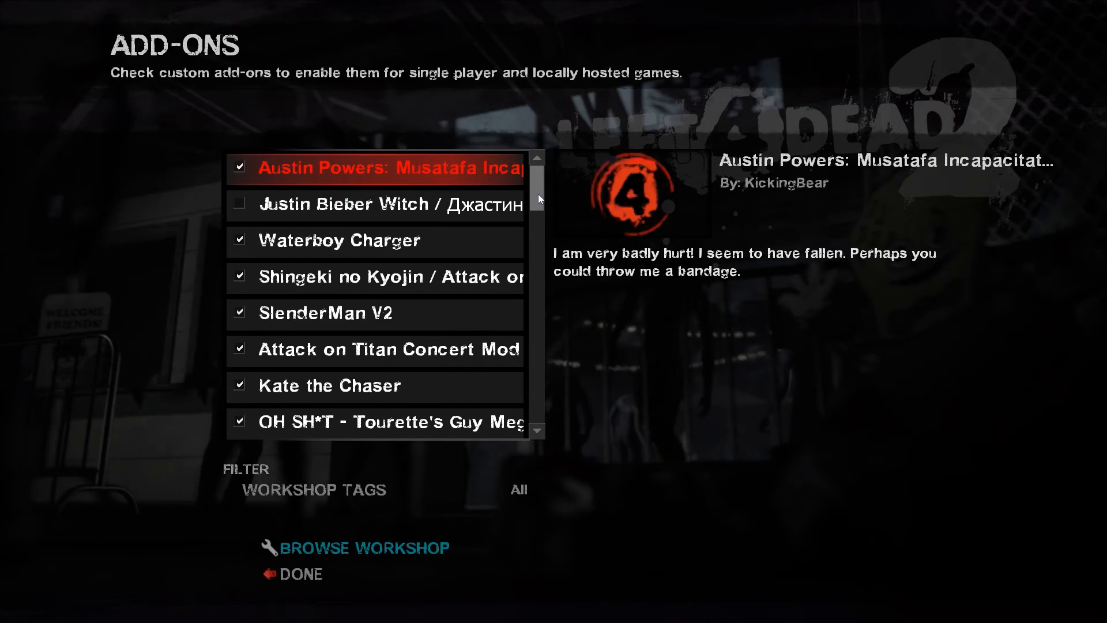
scroll("down", 3)
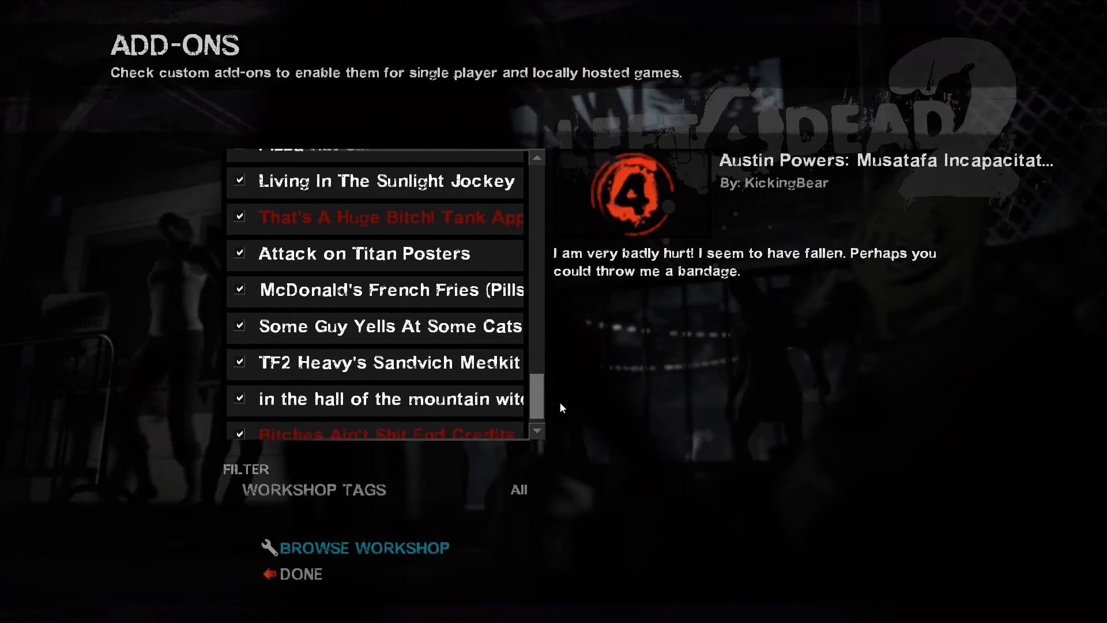
Uncheck the Shingeki no Kyojin Attack On Titan credits add-on and close Add-ons.
left_click(387, 416)
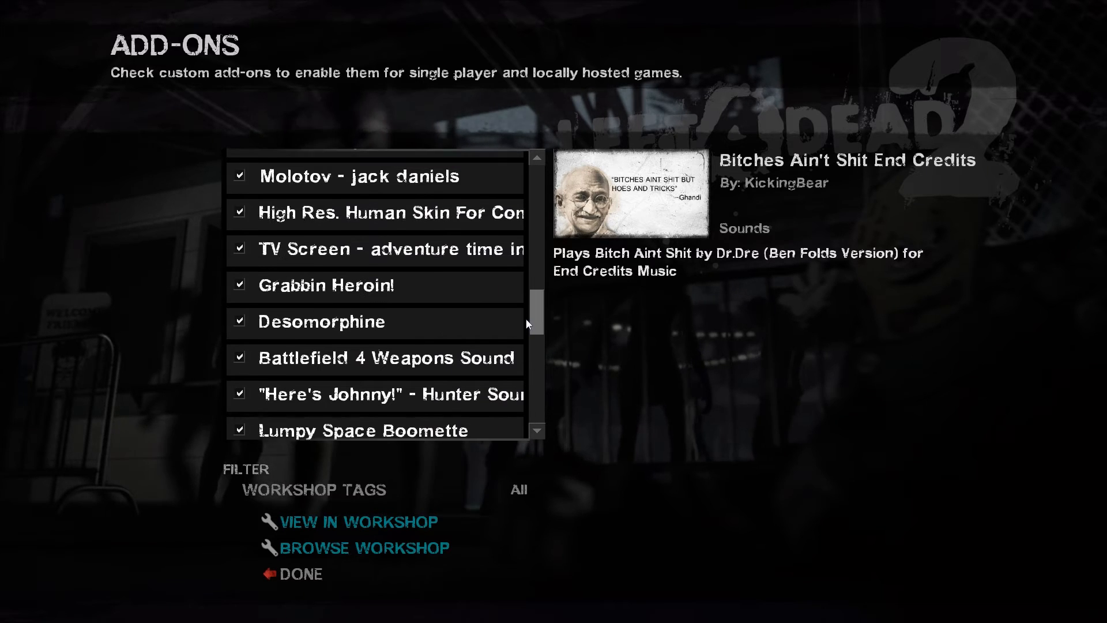
scroll("down", 3)
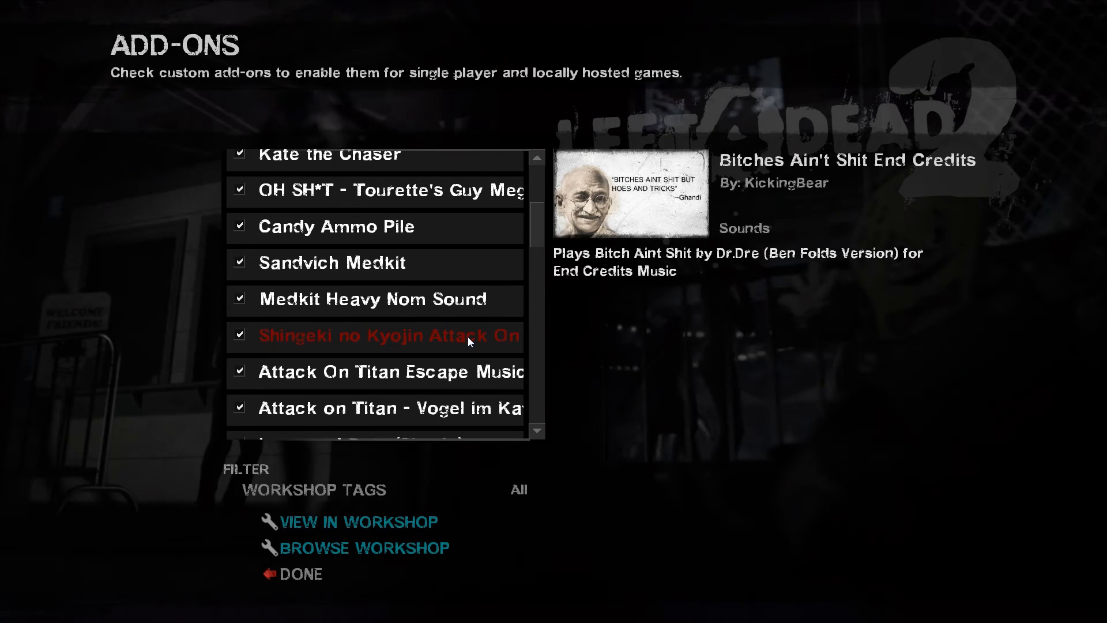
left_click(381, 336)
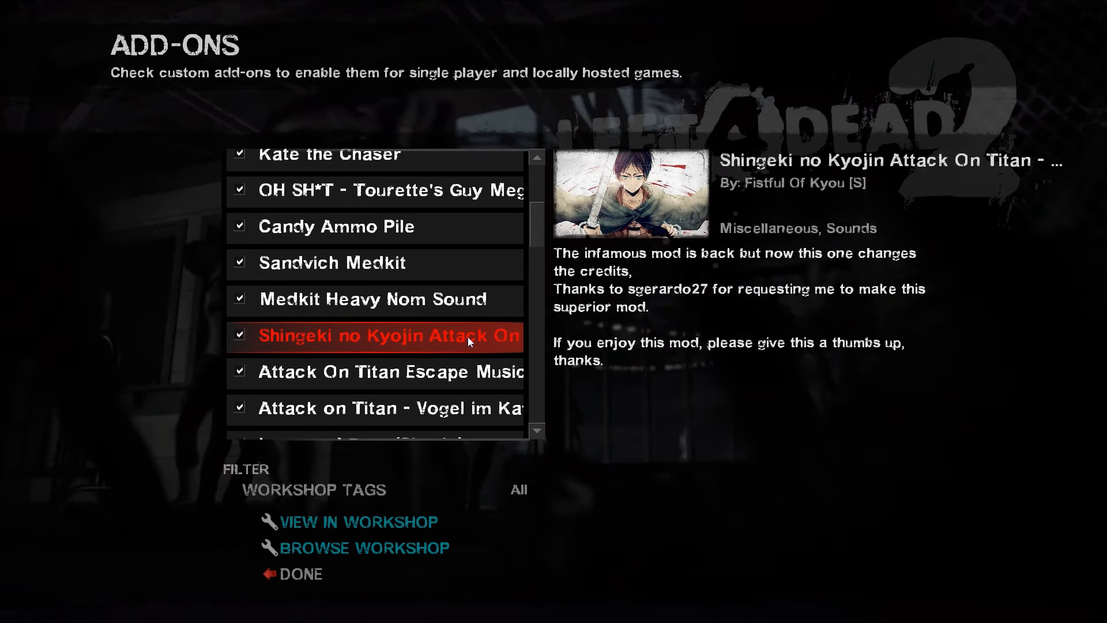
left_click(240, 336)
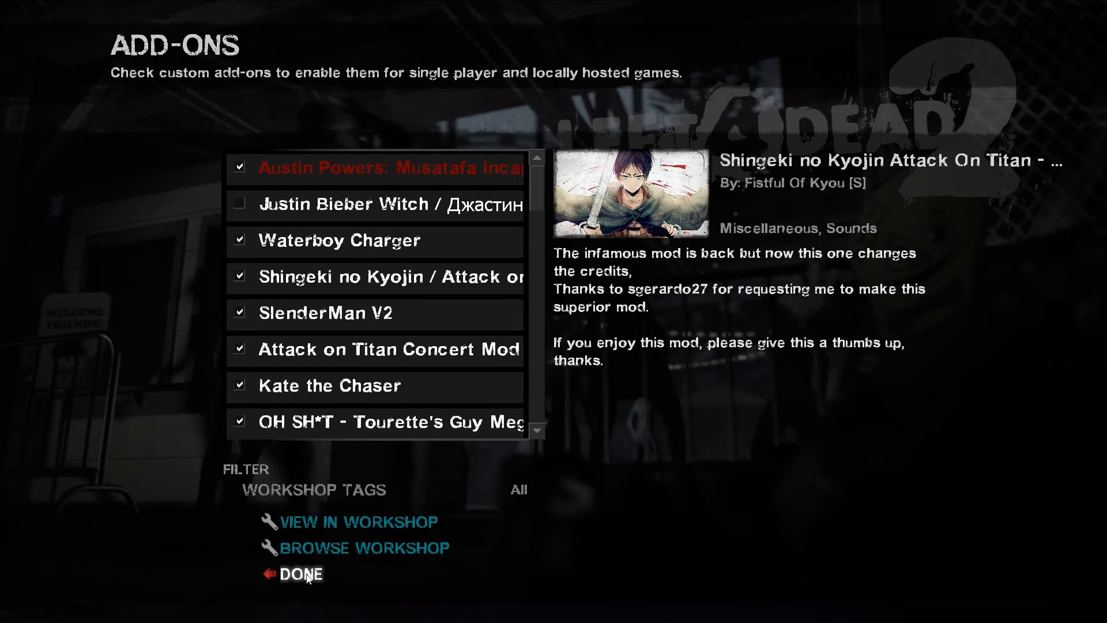
scroll("down", 3)
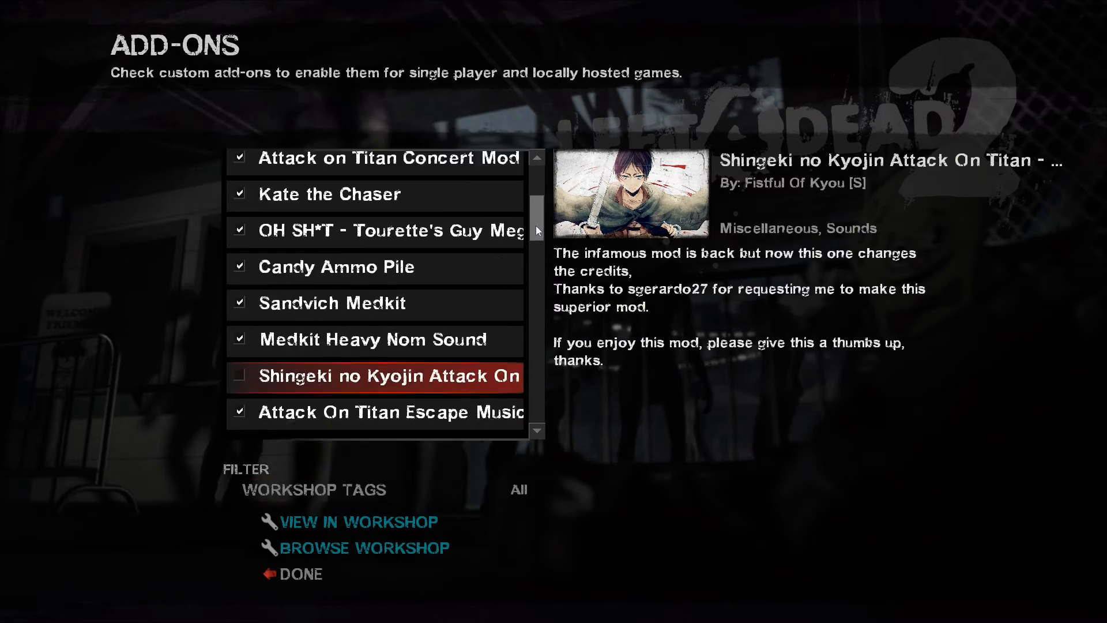
scroll("down", 3)
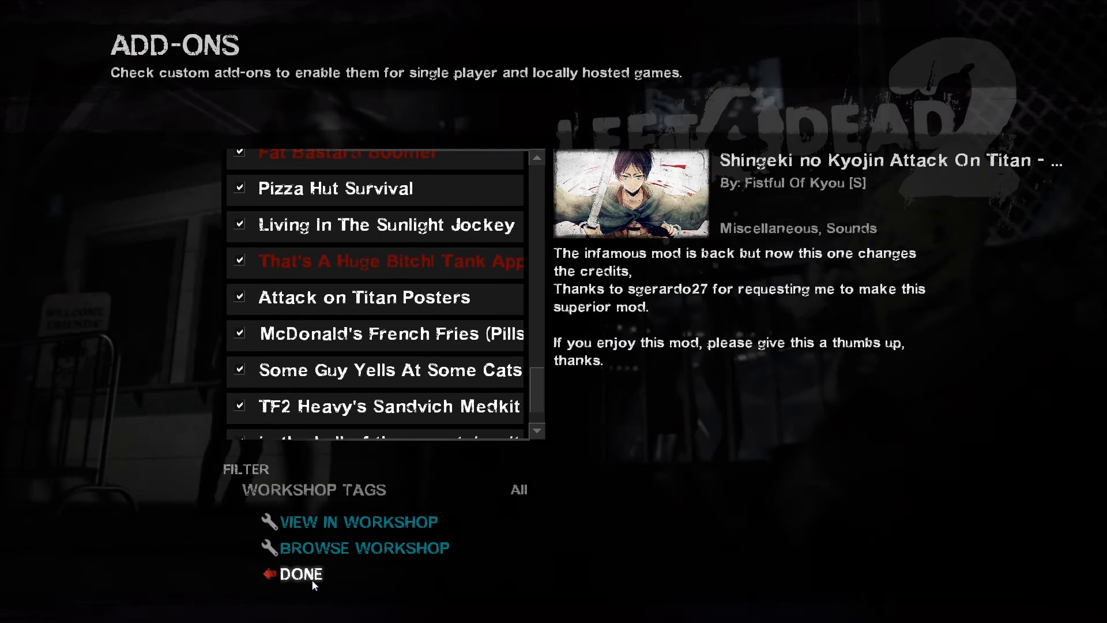
left_click(302, 575)
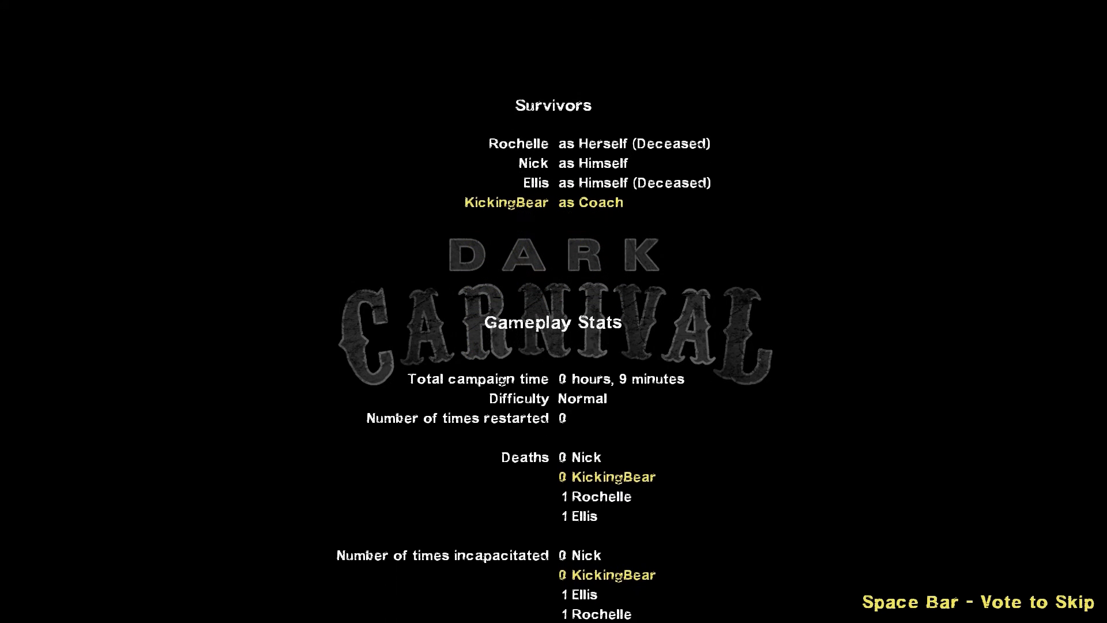
Vote to skip the Dark Carnival end credits with Space.
key("space")
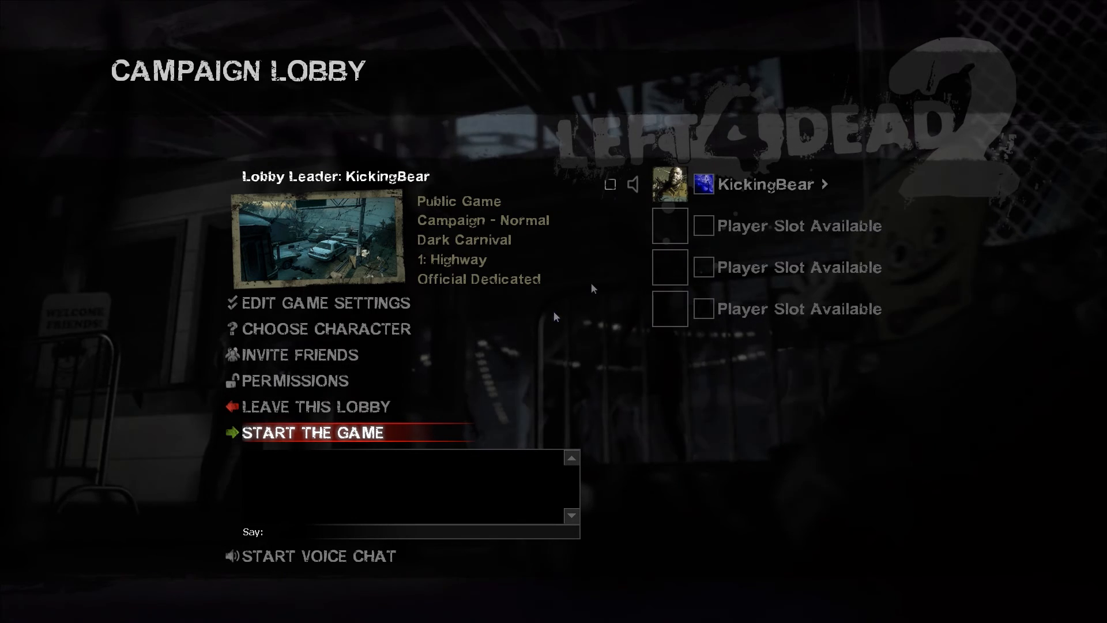
mouse_move(592, 288)
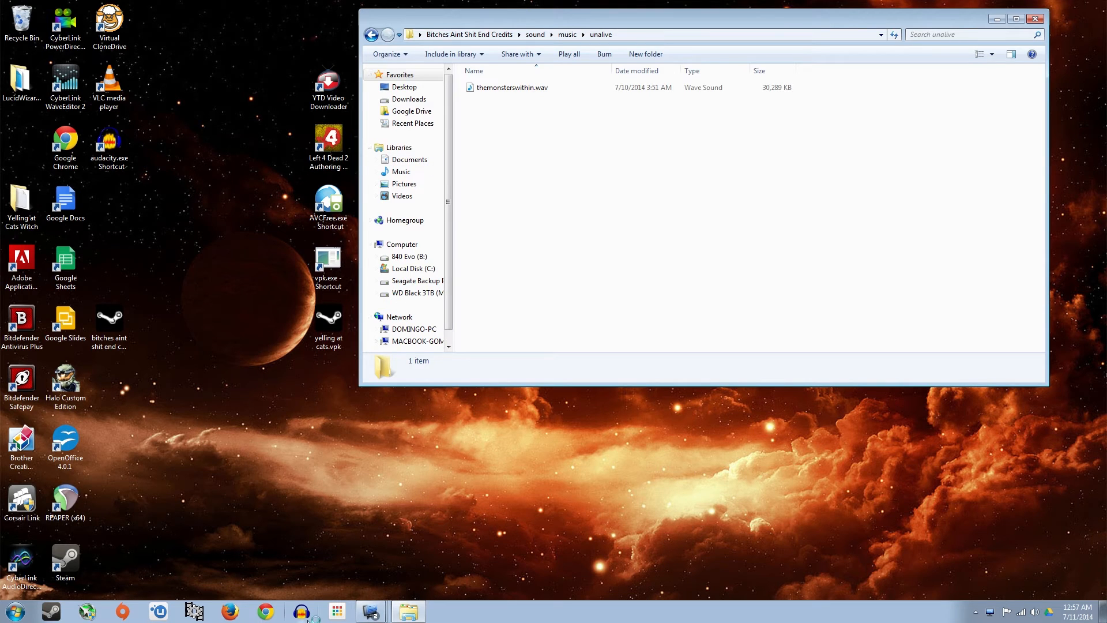
Start exporting the song in Audacity and browse to the addon's sound\music folder.
left_click(300, 611)
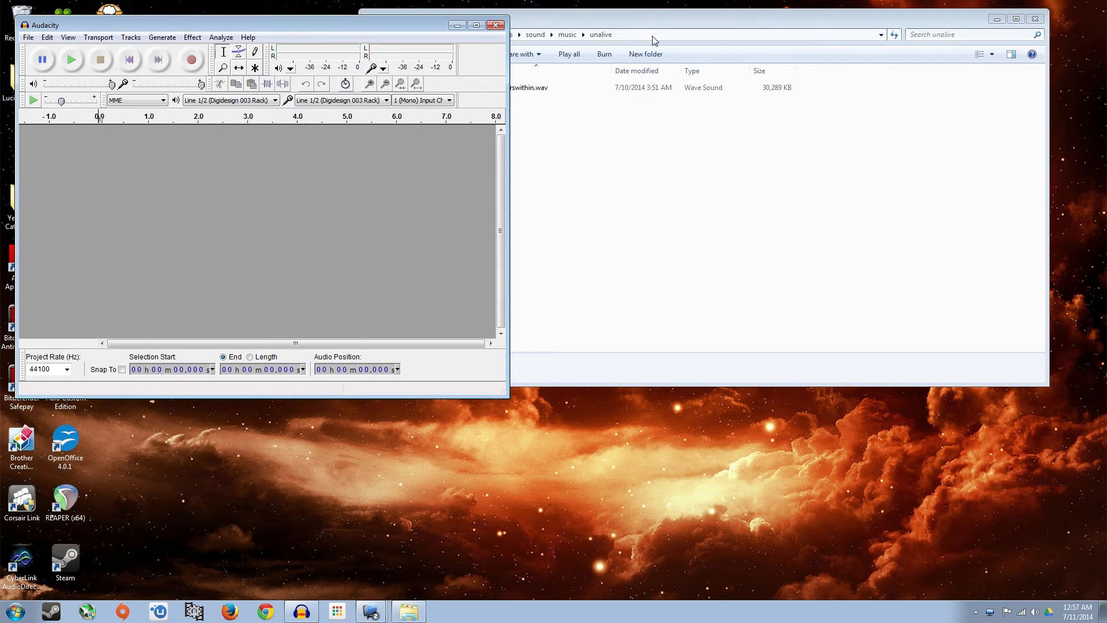
left_click(592, 153)
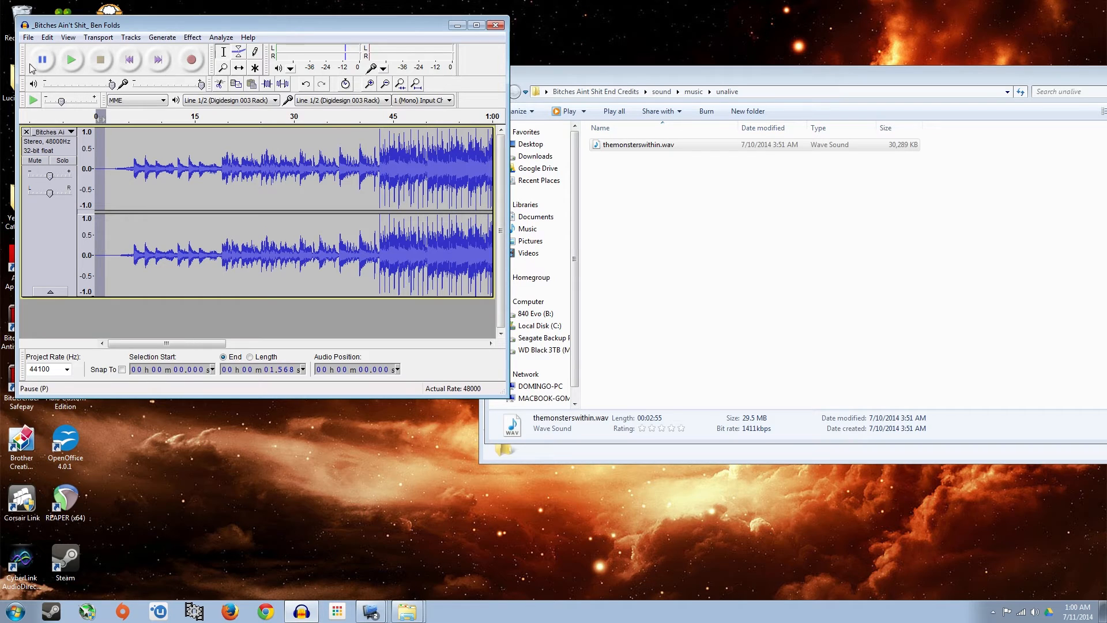
left_click(29, 38)
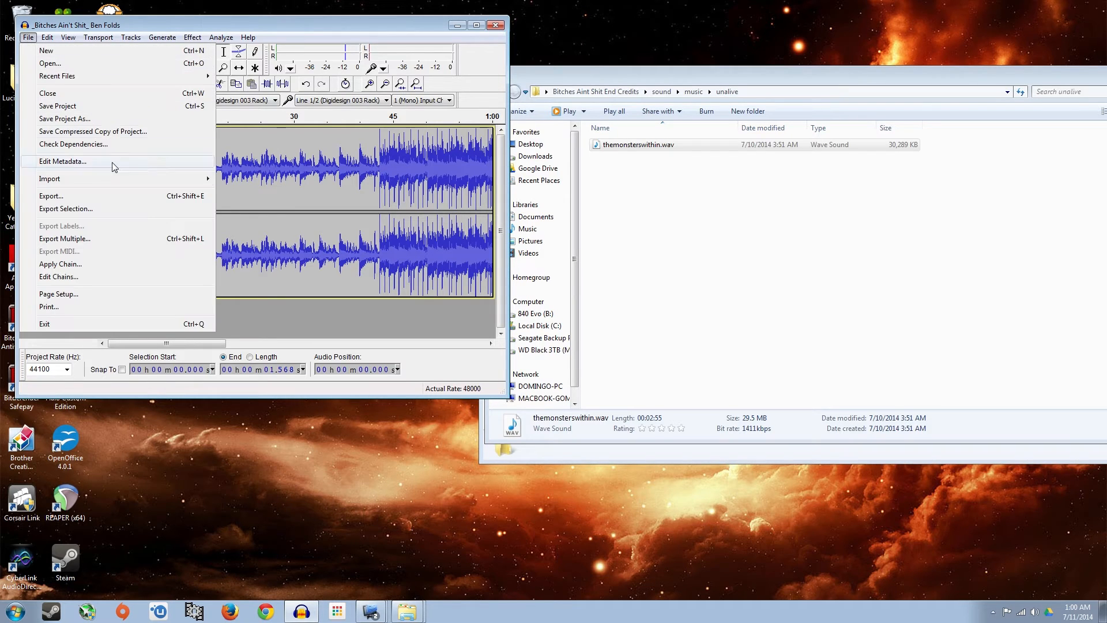
left_click(51, 195)
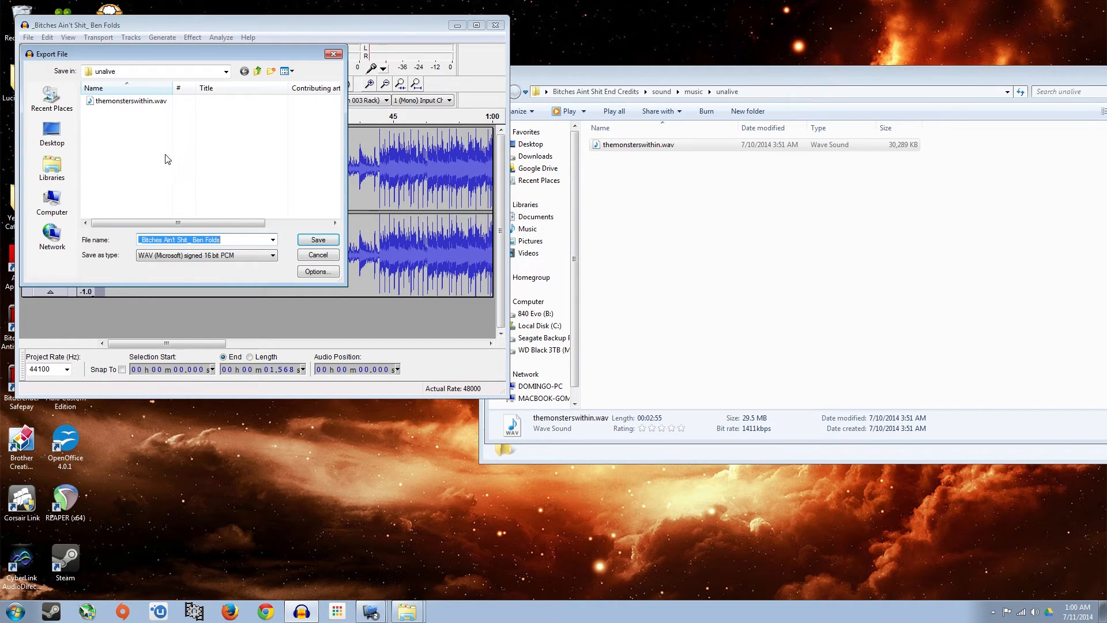
left_click(224, 71)
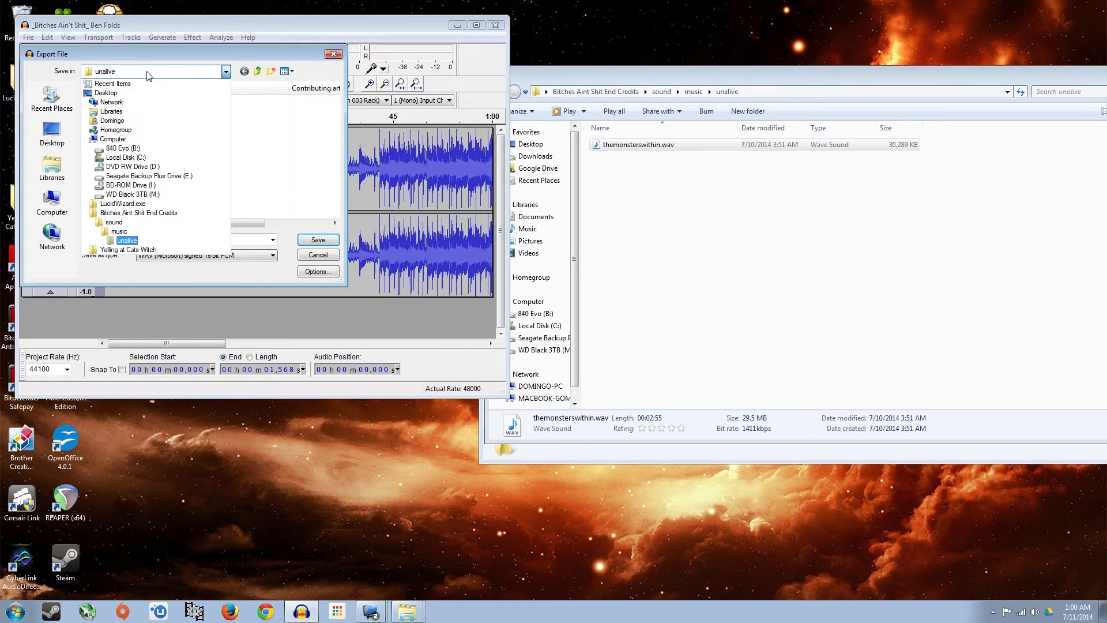
left_click(139, 213)
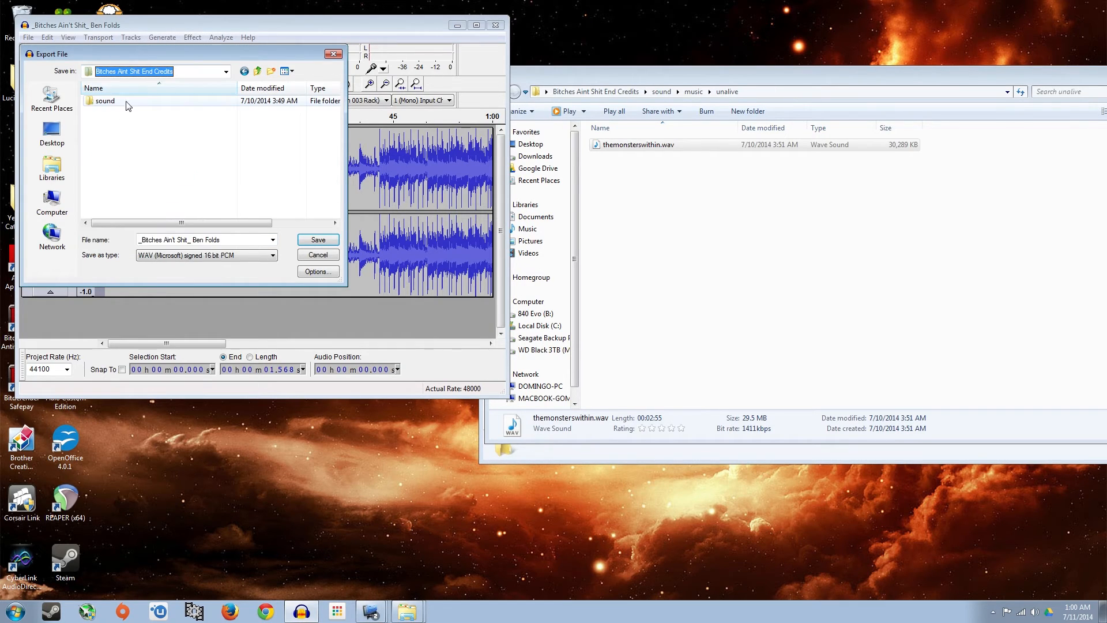
double_click(105, 101)
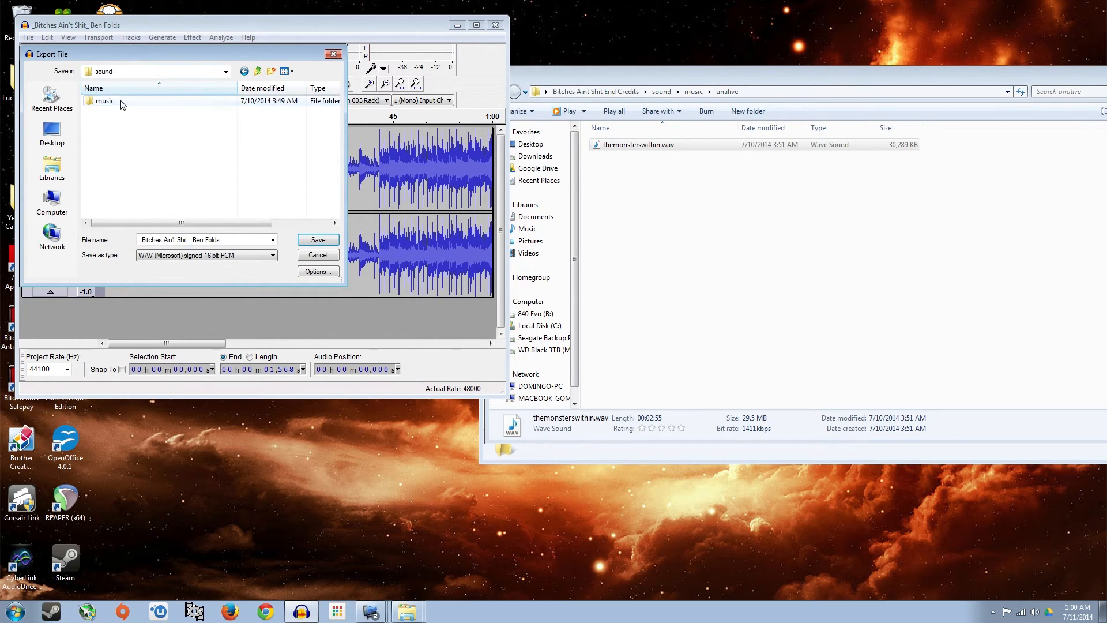
double_click(105, 100)
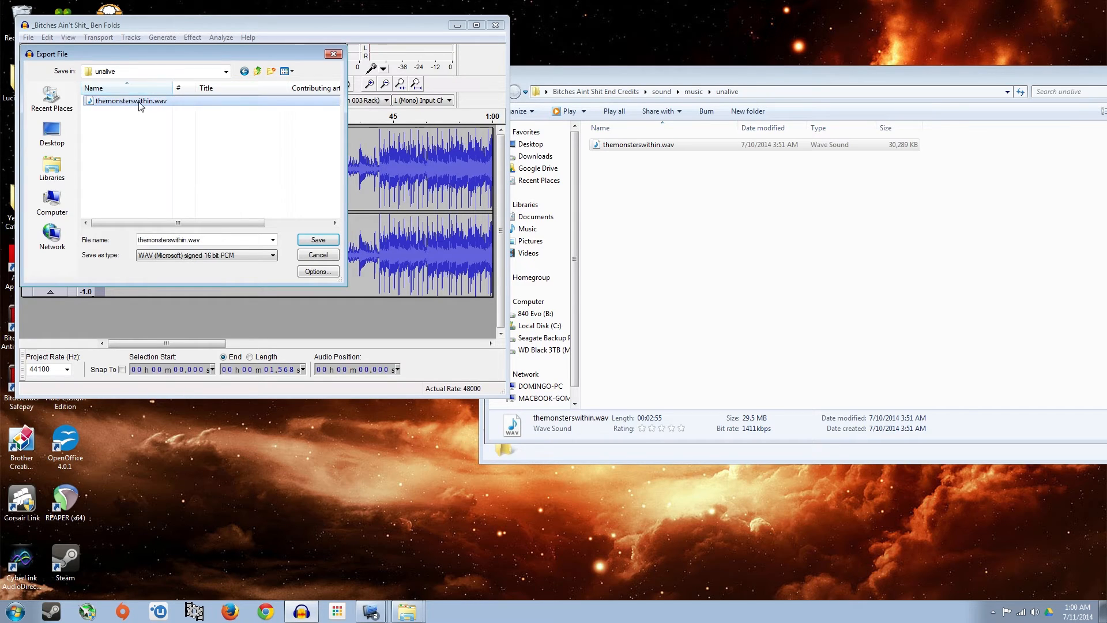
Overwrite themonsterswithin.wav, finish the export, and close Audacity without saving.
left_click(318, 239)
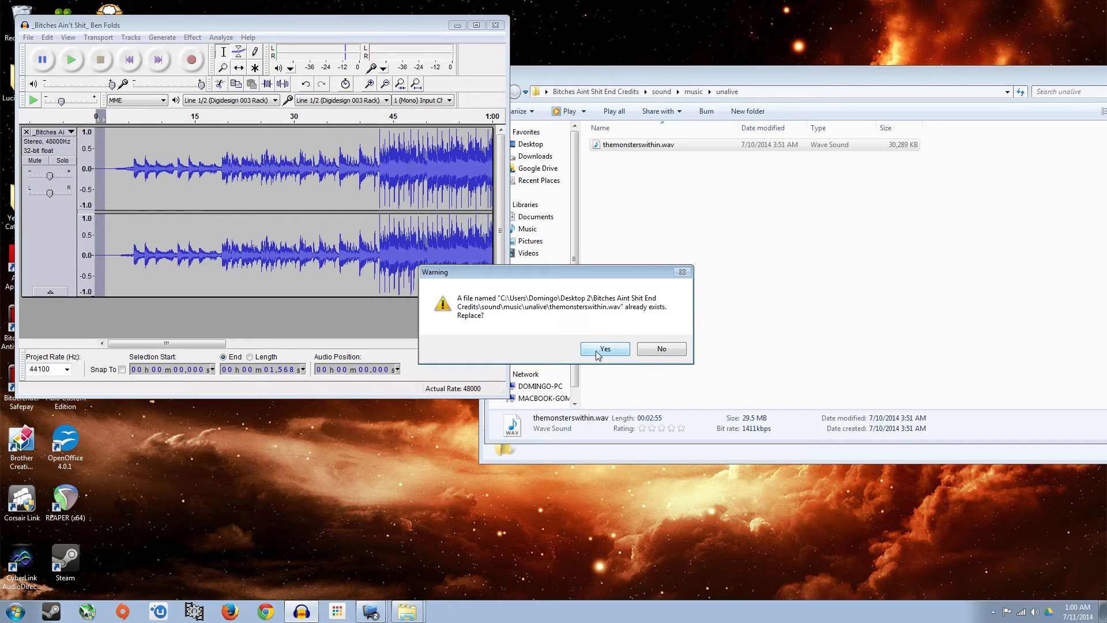
left_click(604, 348)
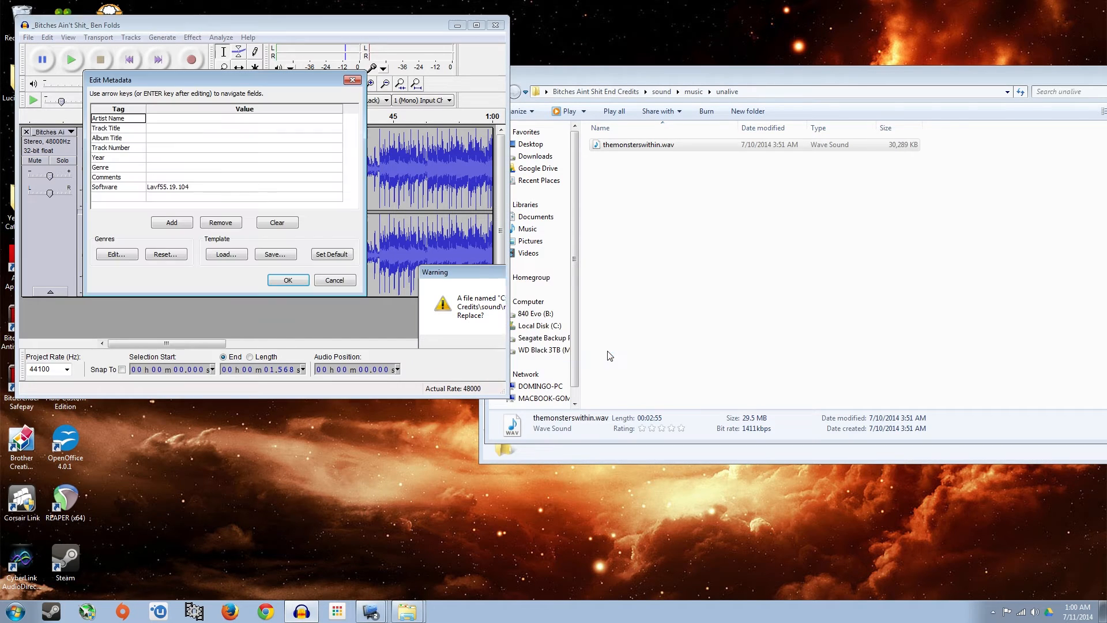
left_click(288, 280)
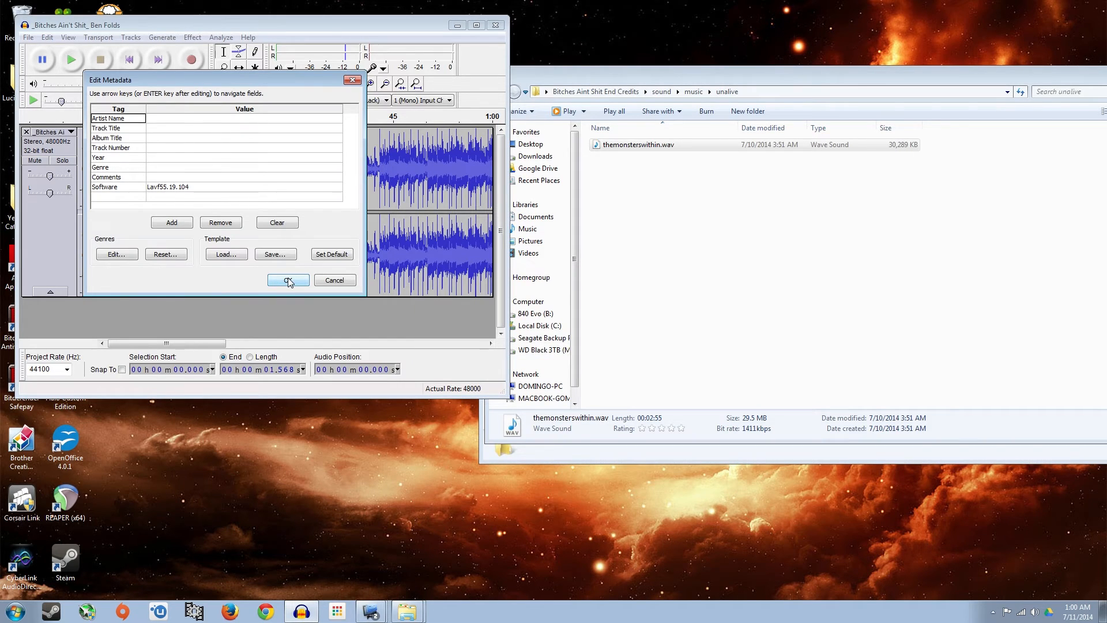
left_click(287, 280)
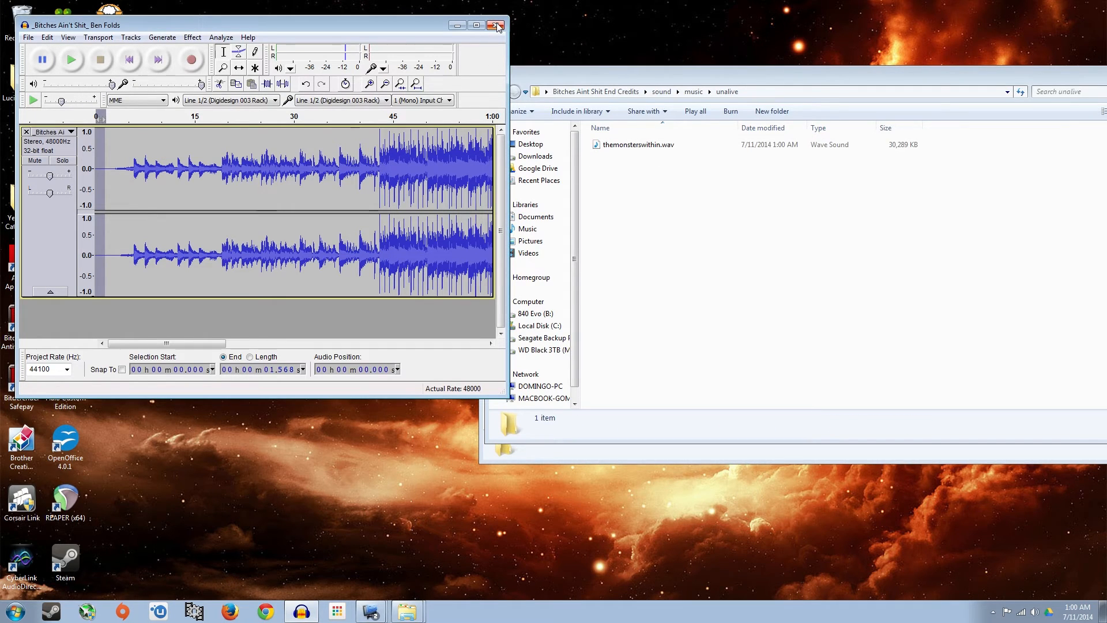
left_click(496, 24)
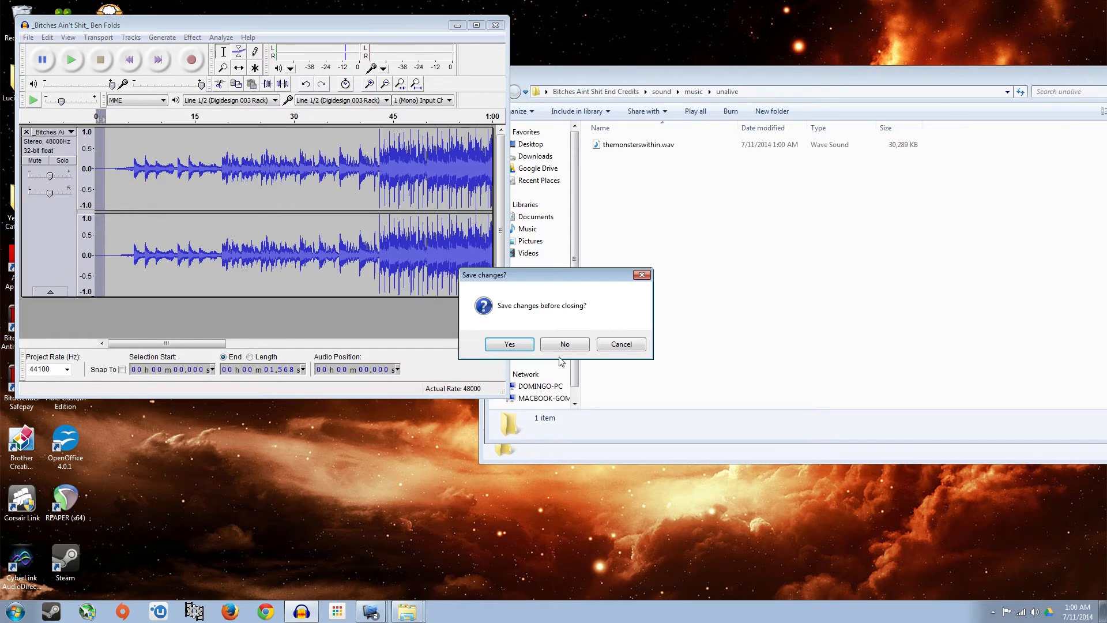
left_click(564, 344)
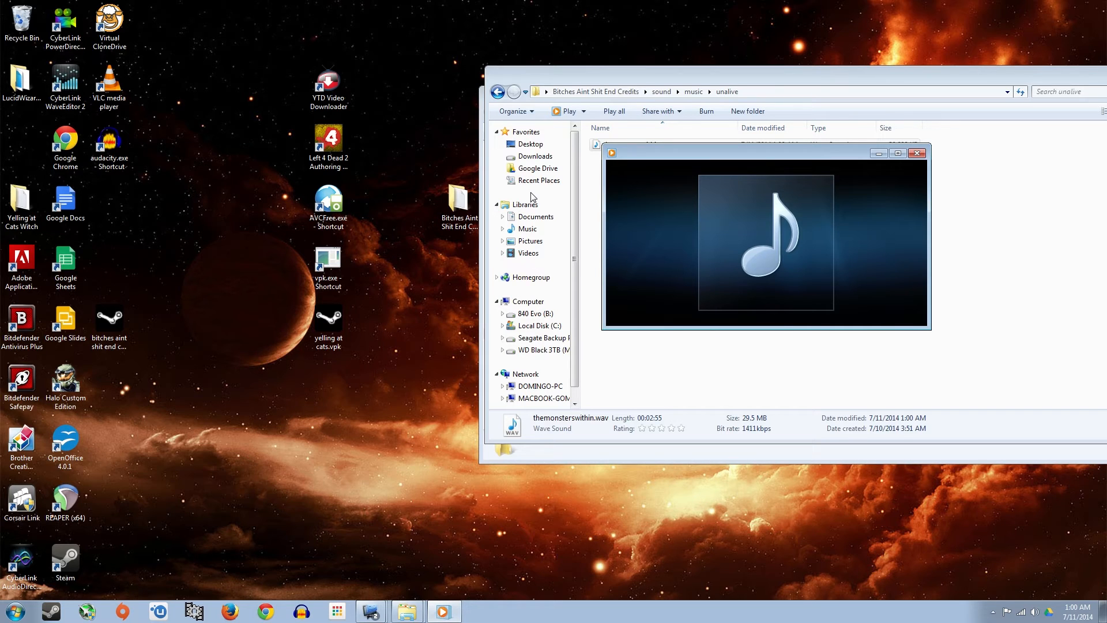
mouse_move(837, 212)
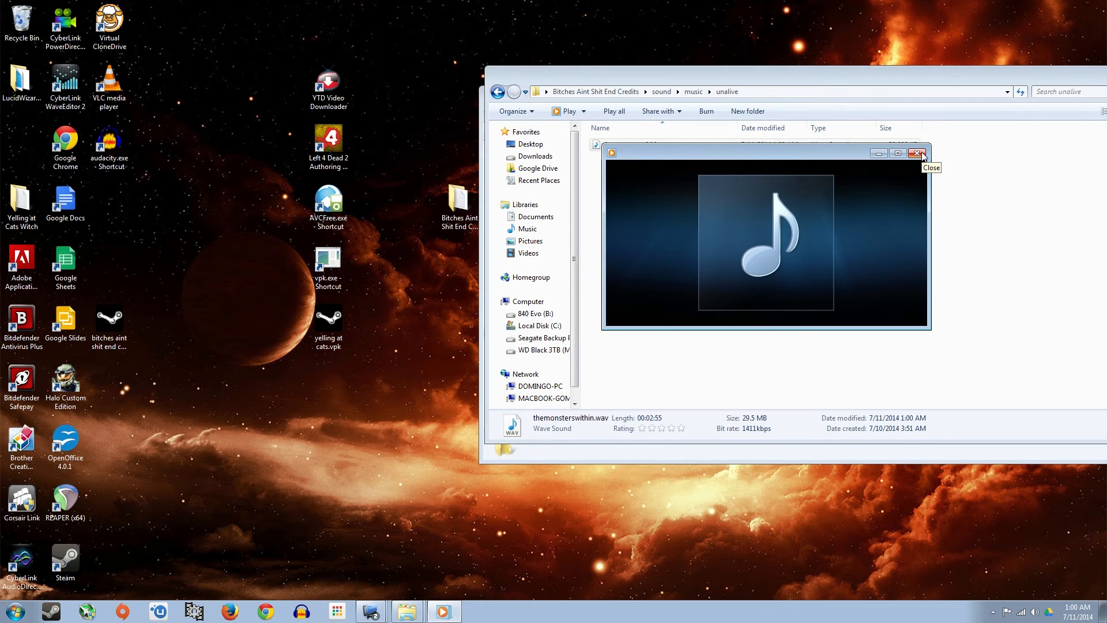
left_click(919, 154)
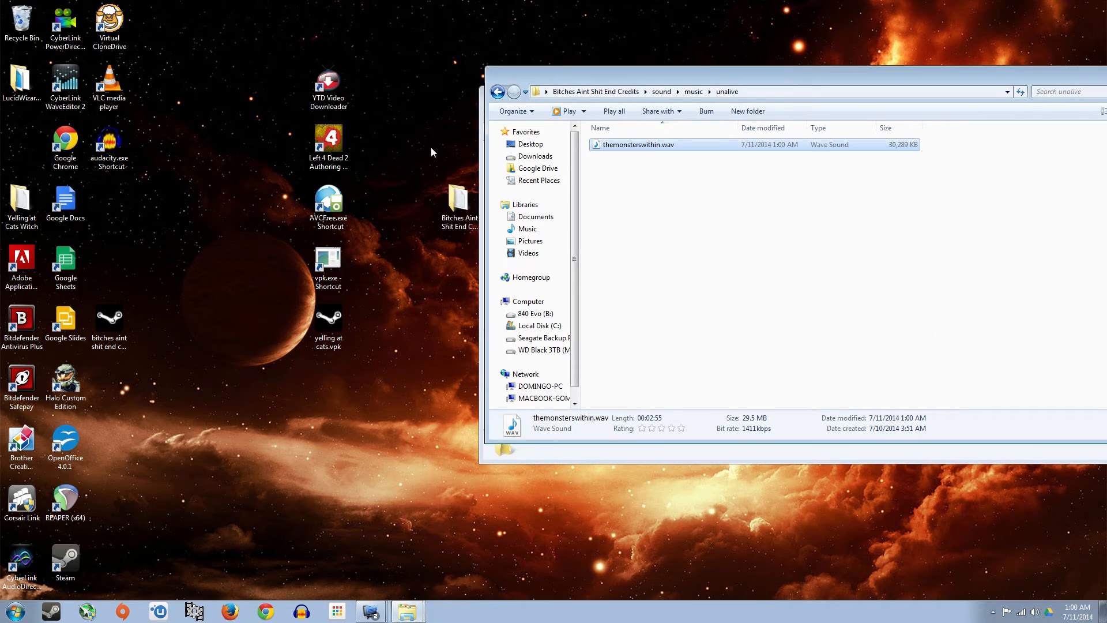
mouse_move(466, 100)
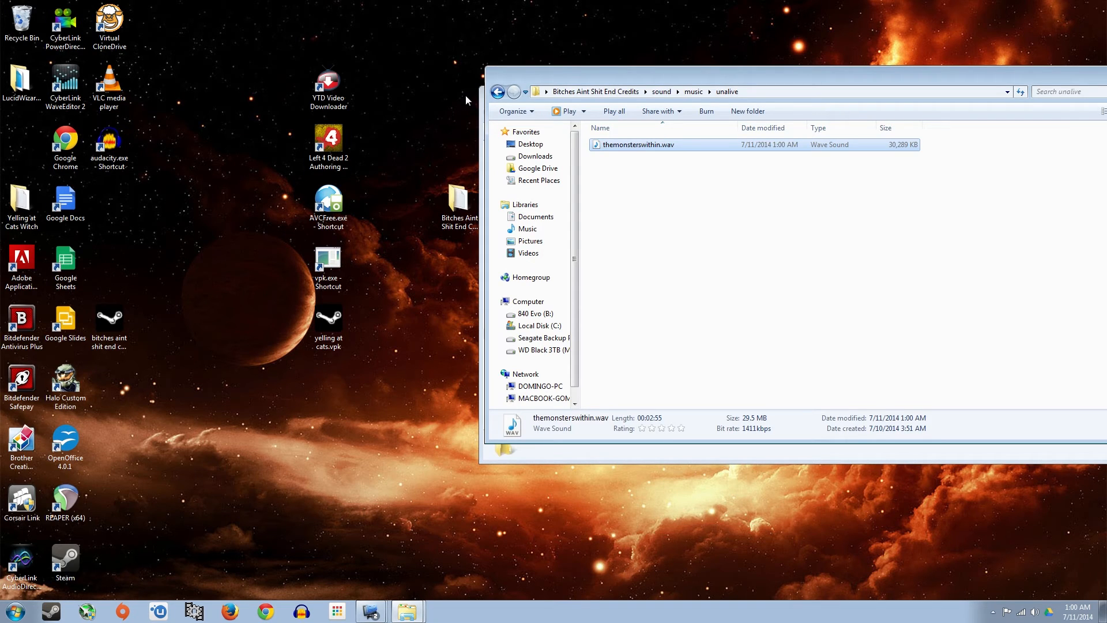
mouse_move(390, 568)
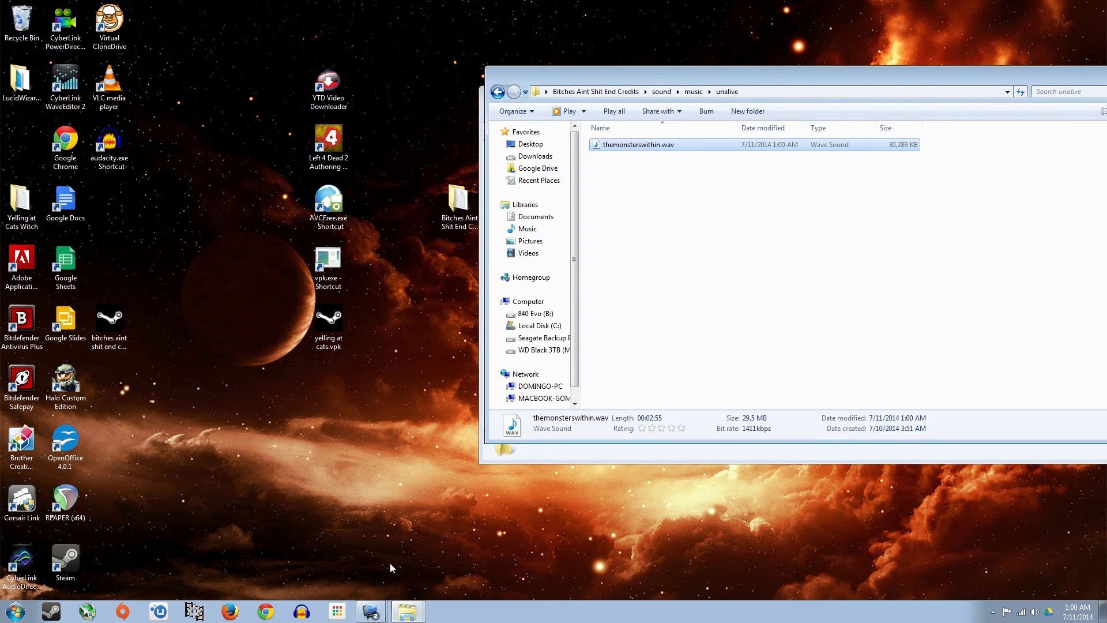
mouse_move(399, 380)
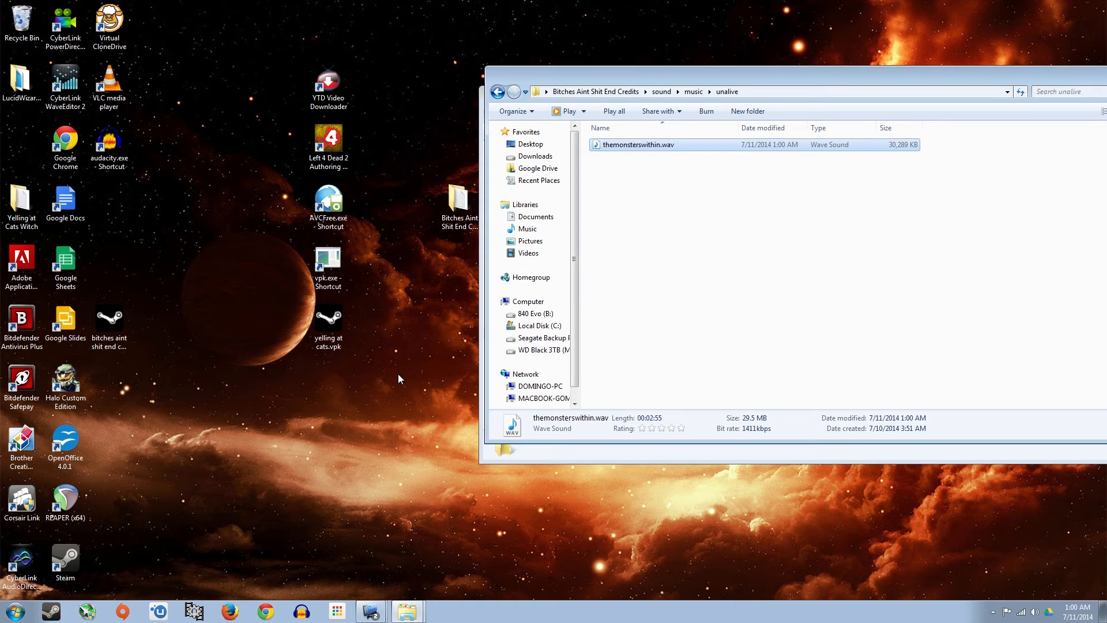
mouse_move(413, 405)
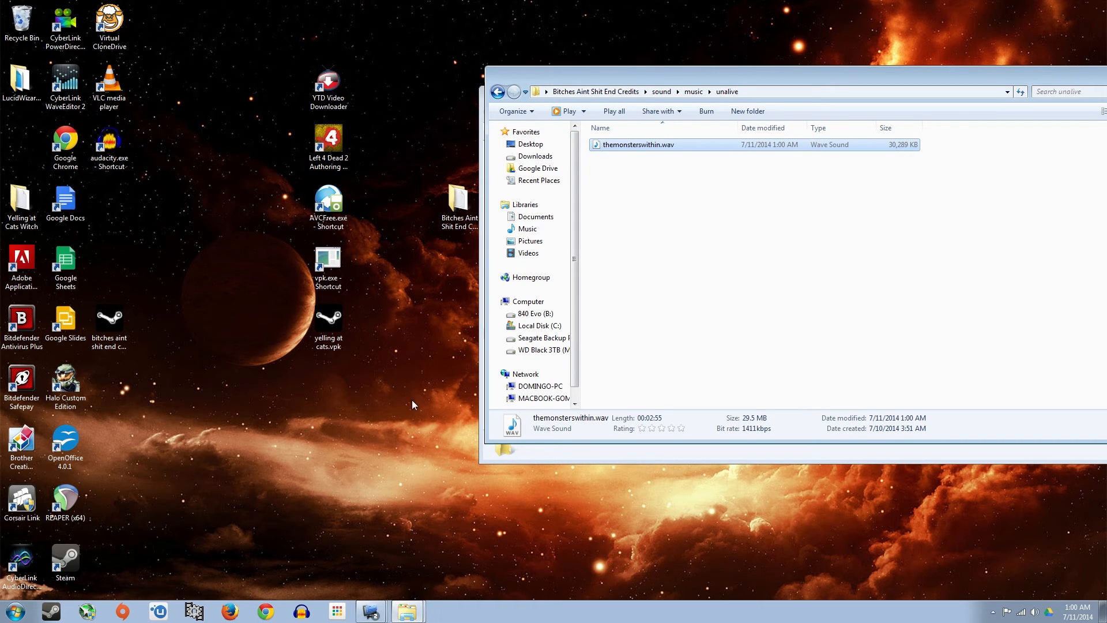
mouse_move(406, 345)
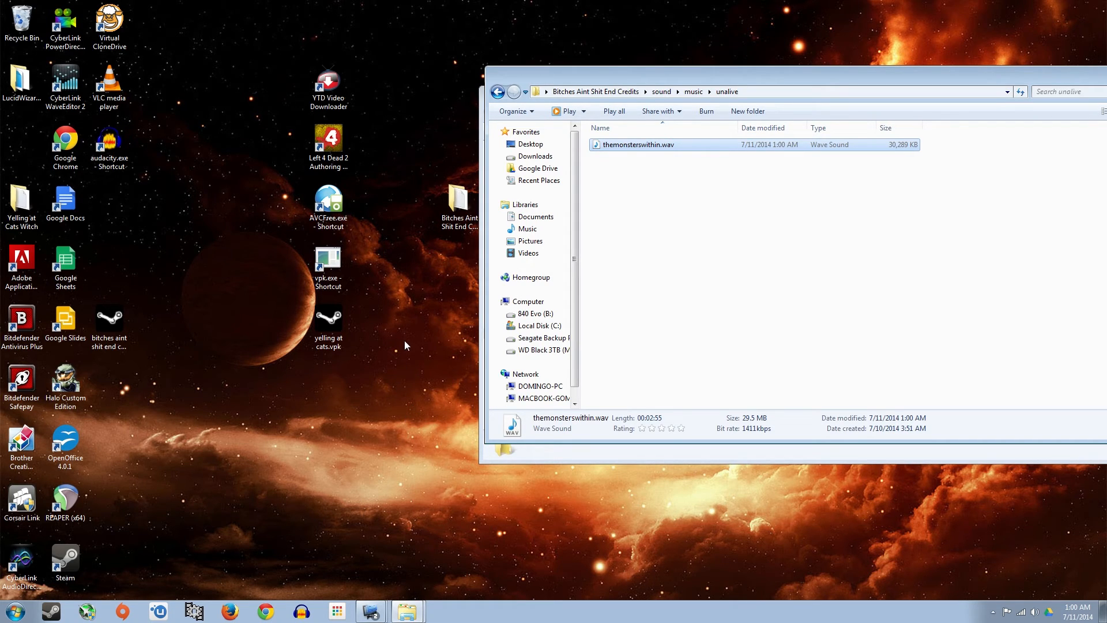
mouse_move(259, 422)
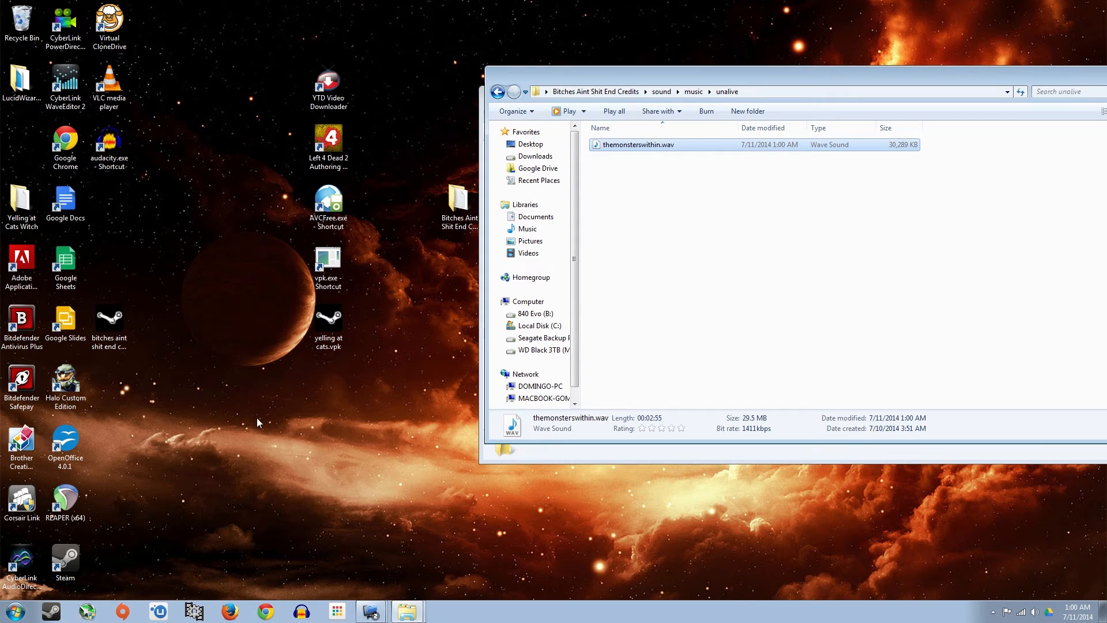
left_click(459, 205)
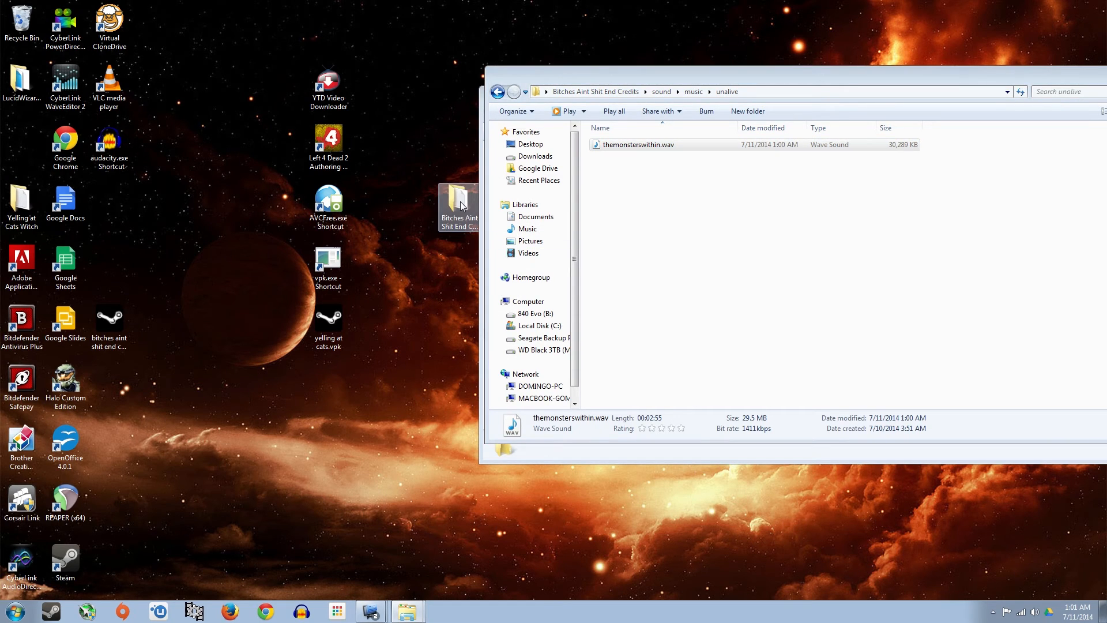
left_click(109, 326)
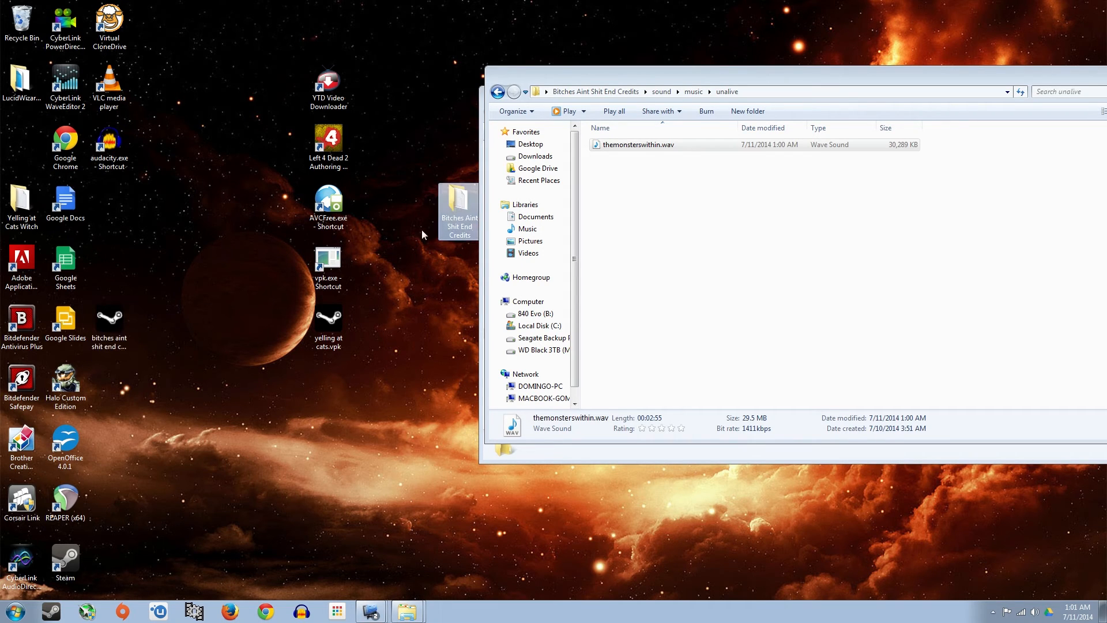
left_click(328, 267)
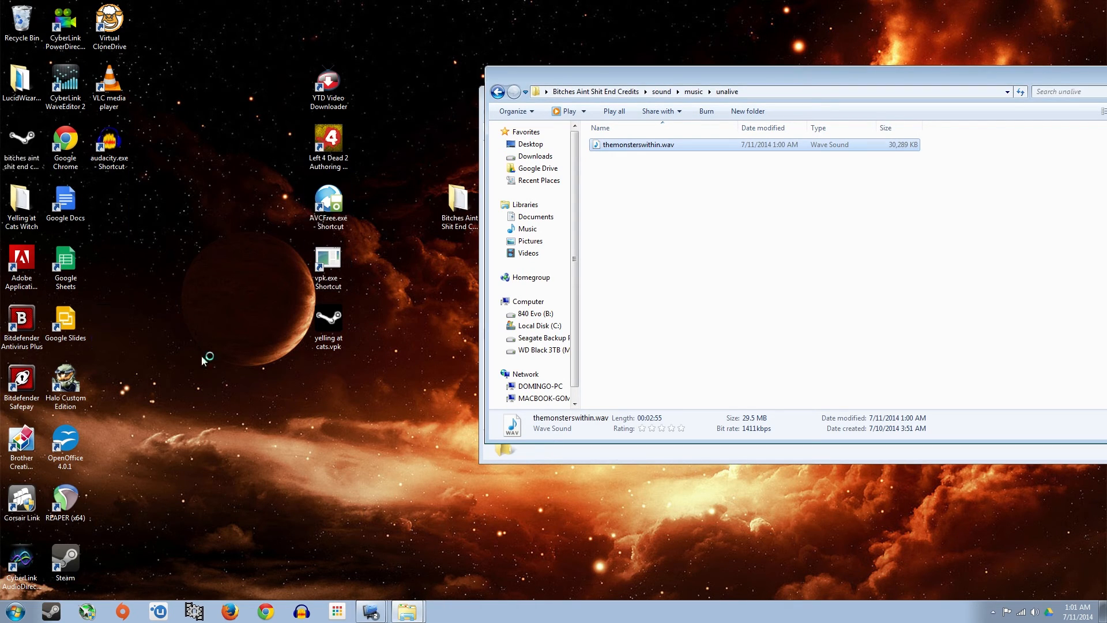
mouse_move(124, 356)
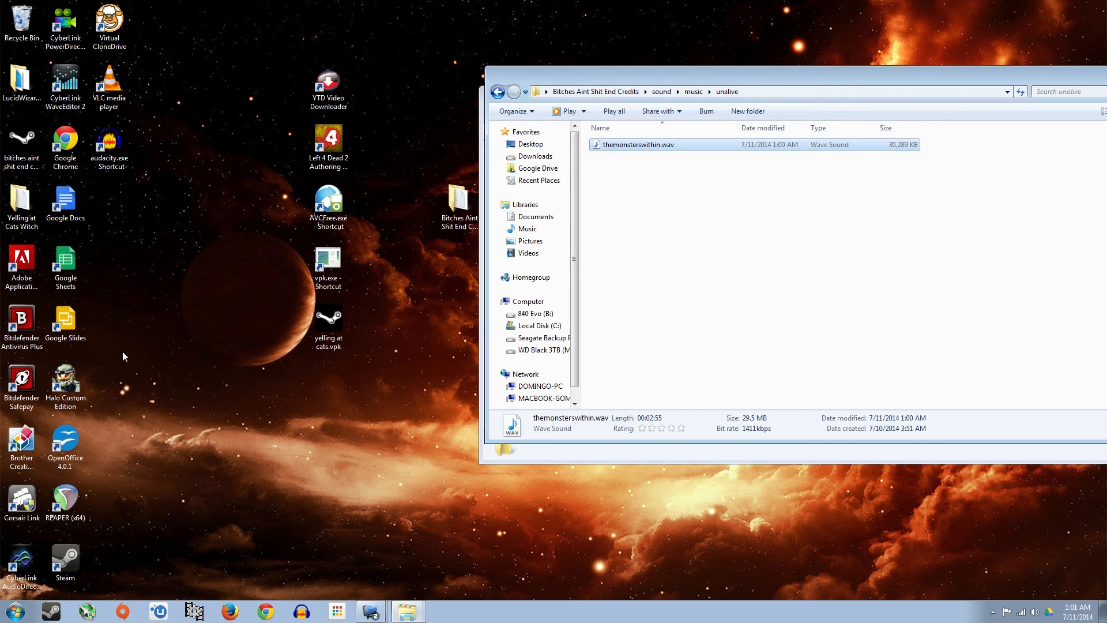
mouse_move(110, 355)
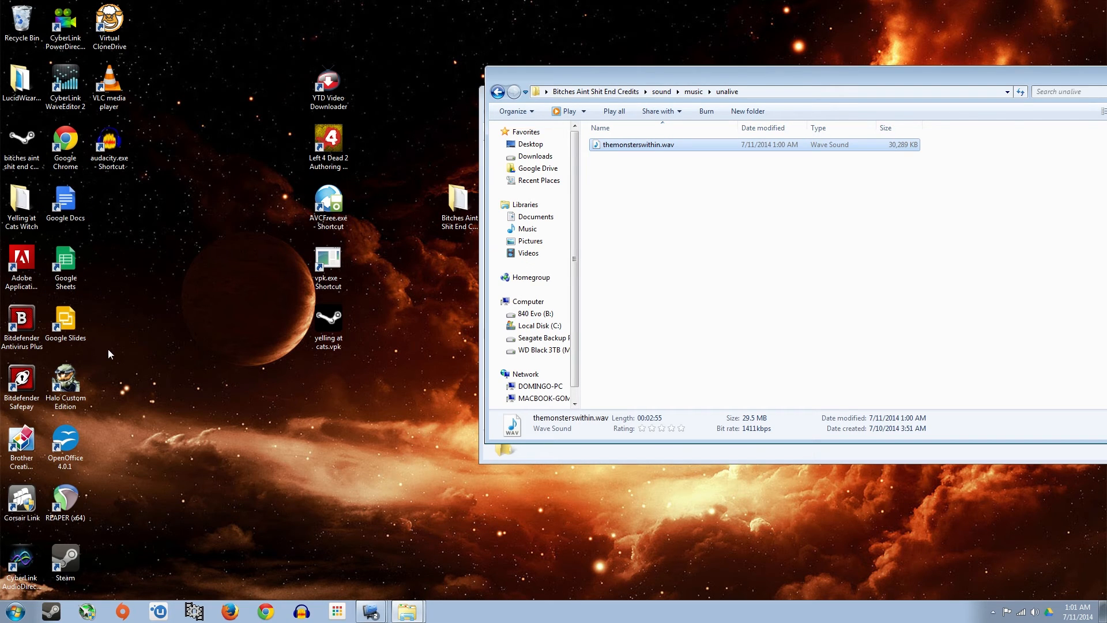
left_click(22, 142)
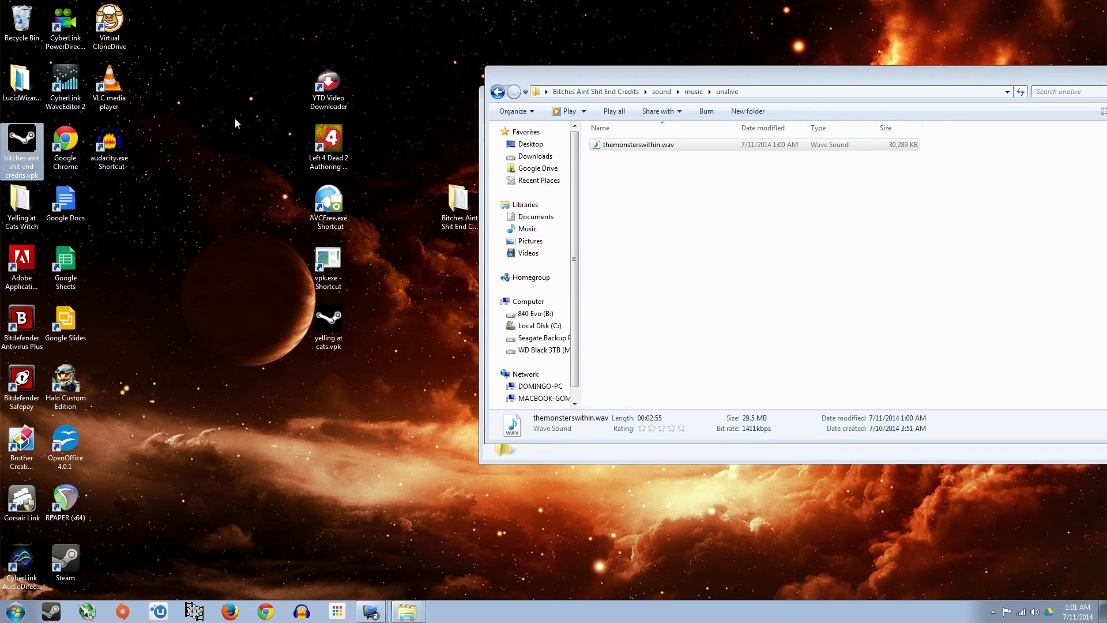
Launch Workshop Manager via Authoring Tools and select Bitches Ain't Shit End Credits.
left_click(328, 138)
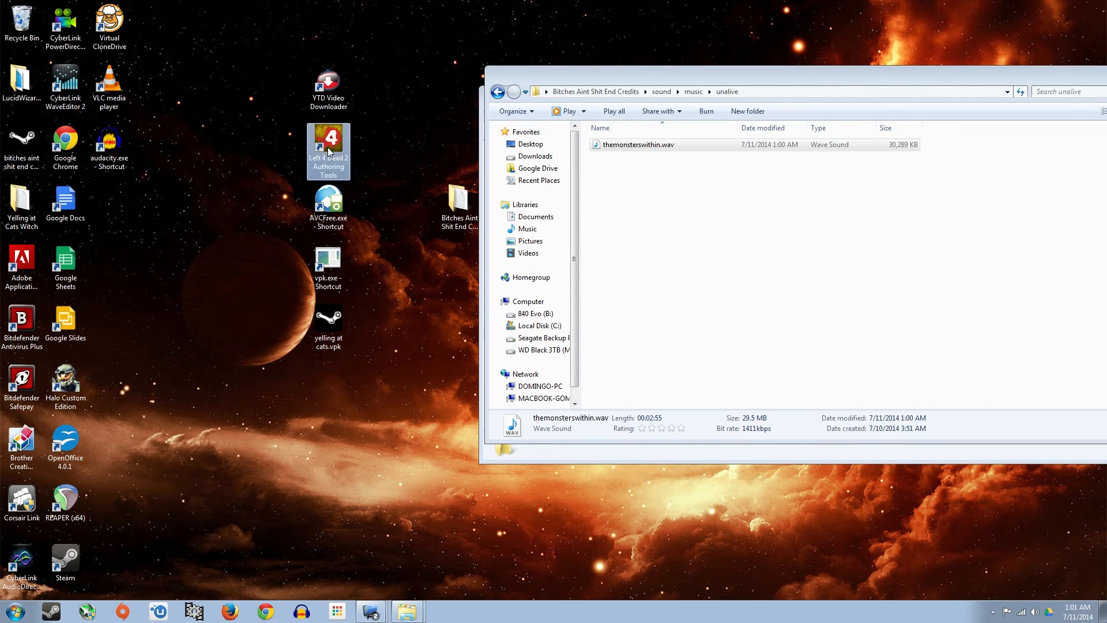
double_click(328, 138)
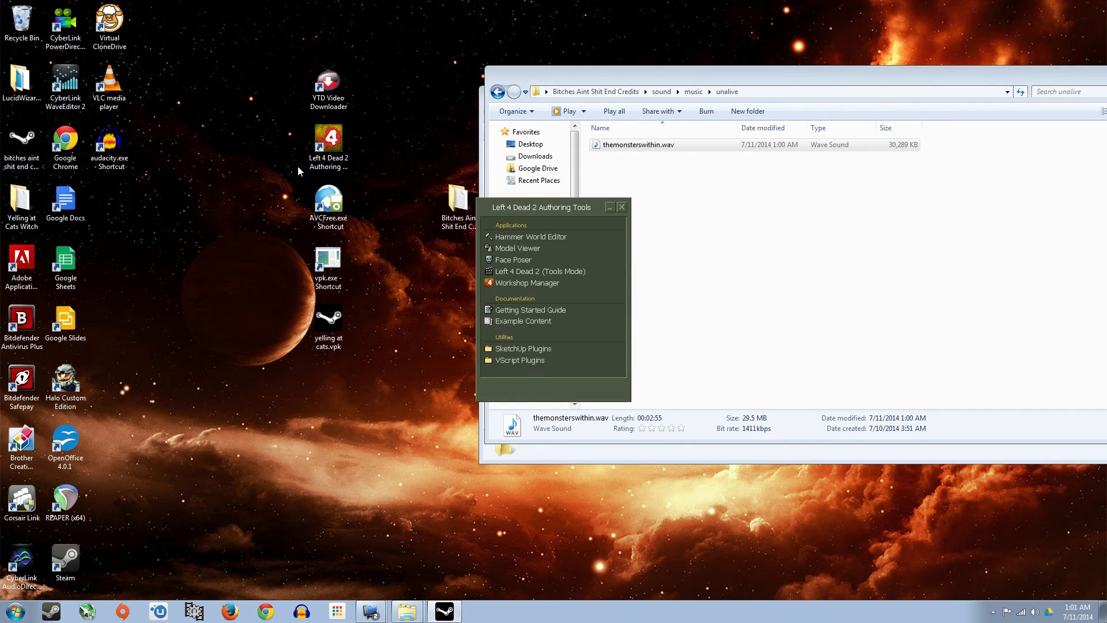
left_click(527, 283)
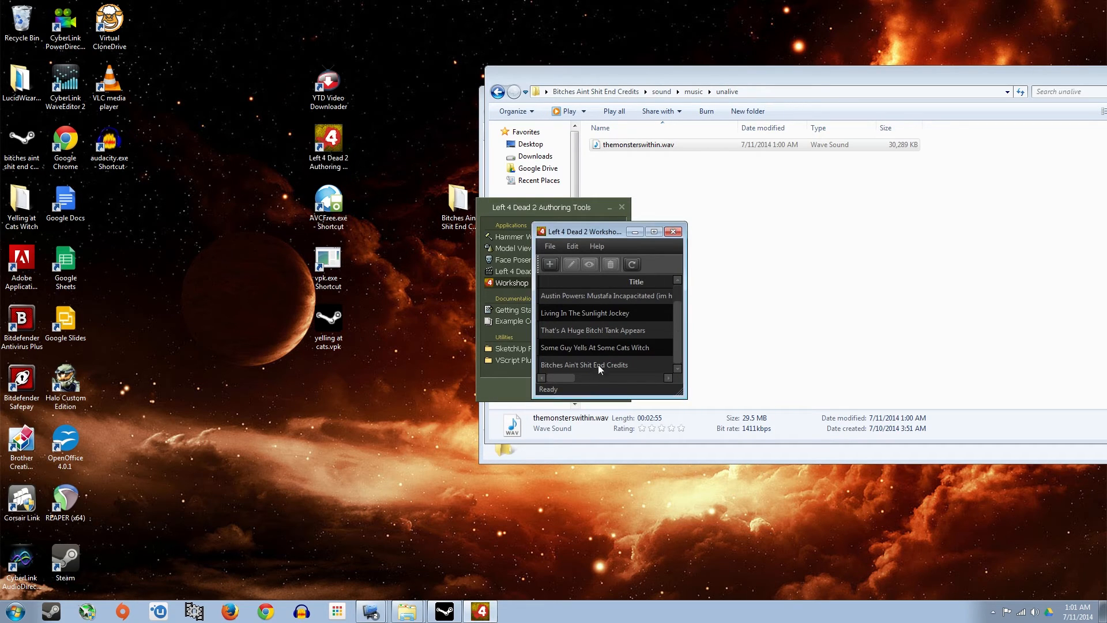
left_click(584, 365)
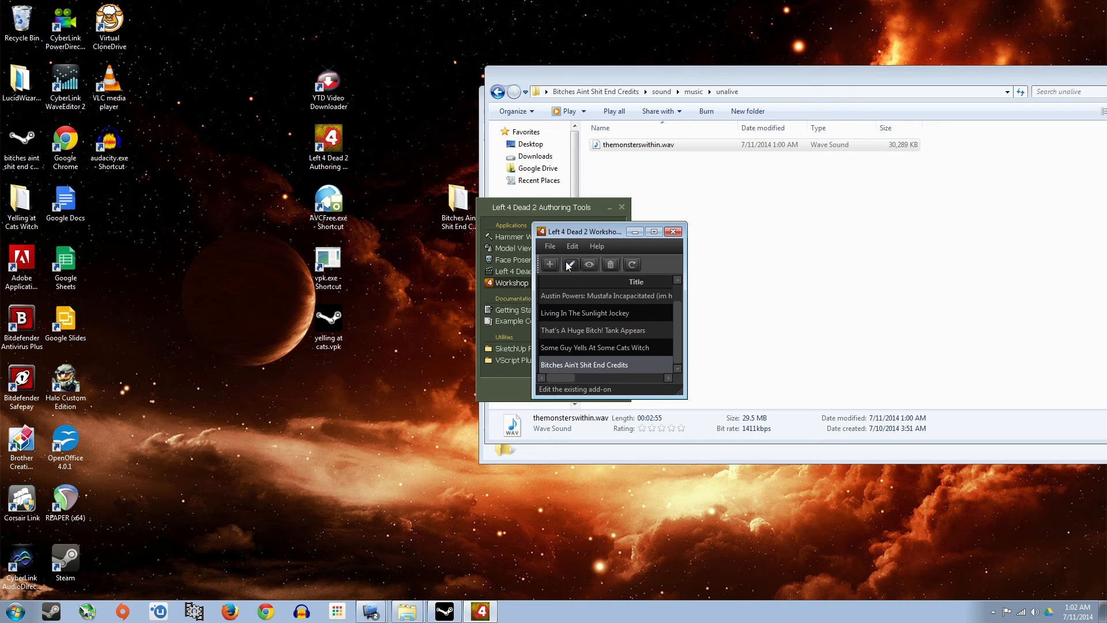
mouse_move(570, 264)
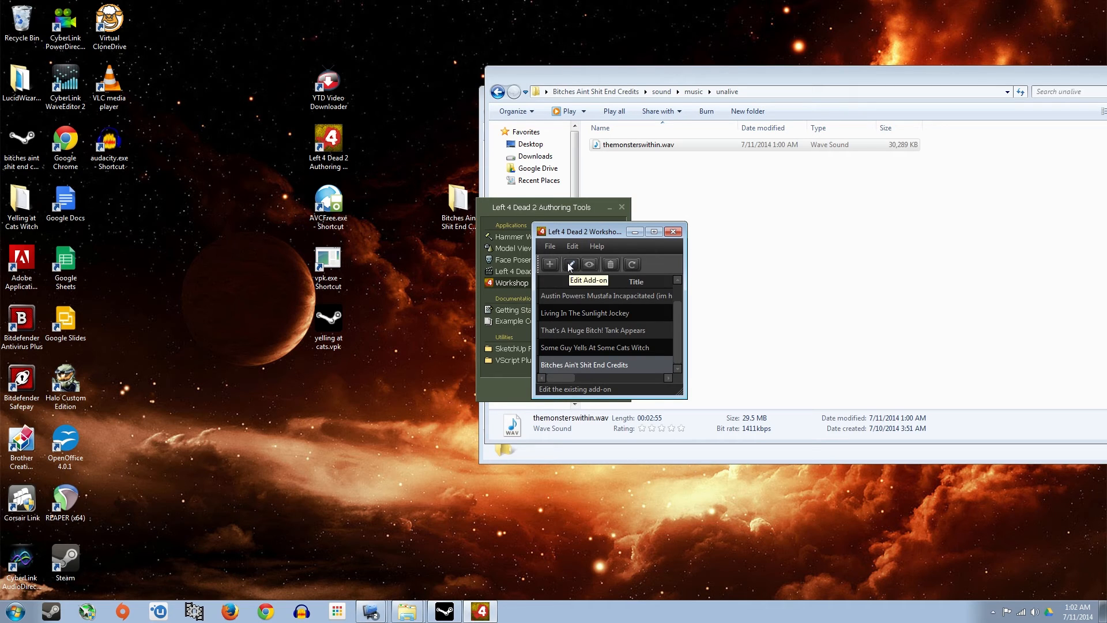
Replace the add-on's file with the desktop bitches aint shit end credits.vpk and make it Public.
left_click(570, 264)
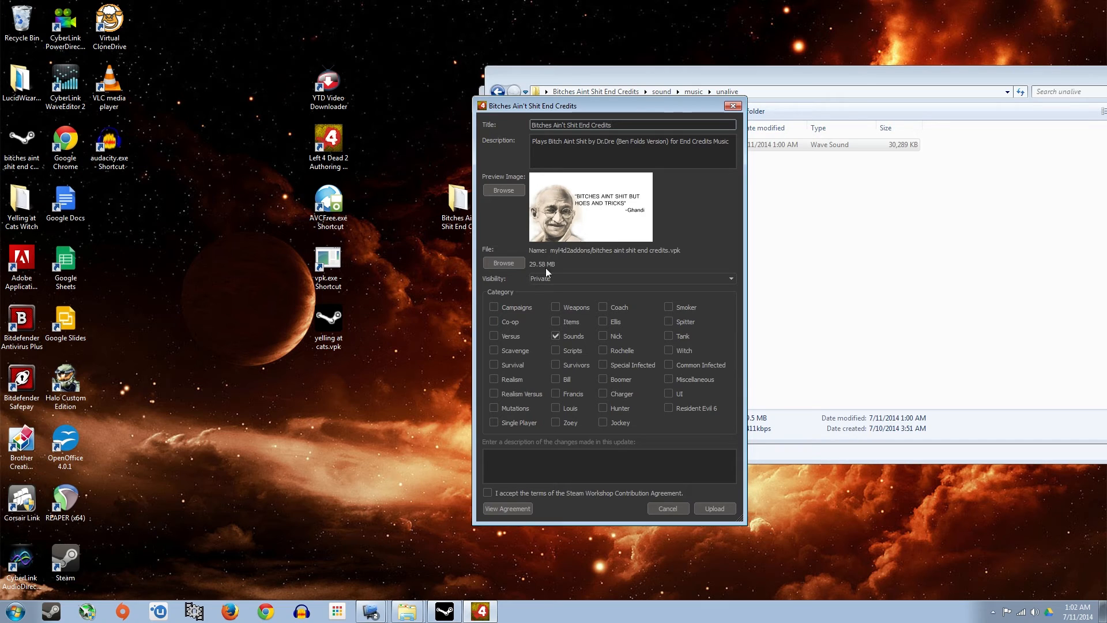
mouse_move(579, 290)
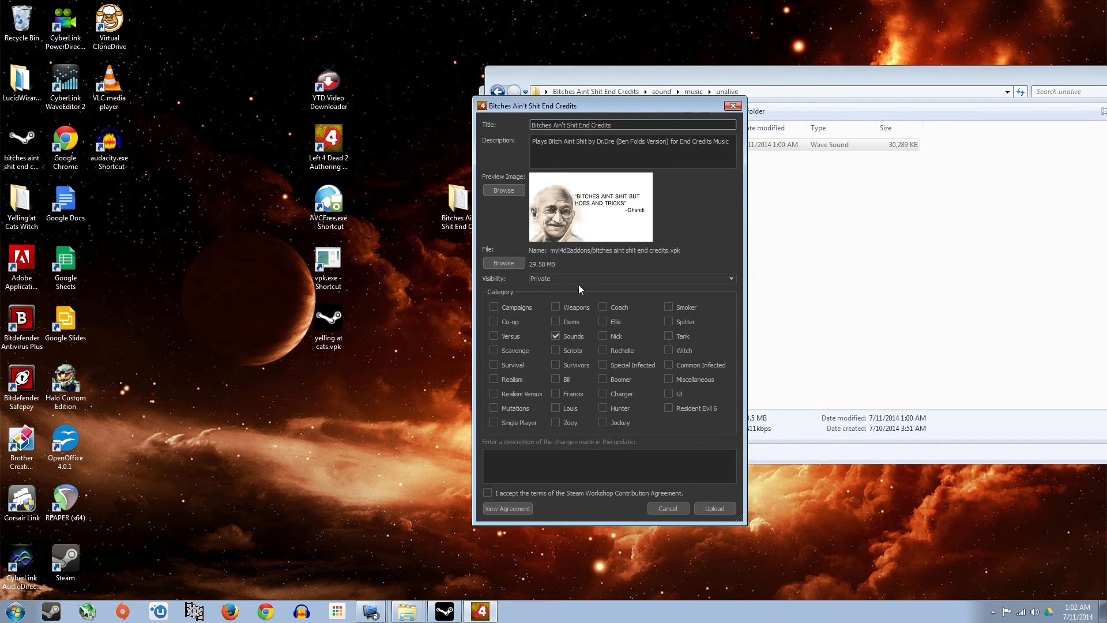
left_click(503, 263)
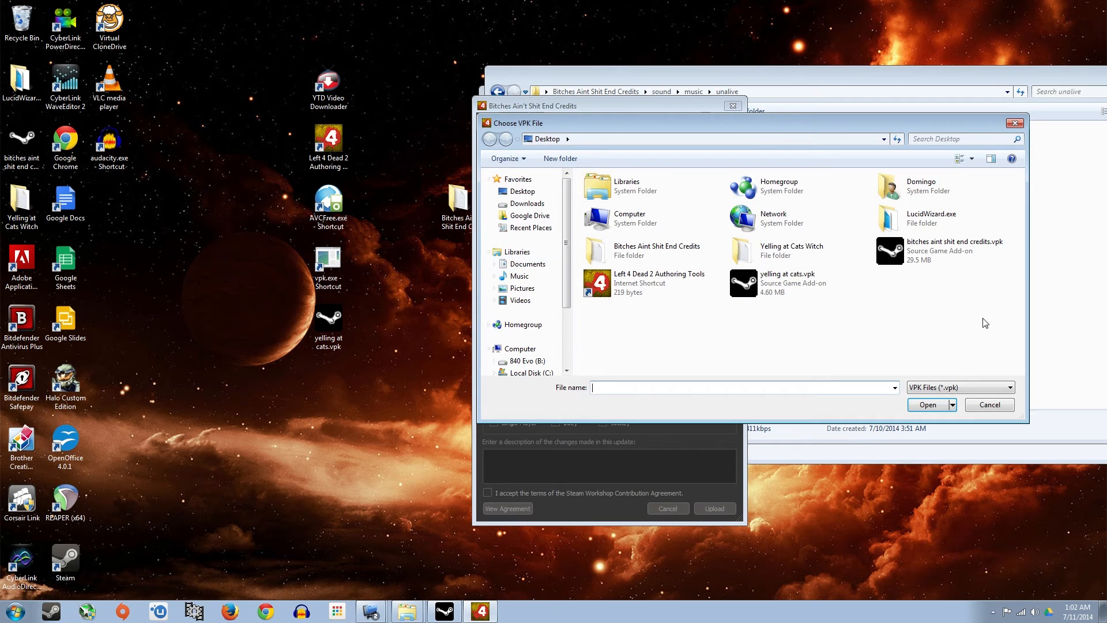
left_click(946, 251)
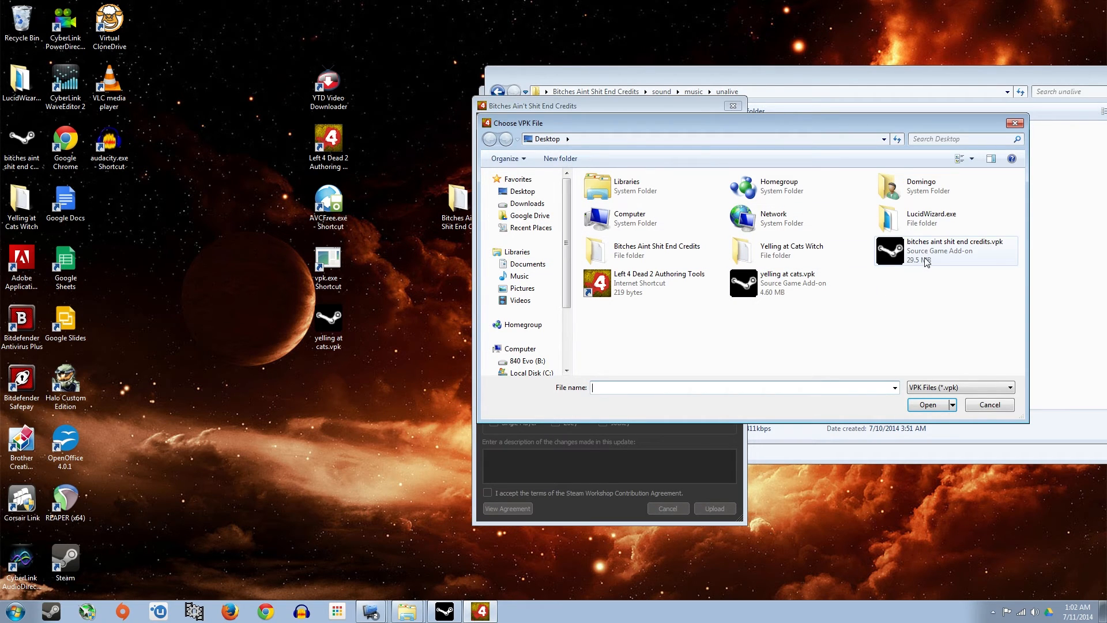
left_click(945, 251)
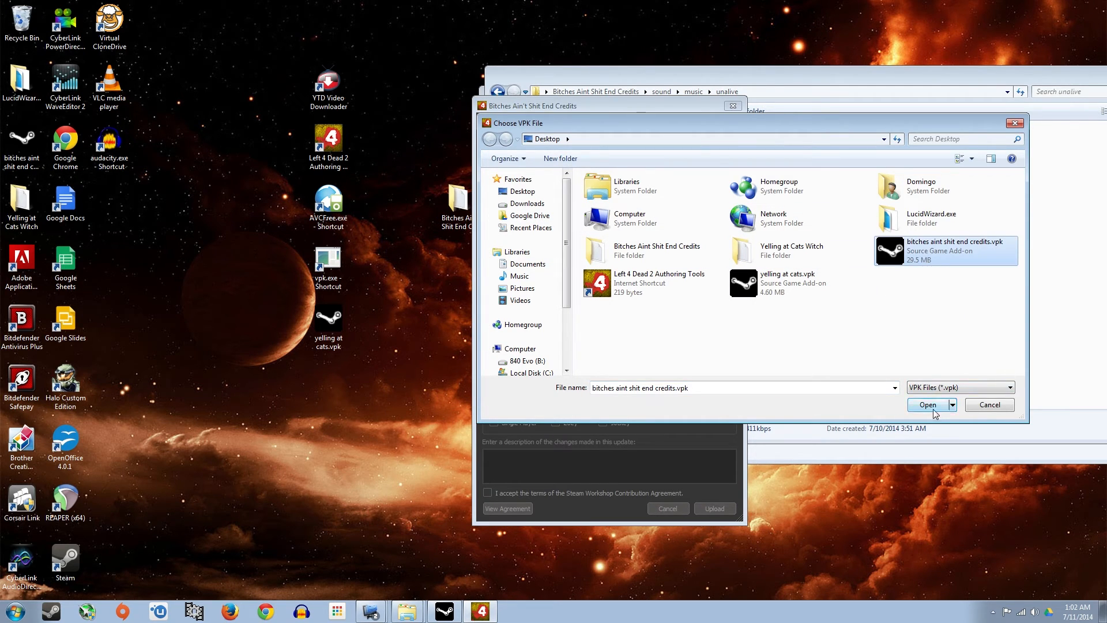
left_click(927, 404)
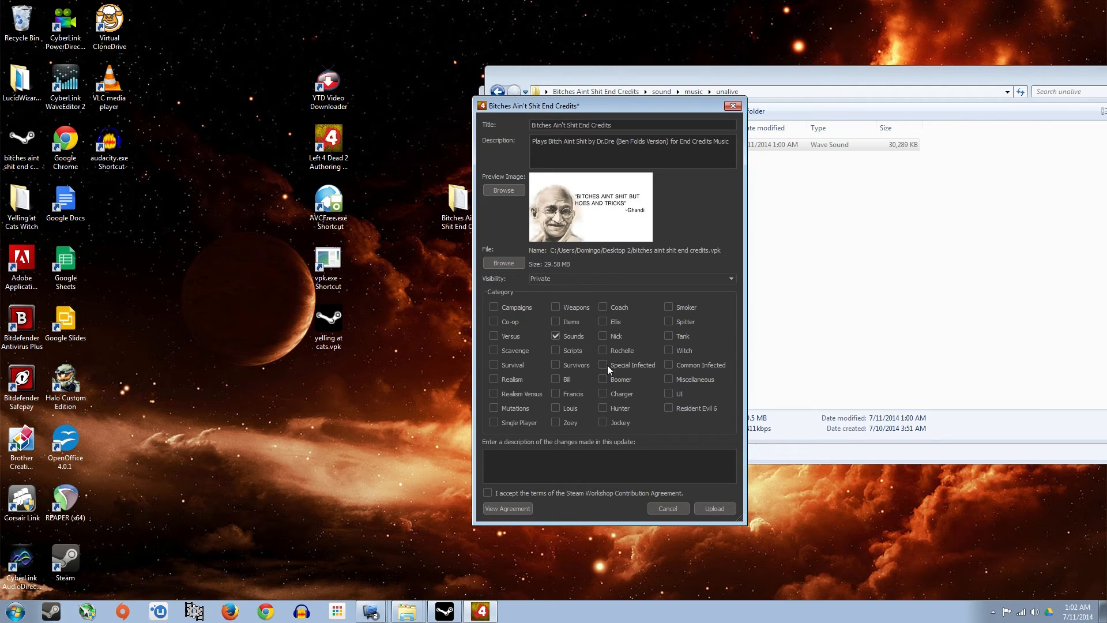
mouse_move(558, 267)
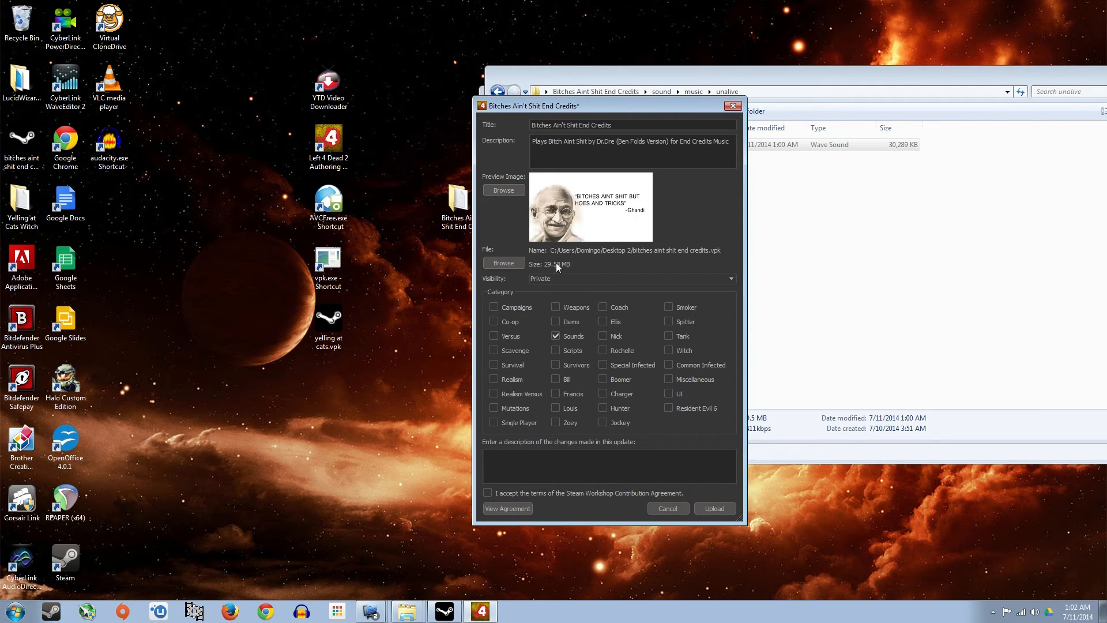
mouse_move(525, 283)
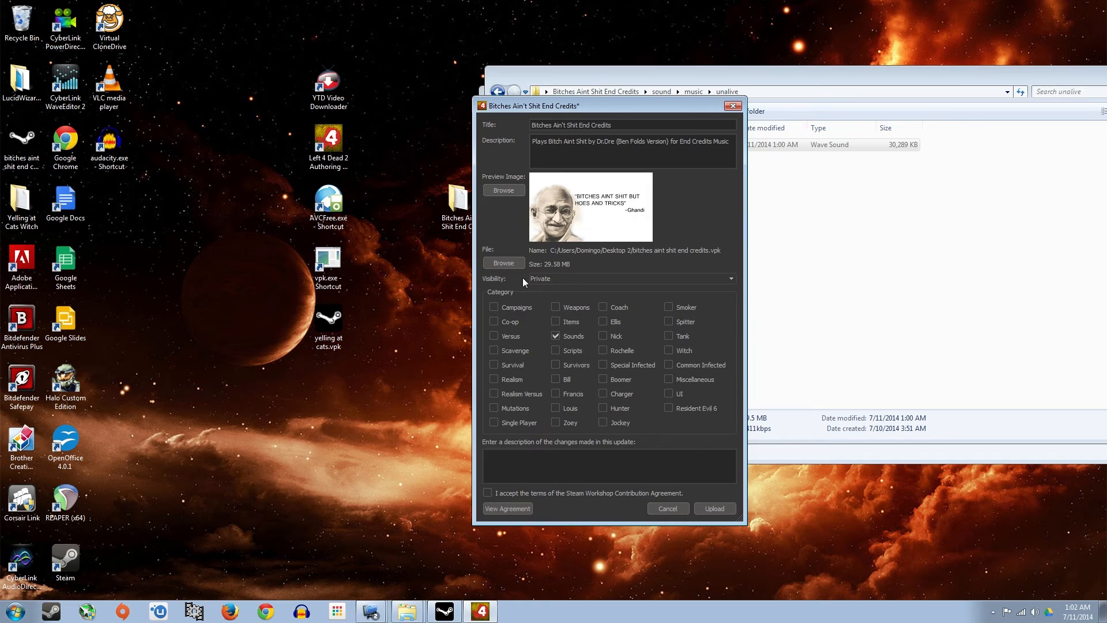
left_click(630, 278)
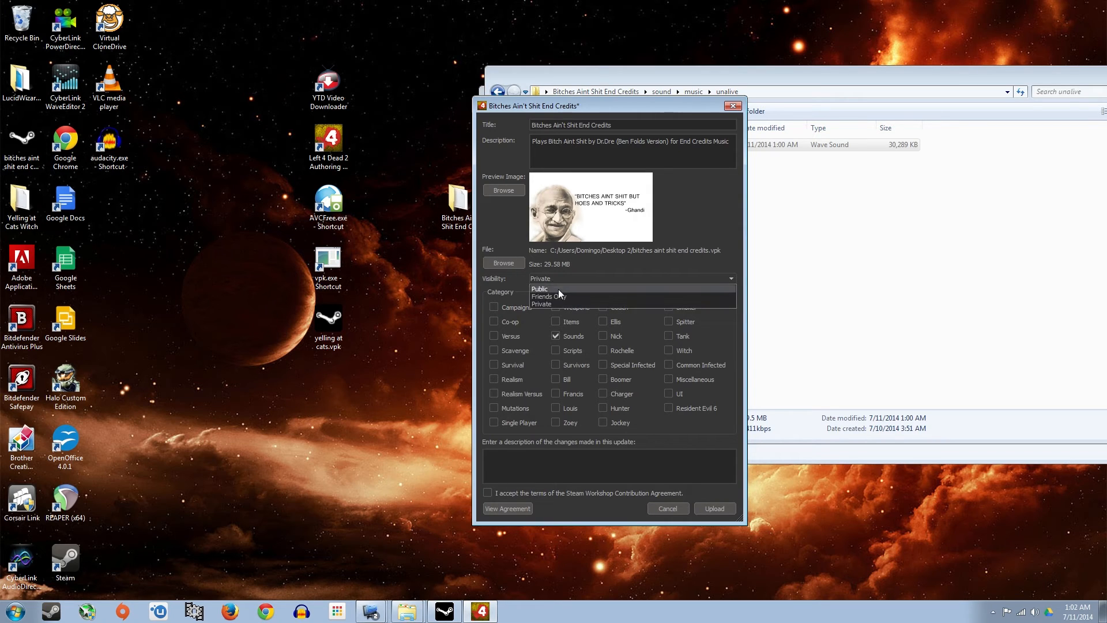
left_click(540, 289)
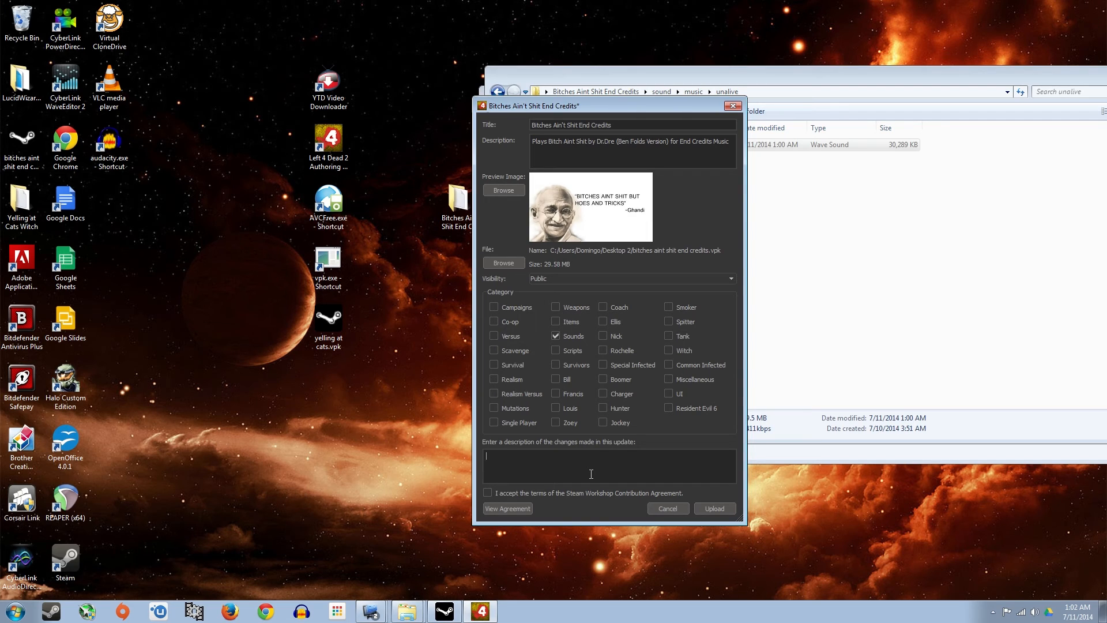
Write the change note "revised the audio just a bit".
type("added")
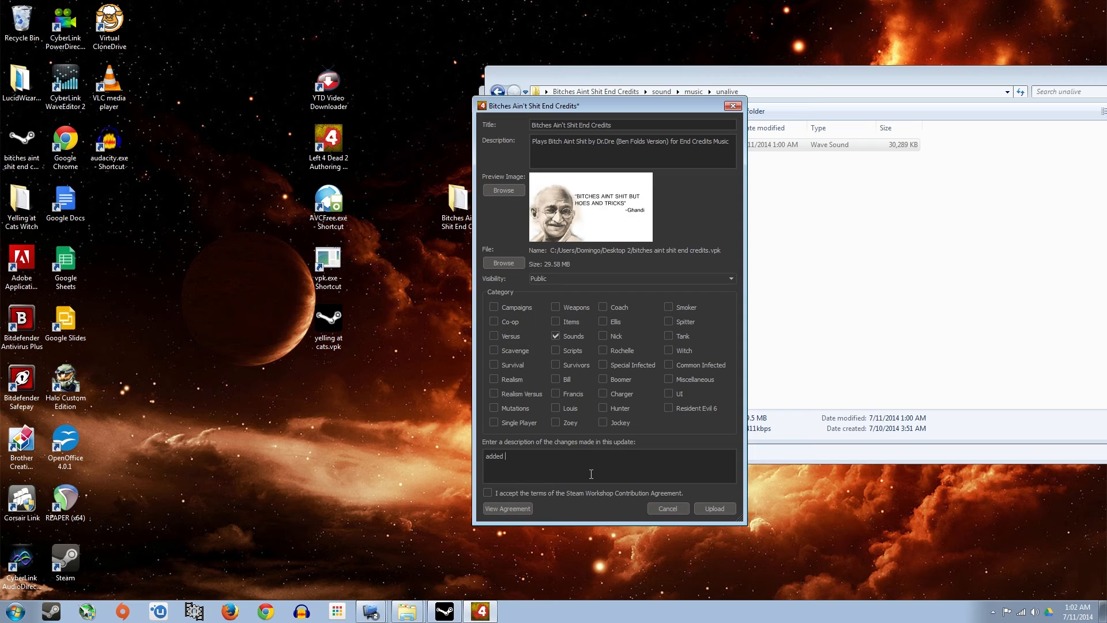
type("some de")
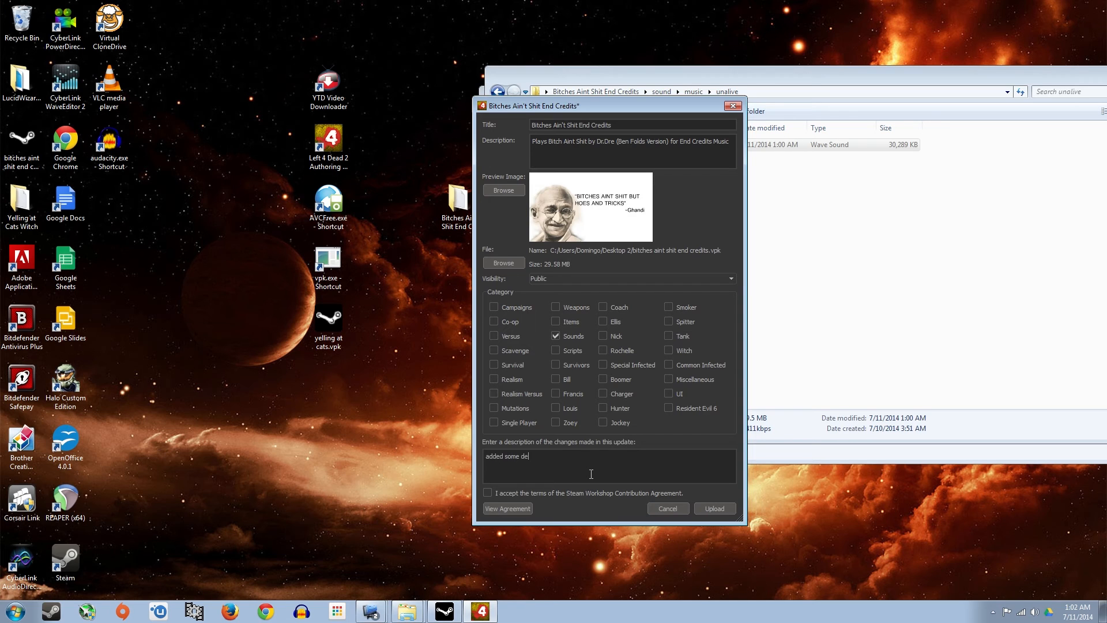
type("a")
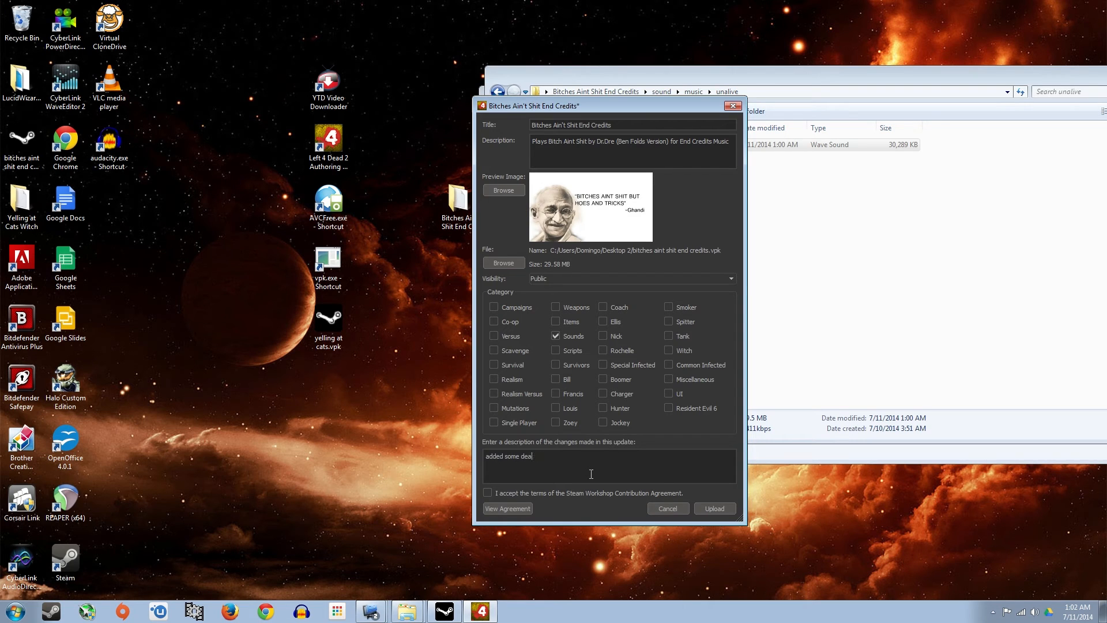
key("BackSpace")
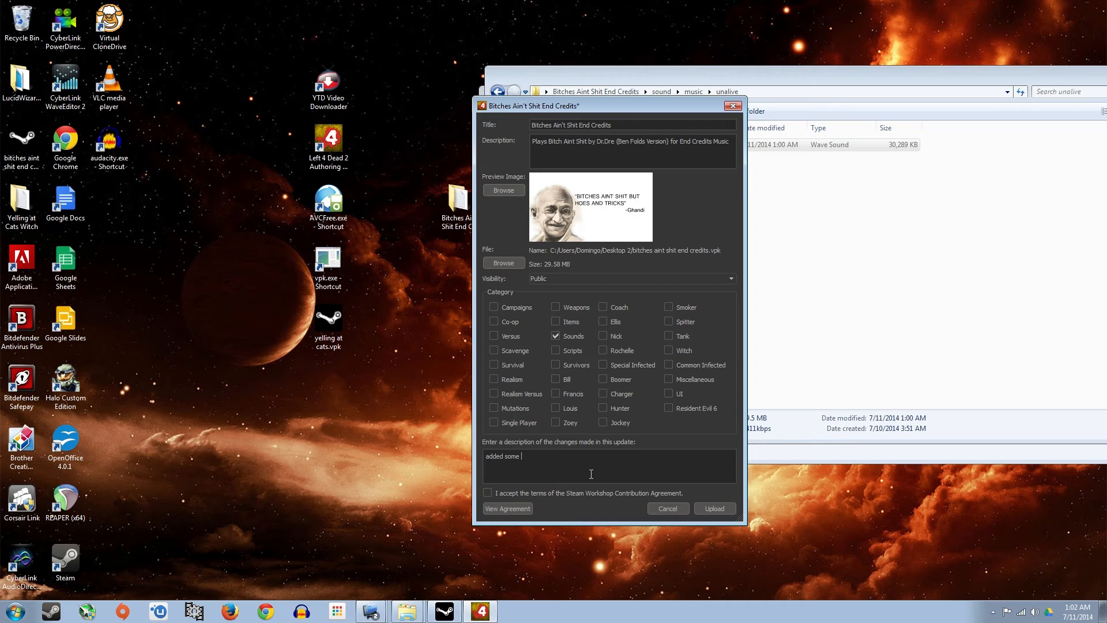
key("ctrl+a")
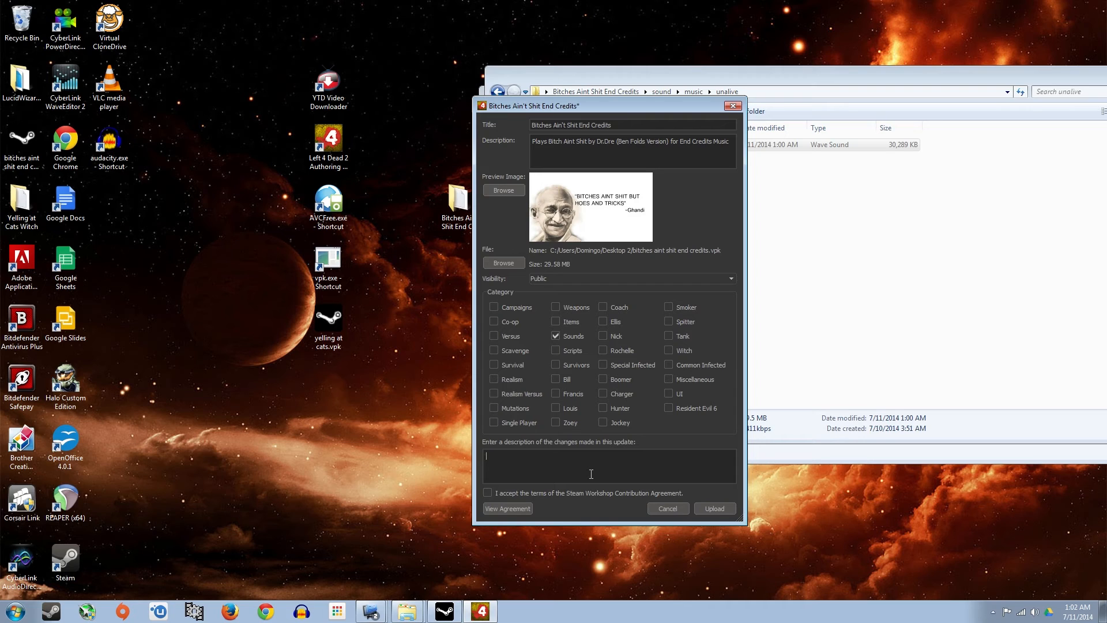
type("revised the")
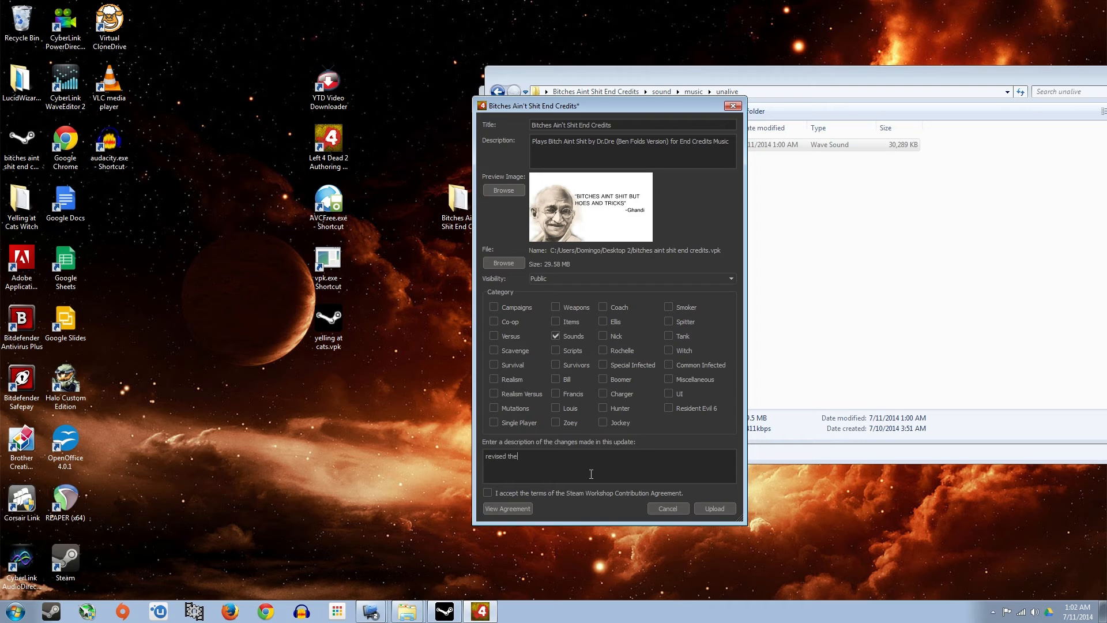
type("audio")
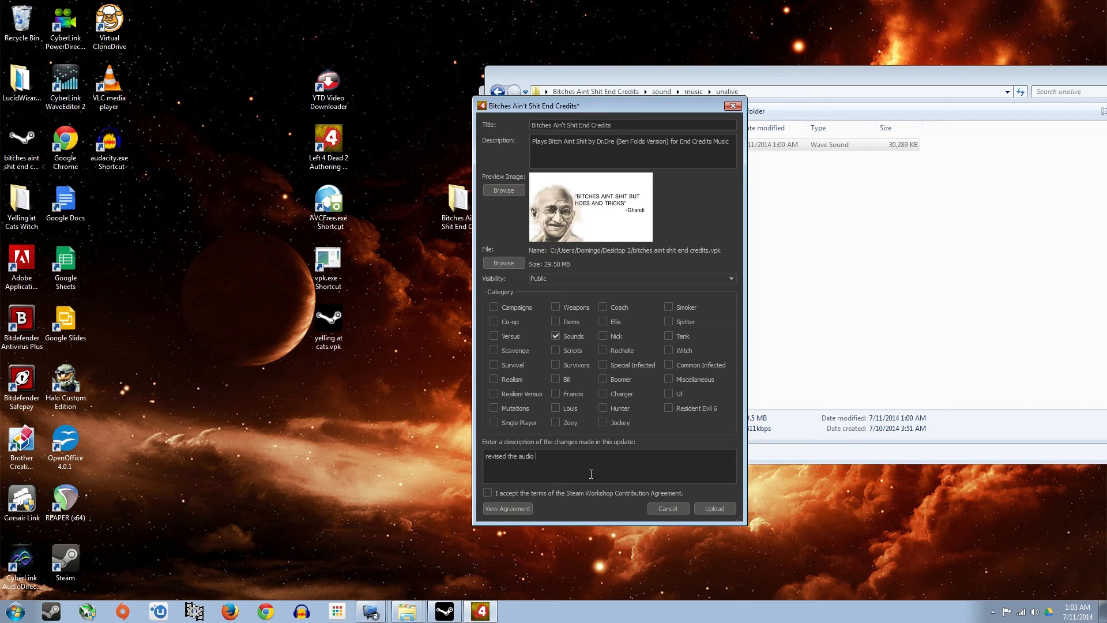
type("just")
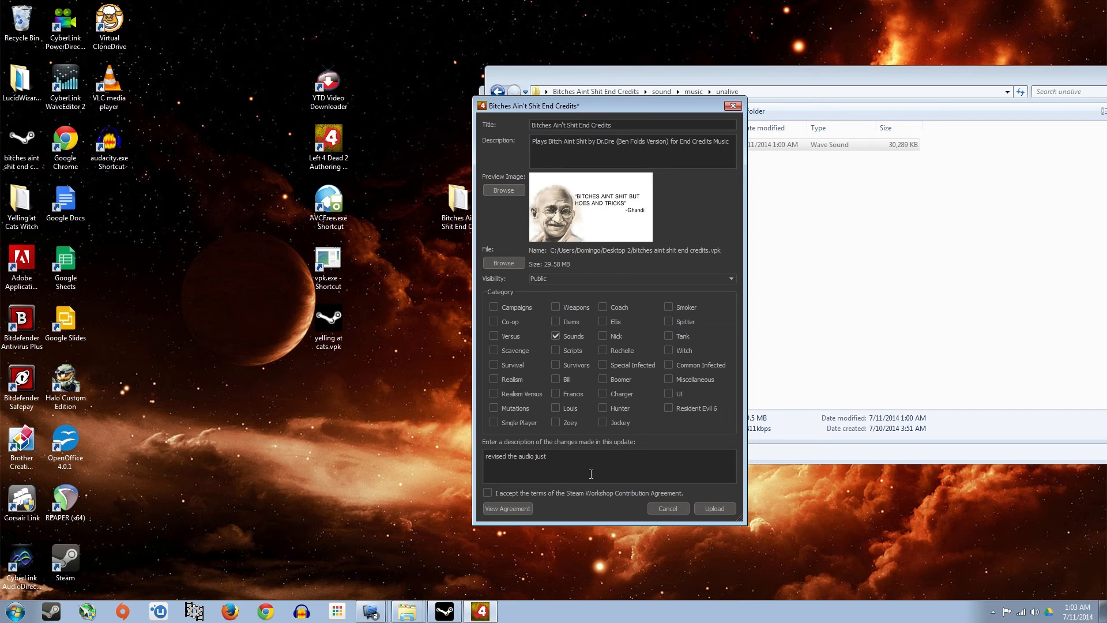
type("a bit")
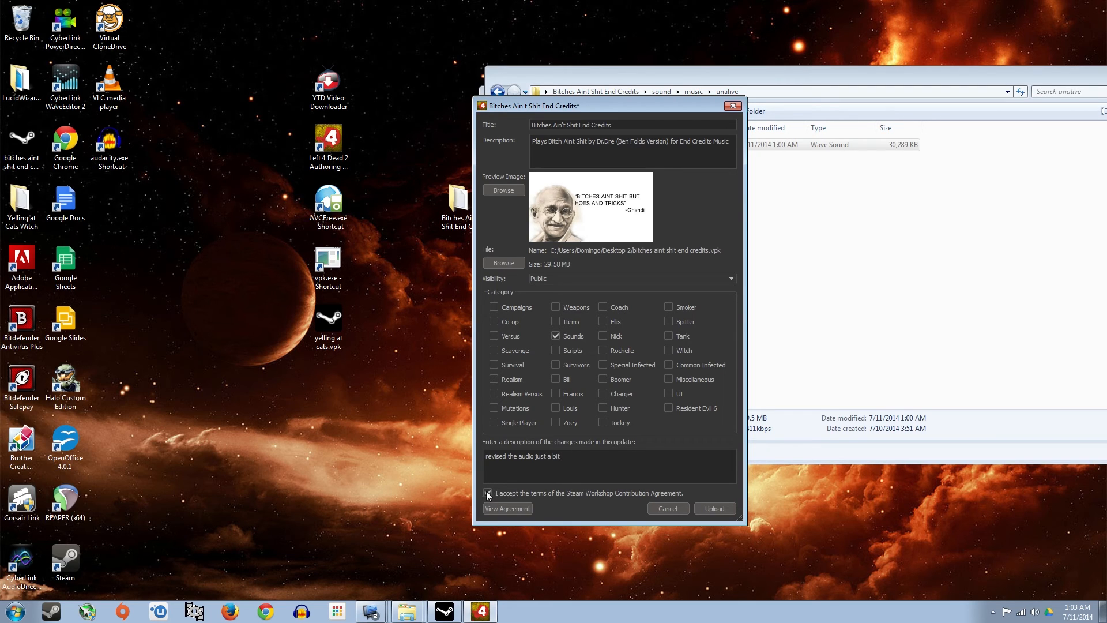
mouse_move(642, 474)
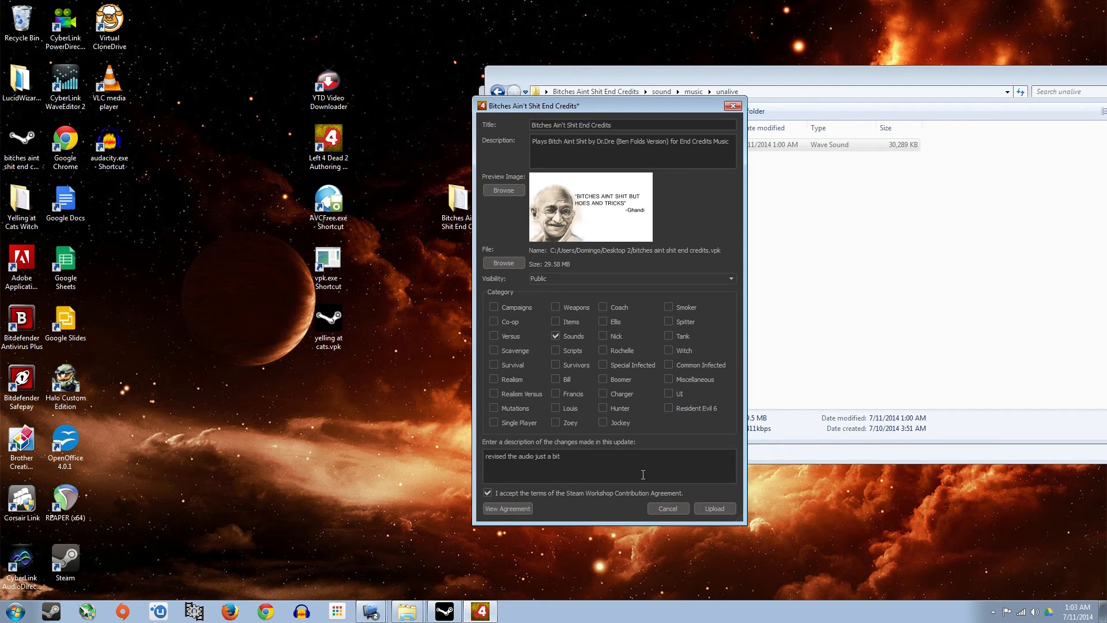
mouse_move(546, 507)
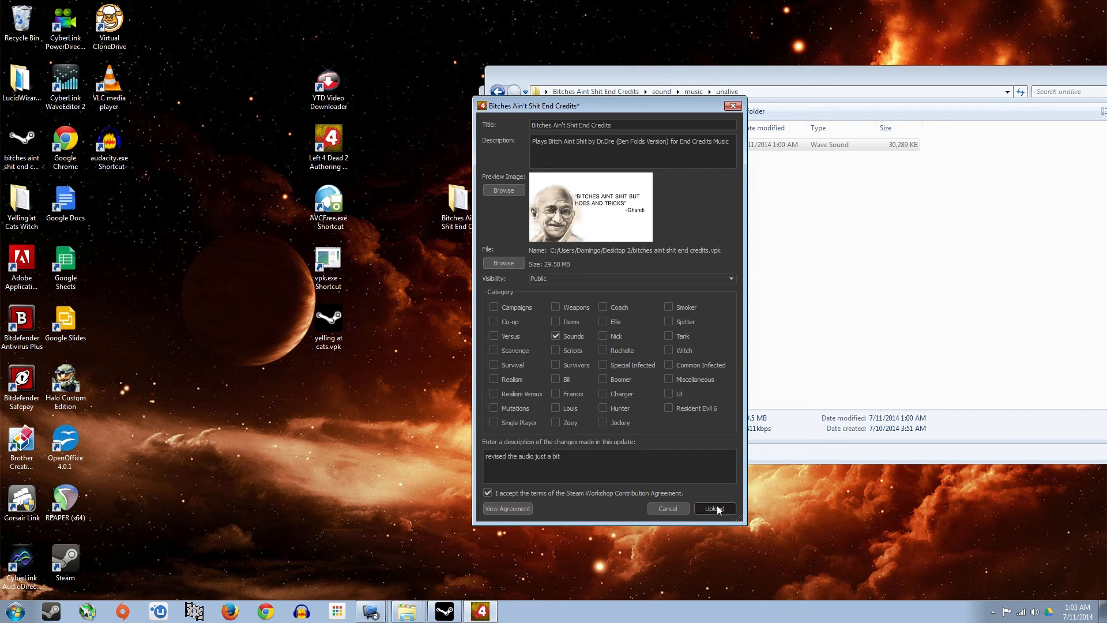
Upload the updated add-on and switch to the Steam client while it uploads.
left_click(714, 509)
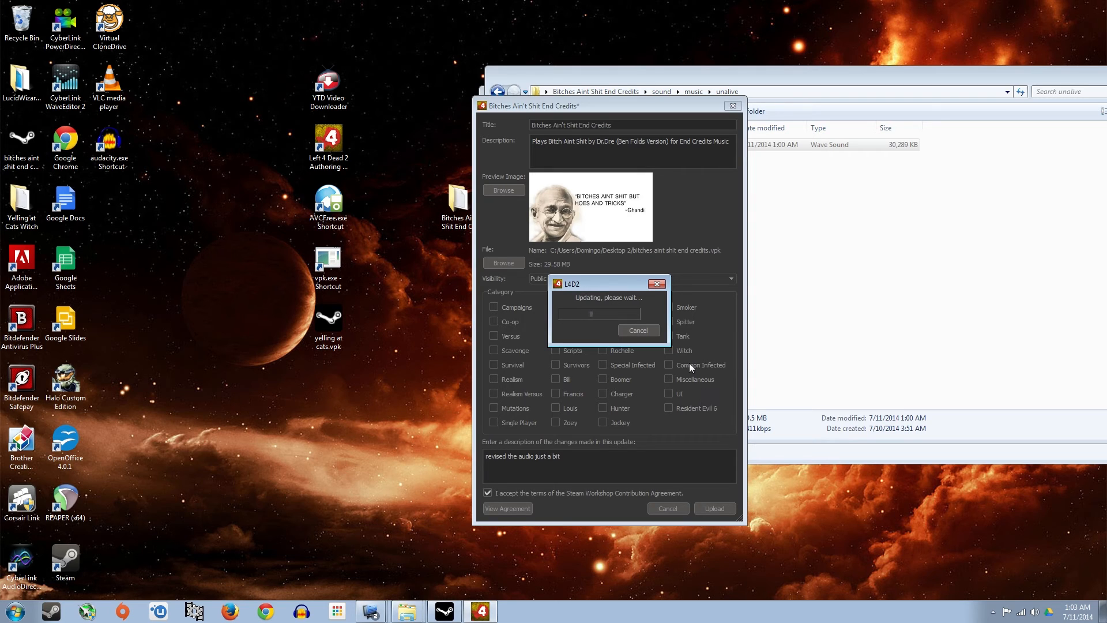
left_click(50, 611)
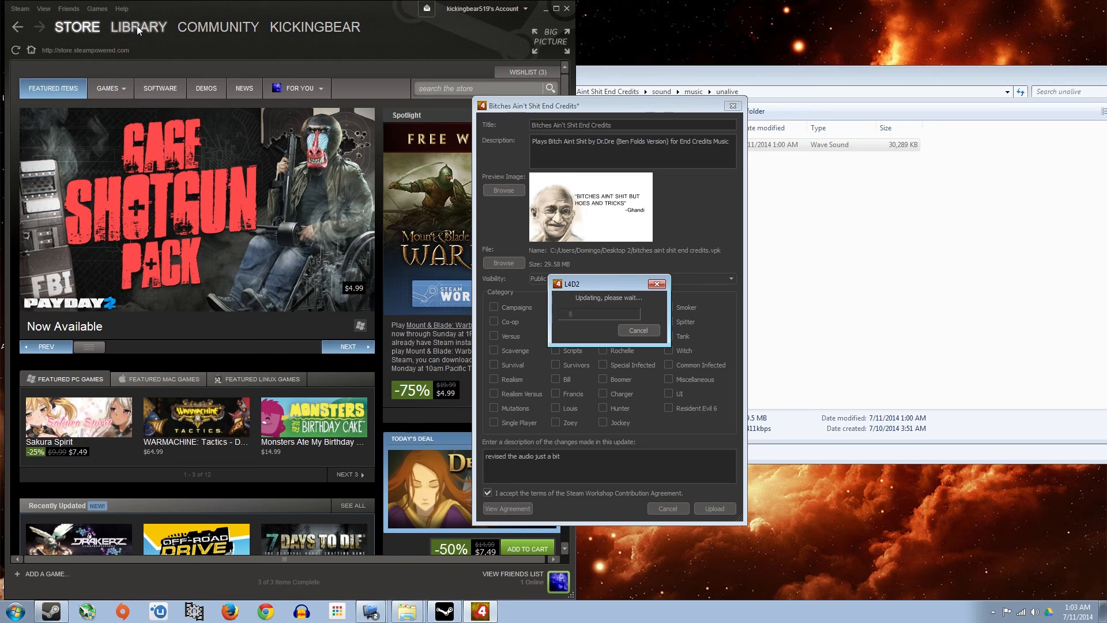
Open the Bitches Ain't Shit End Credits page from your own Left 4 Dead 2 Workshop files.
left_click(138, 27)
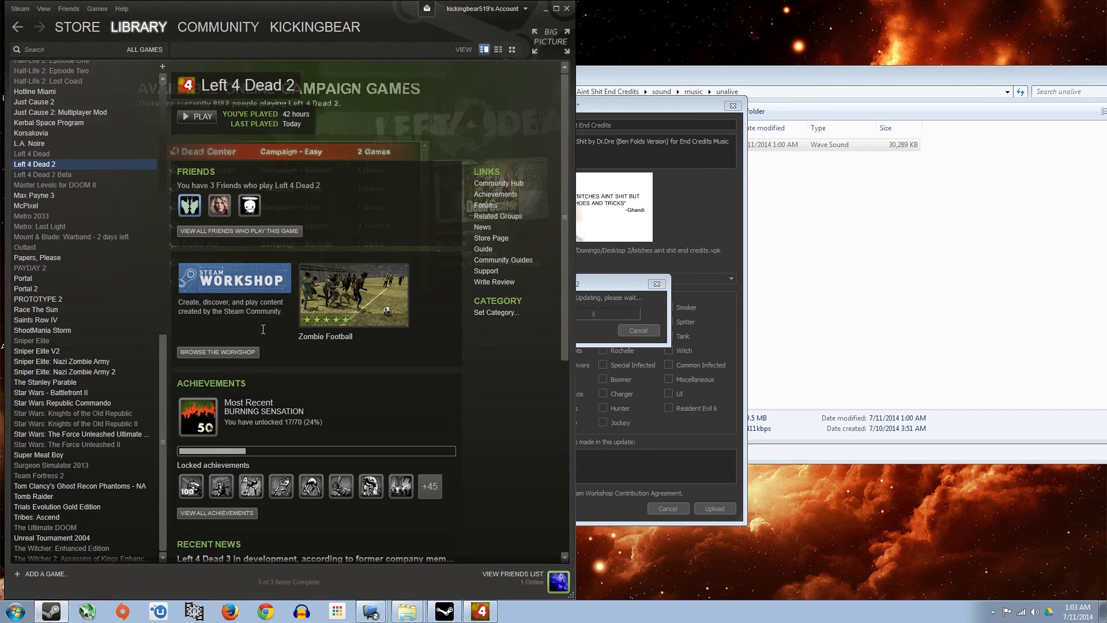
left_click(218, 352)
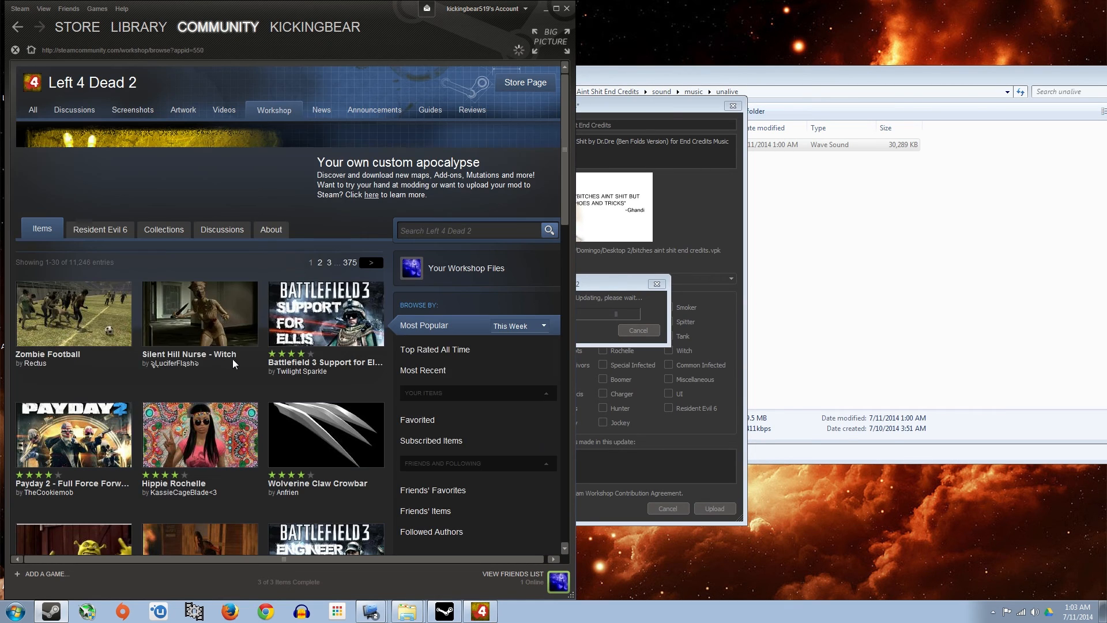
left_click(465, 268)
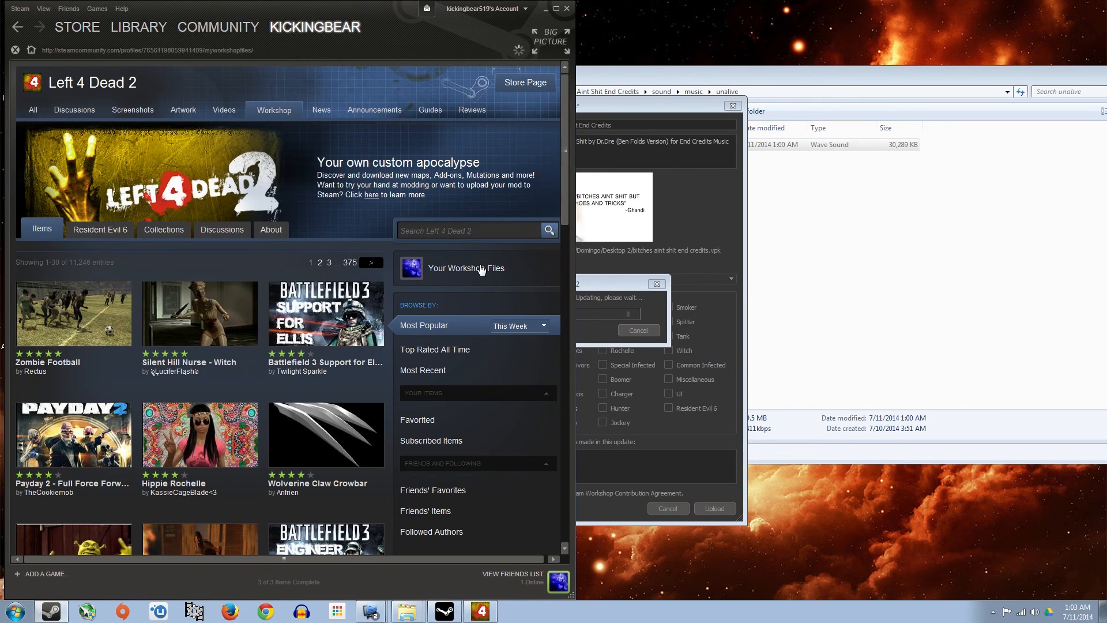
left_click(466, 268)
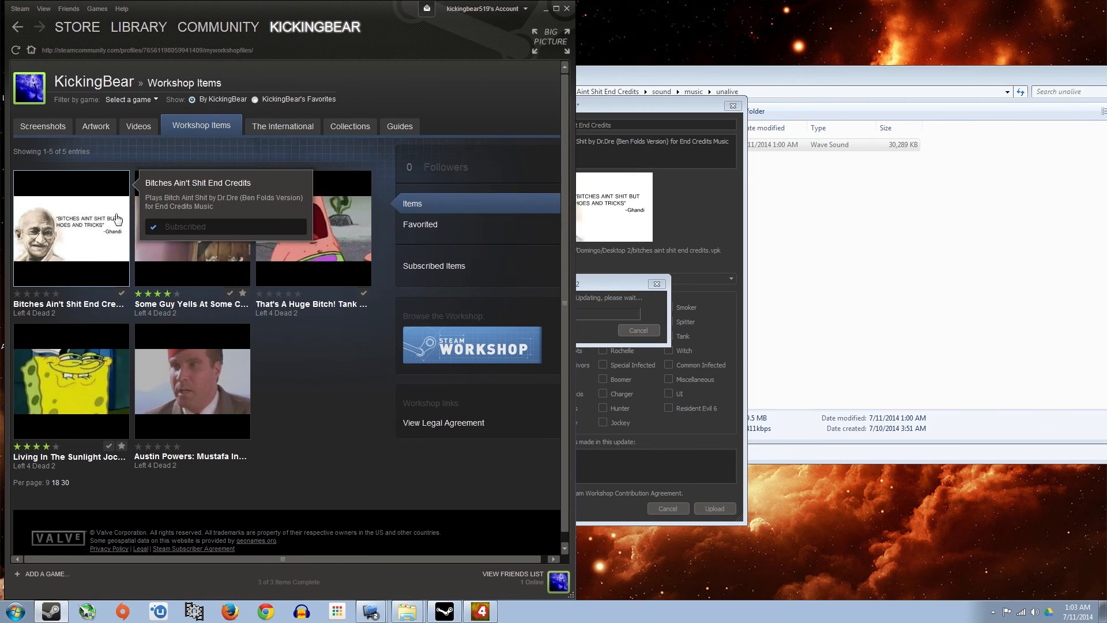
left_click(71, 226)
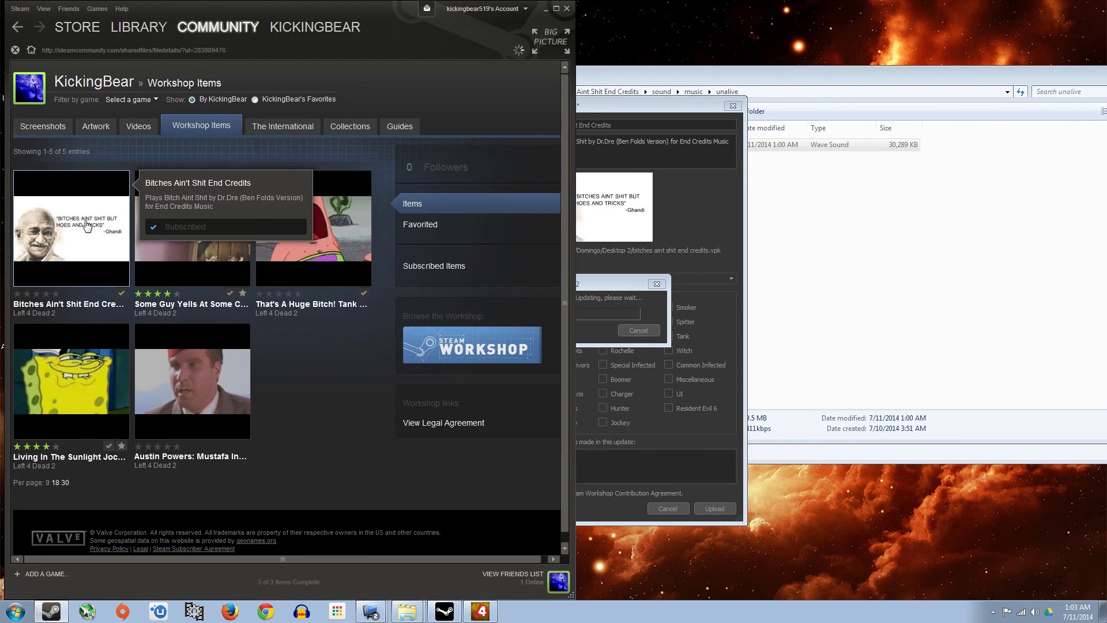
left_click(70, 226)
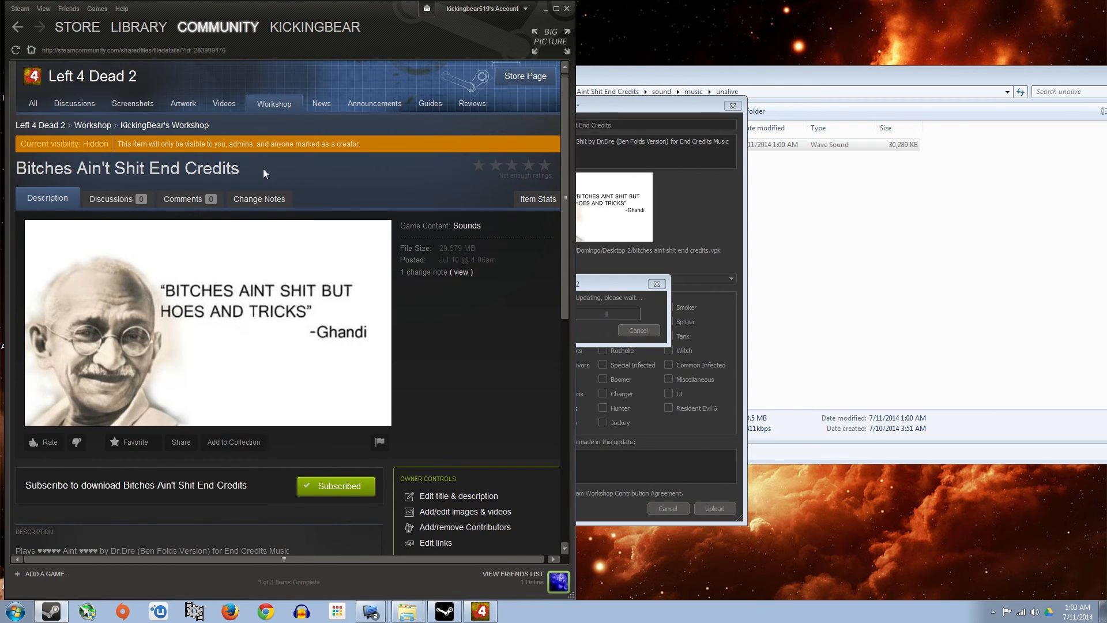
scroll("down", 3)
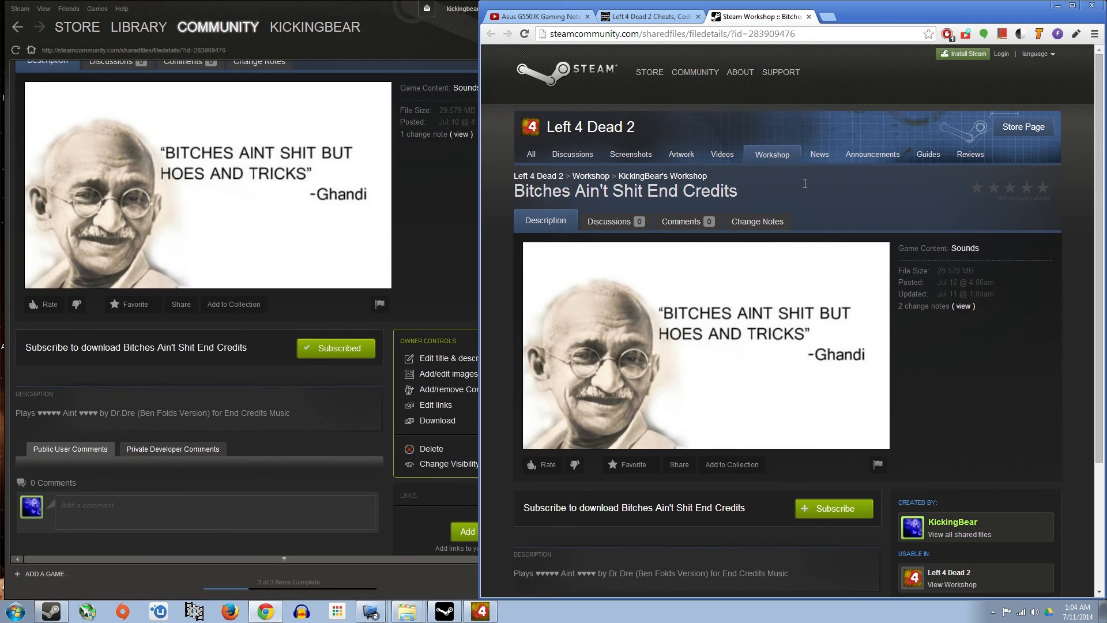
mouse_move(782, 432)
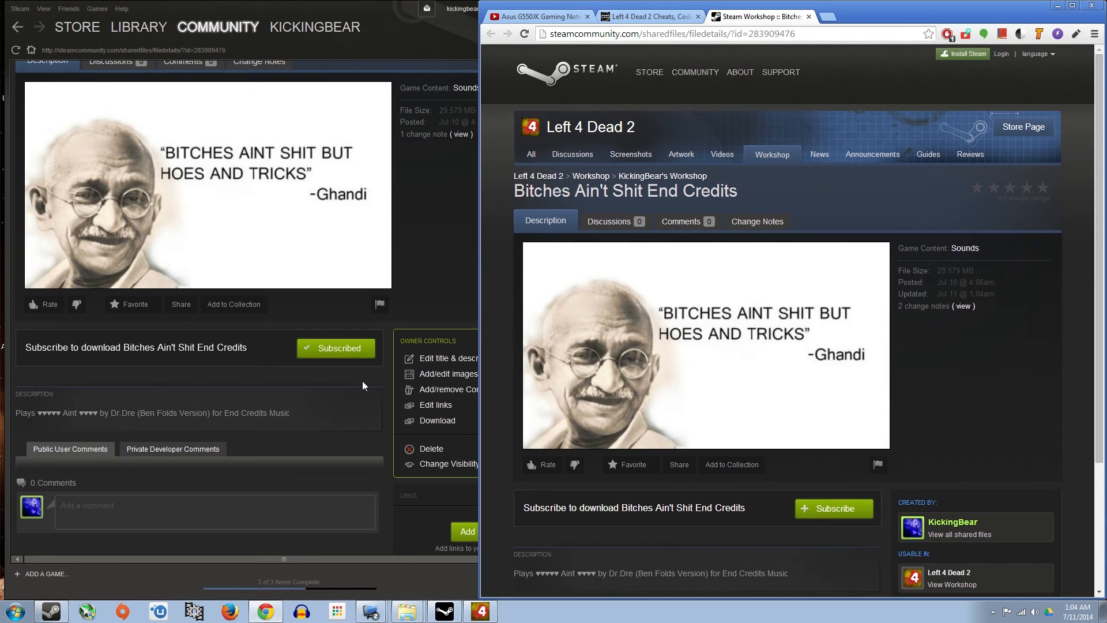
Switch to Steam's Left 4 Dead 2 library page after checking the Jul 11 update in Chrome.
left_click(139, 27)
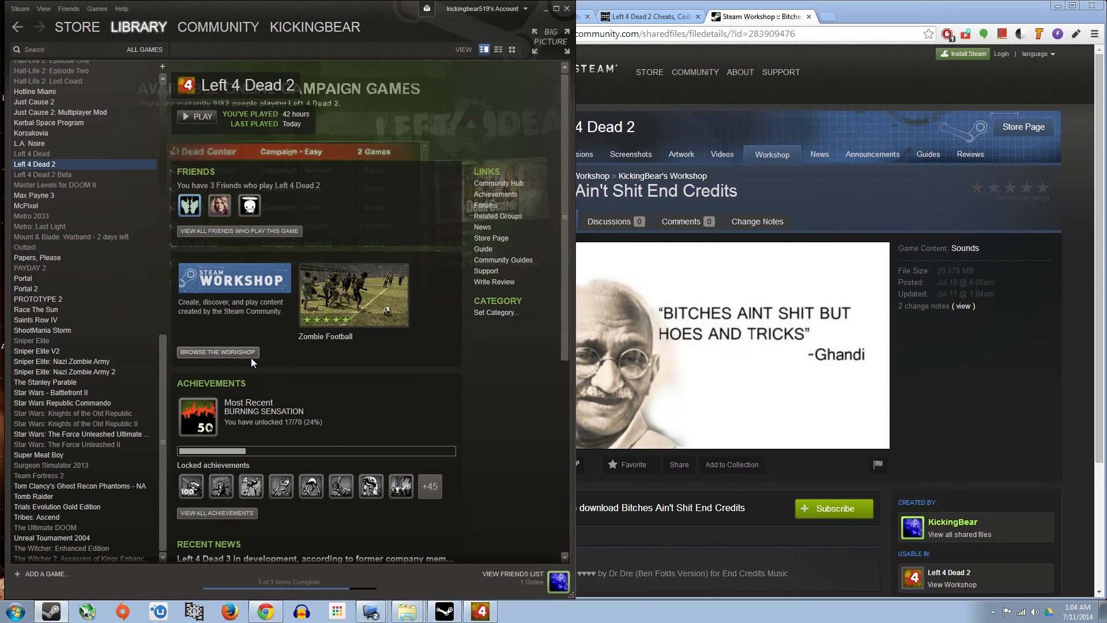
Show the End Credits addon's change notes: Jul 11 revised audio and Jul 10 original.
left_click(217, 351)
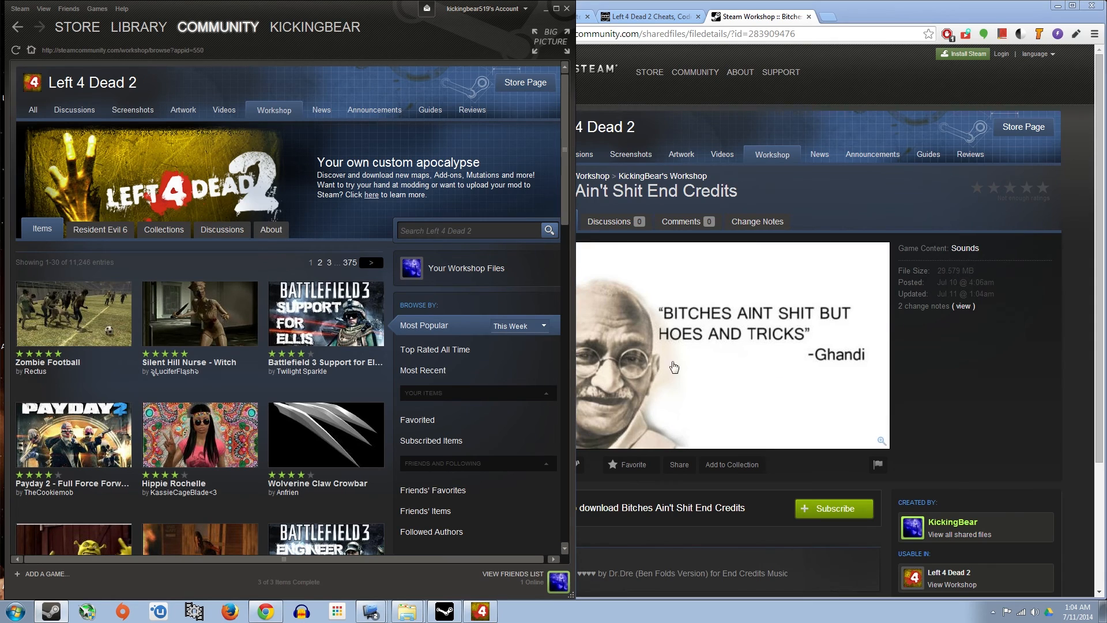
mouse_move(182, 530)
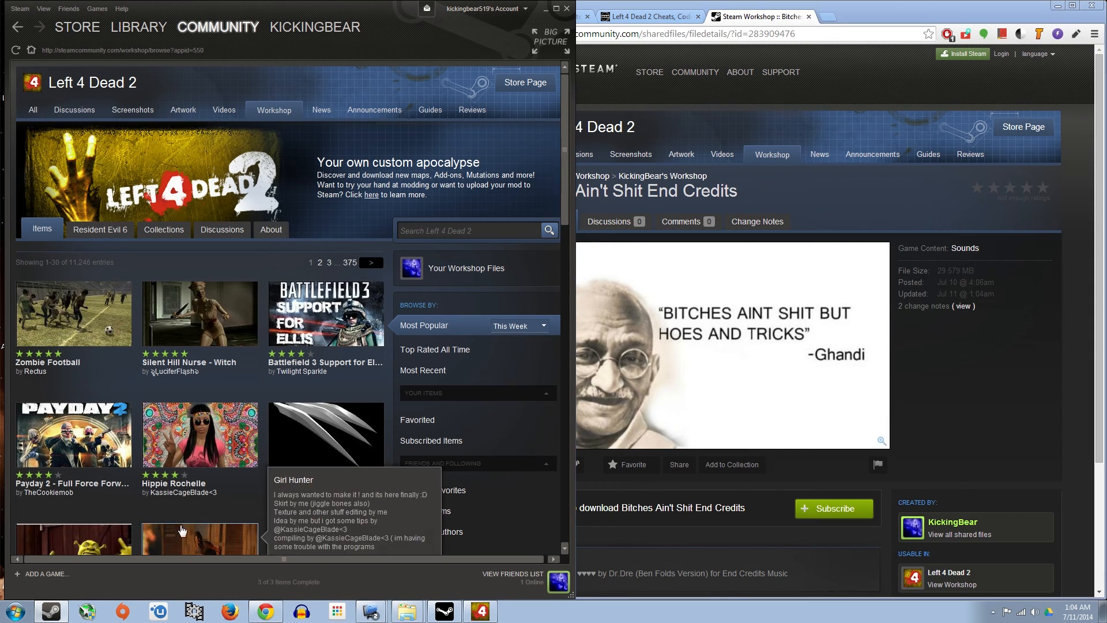
mouse_move(336, 578)
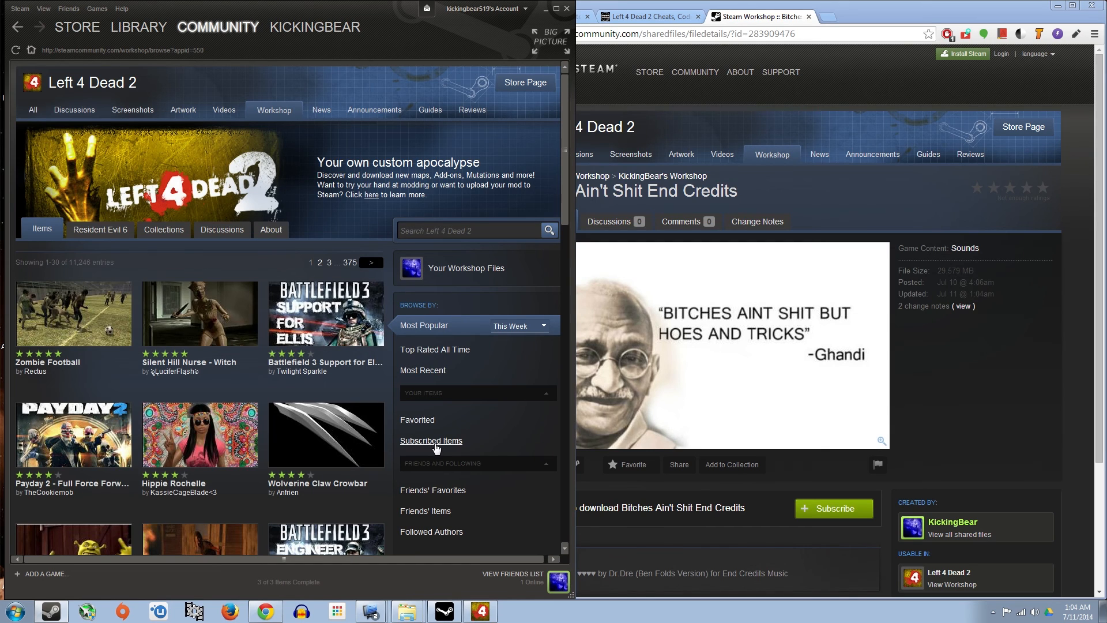
mouse_move(292, 487)
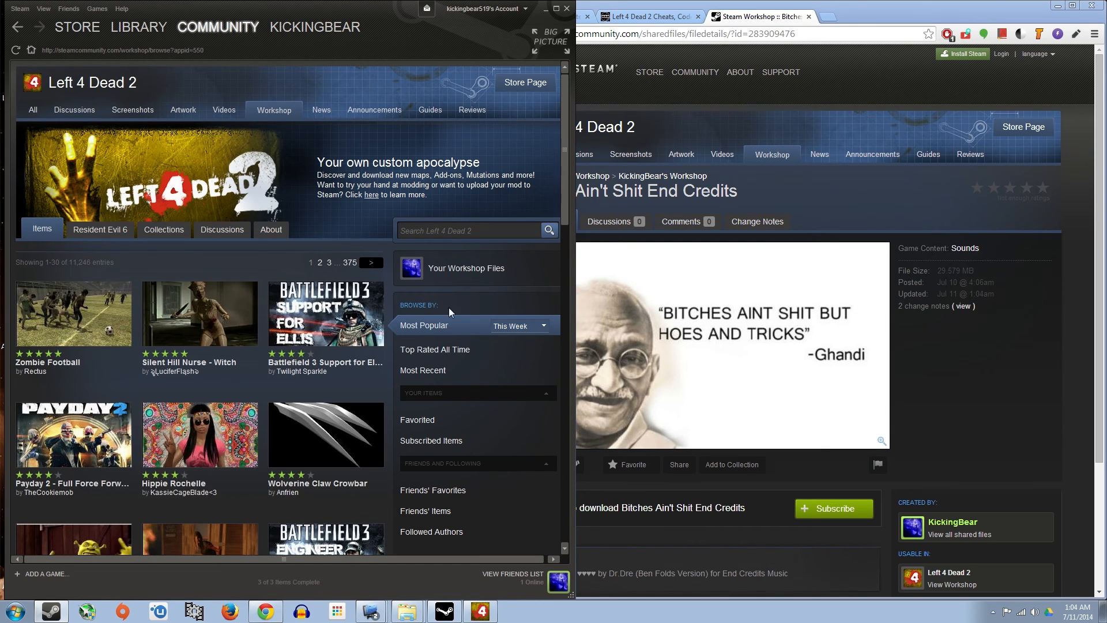
scroll("down", 3)
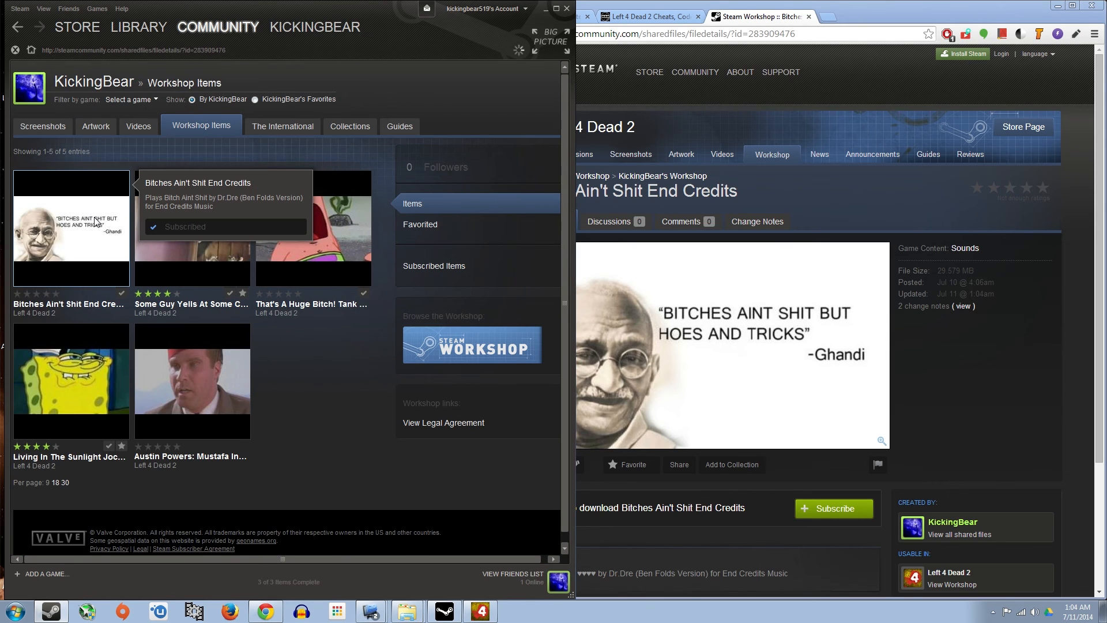
left_click(71, 226)
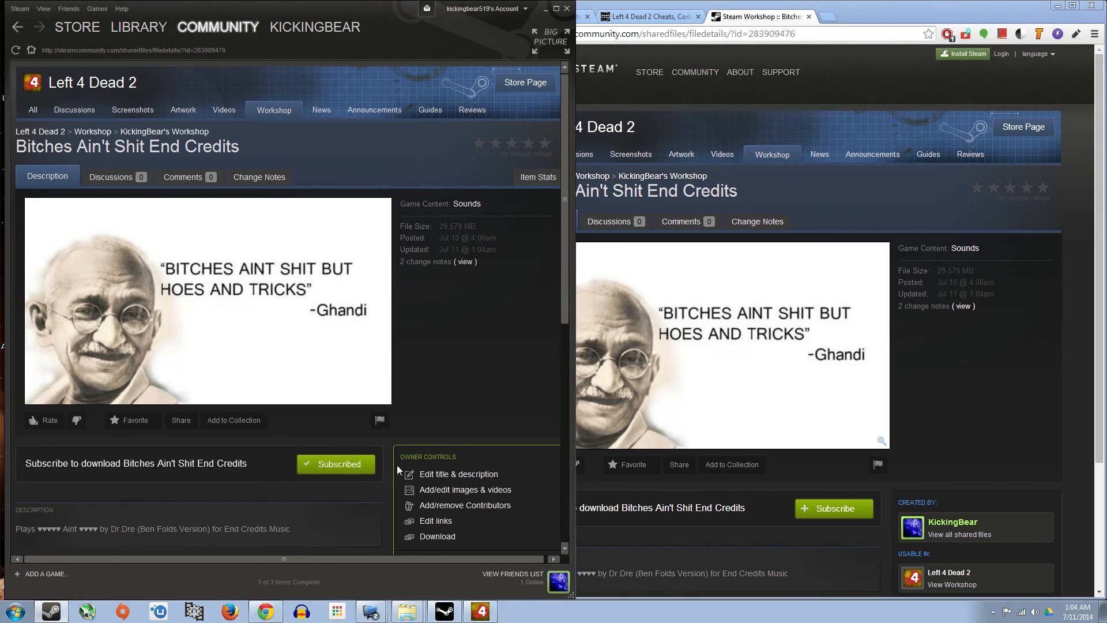
left_click(456, 397)
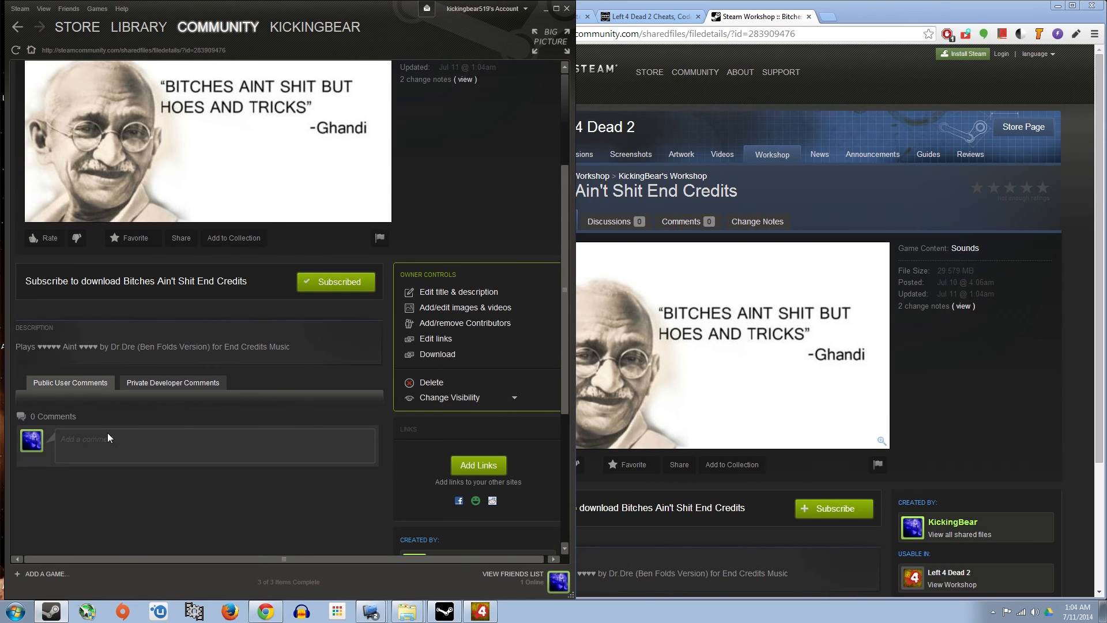
scroll("up", 3)
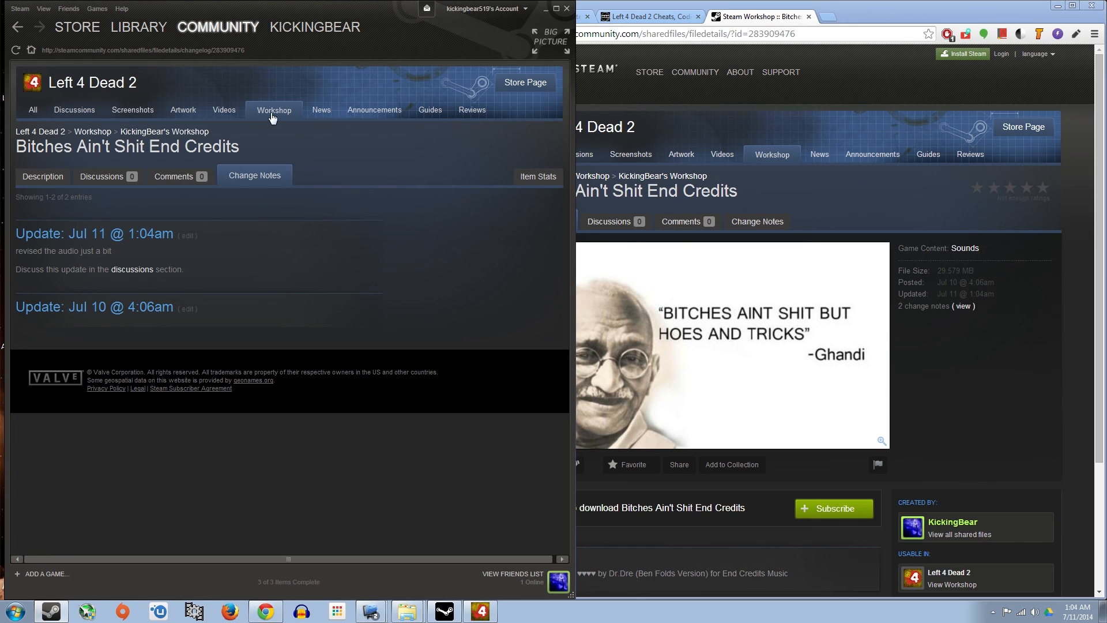
Reopen the End Credits addon page from Your Workshop Files, showing it subscribed.
left_click(273, 109)
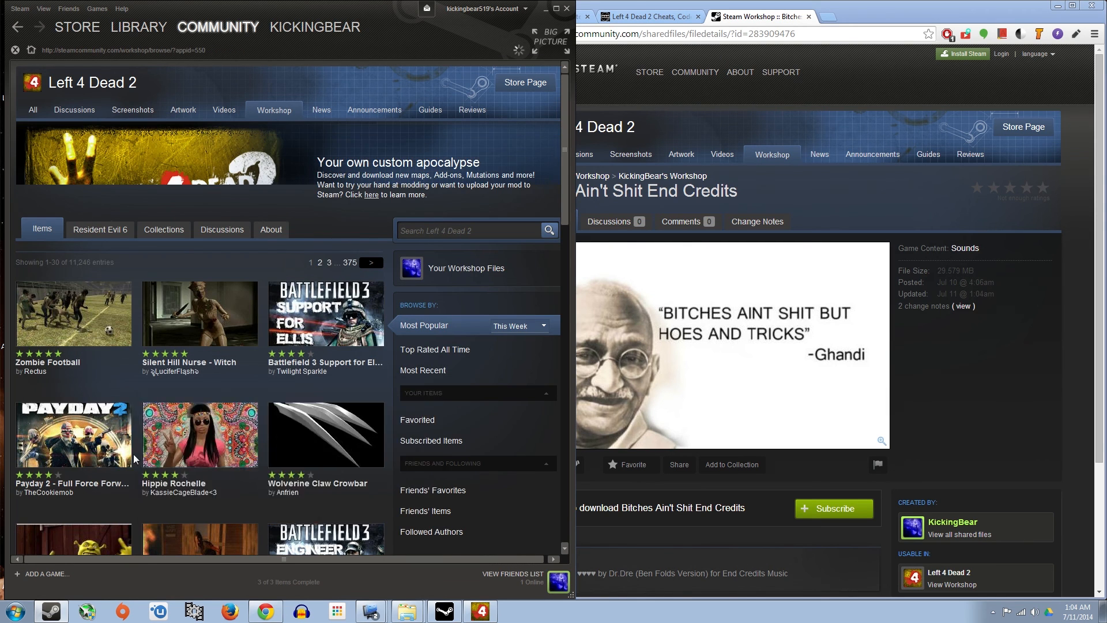
scroll("down", 3)
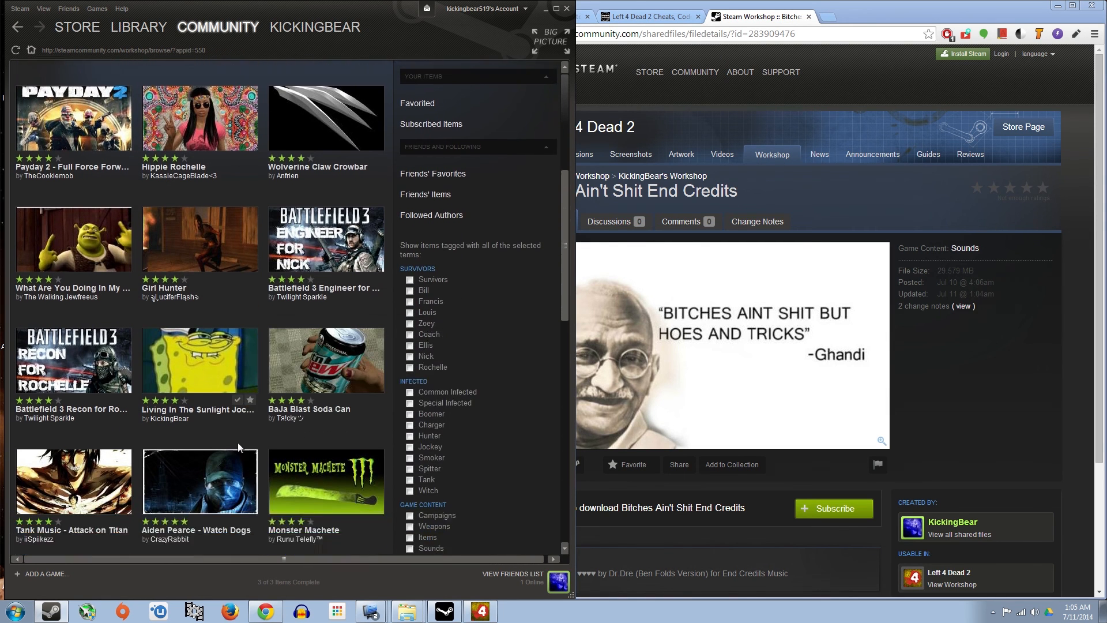
scroll("down", 3)
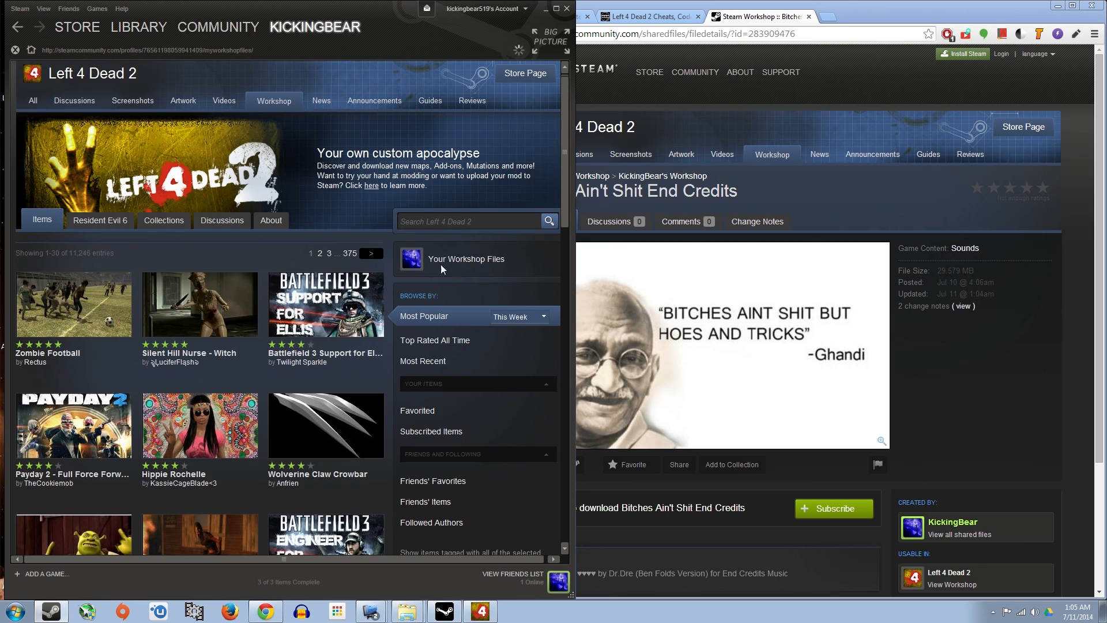
left_click(466, 259)
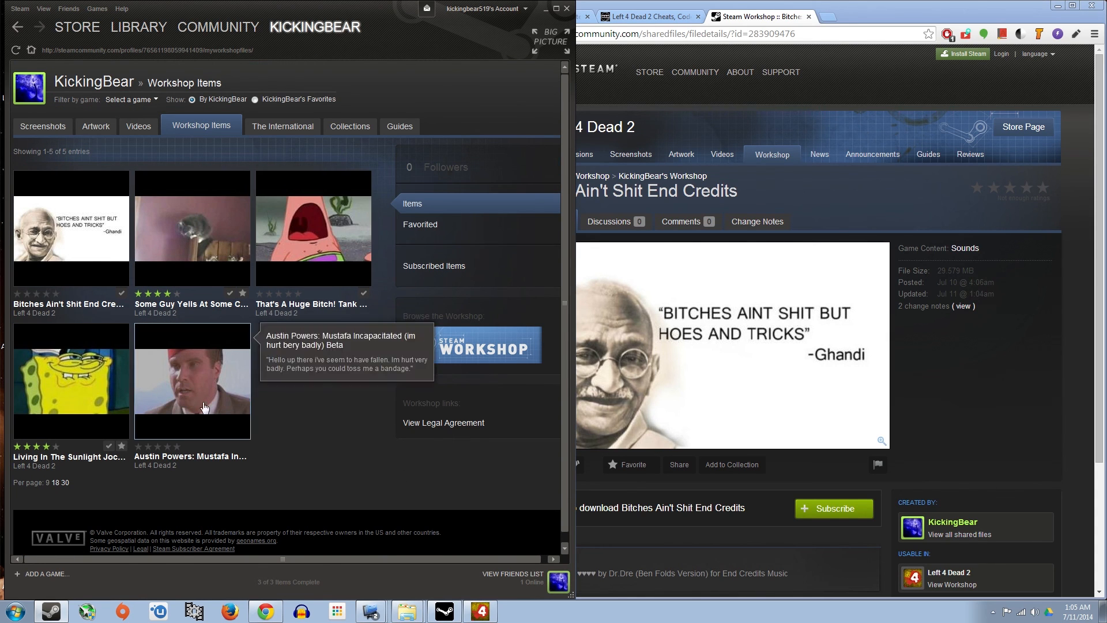
mouse_move(270, 439)
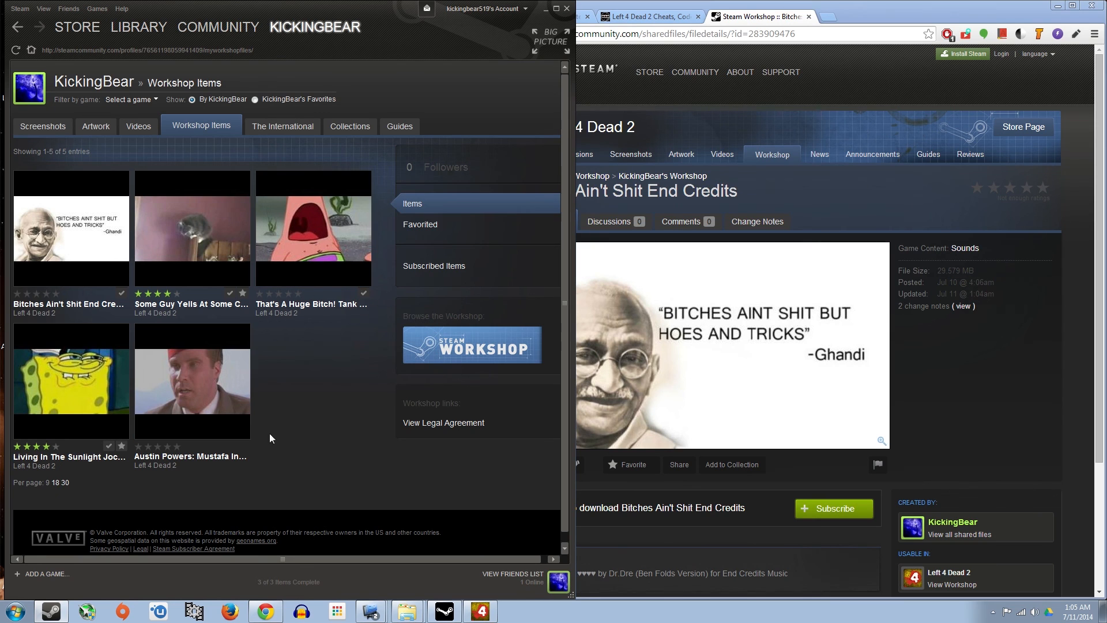
mouse_move(94, 233)
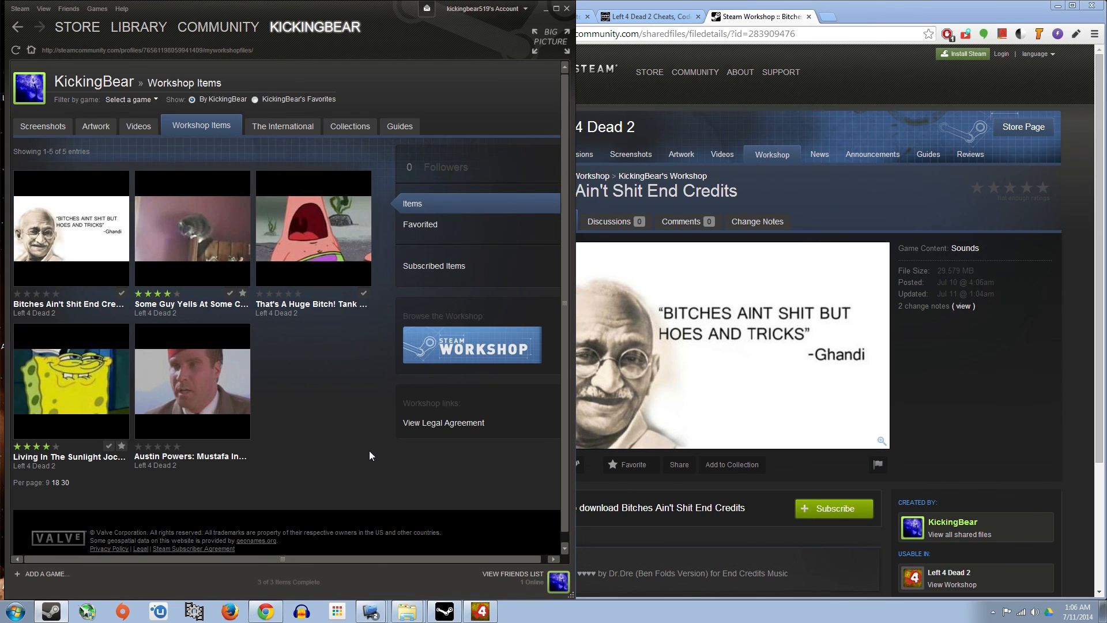
mouse_move(329, 402)
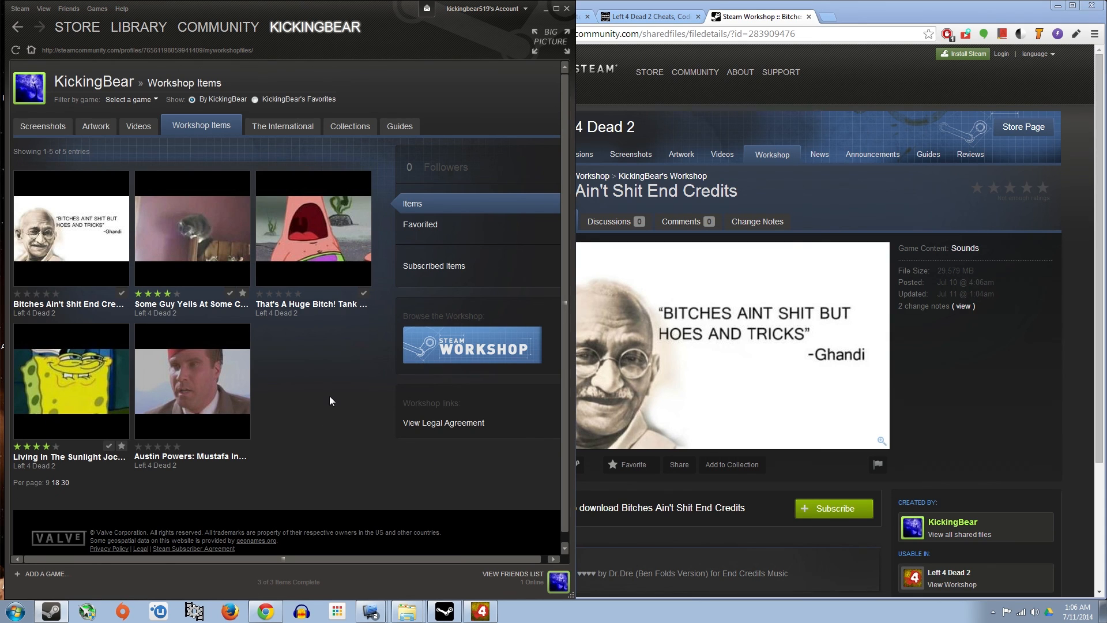
mouse_move(238, 312)
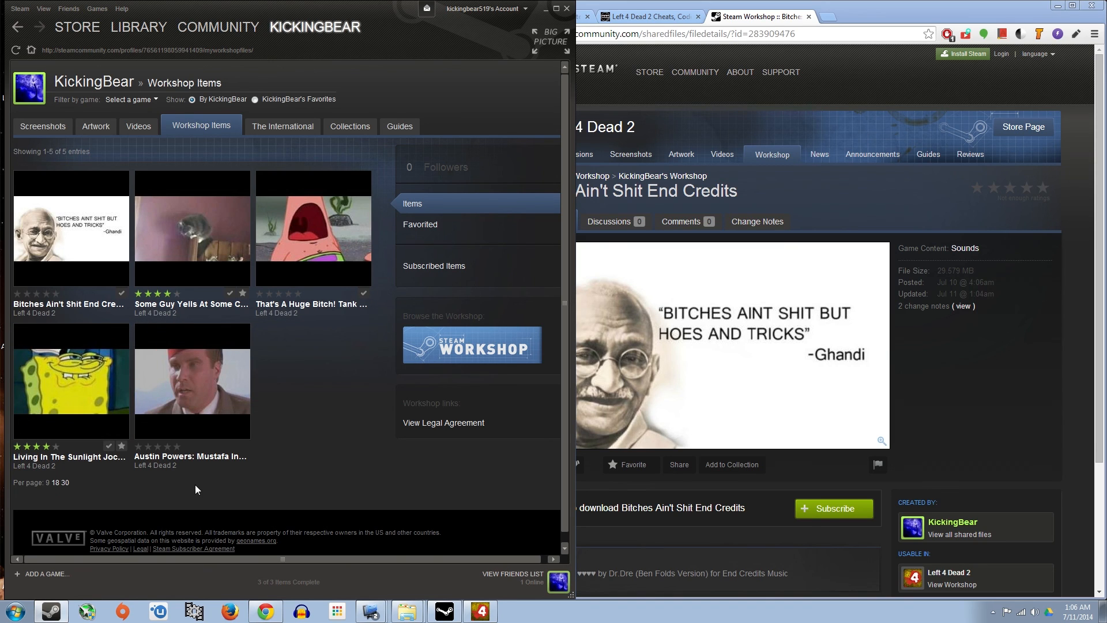
mouse_move(406, 495)
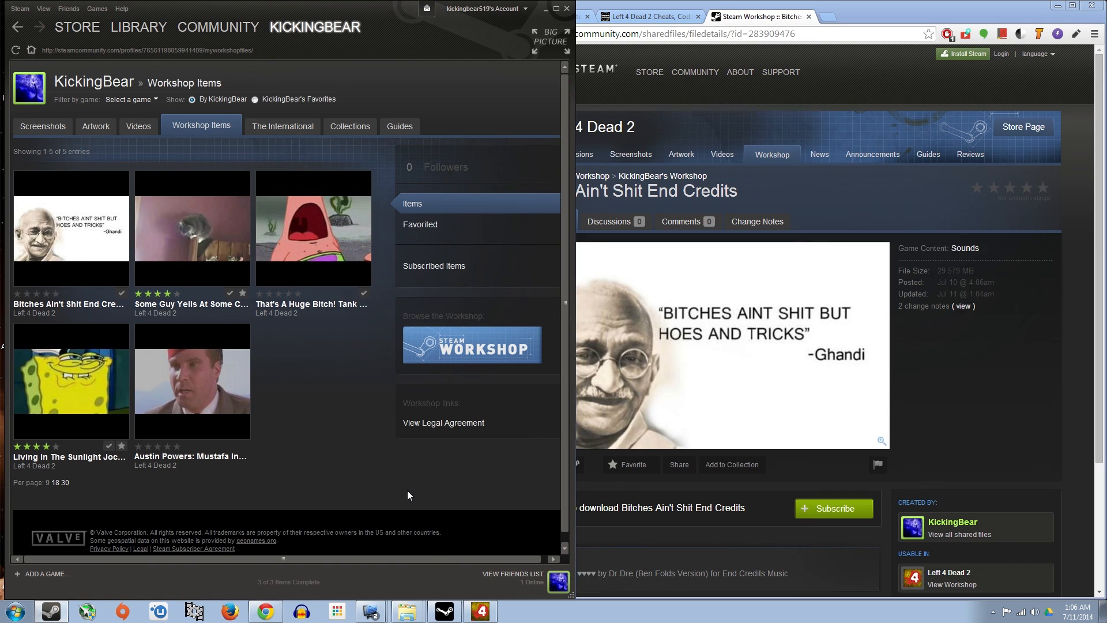
mouse_move(330, 491)
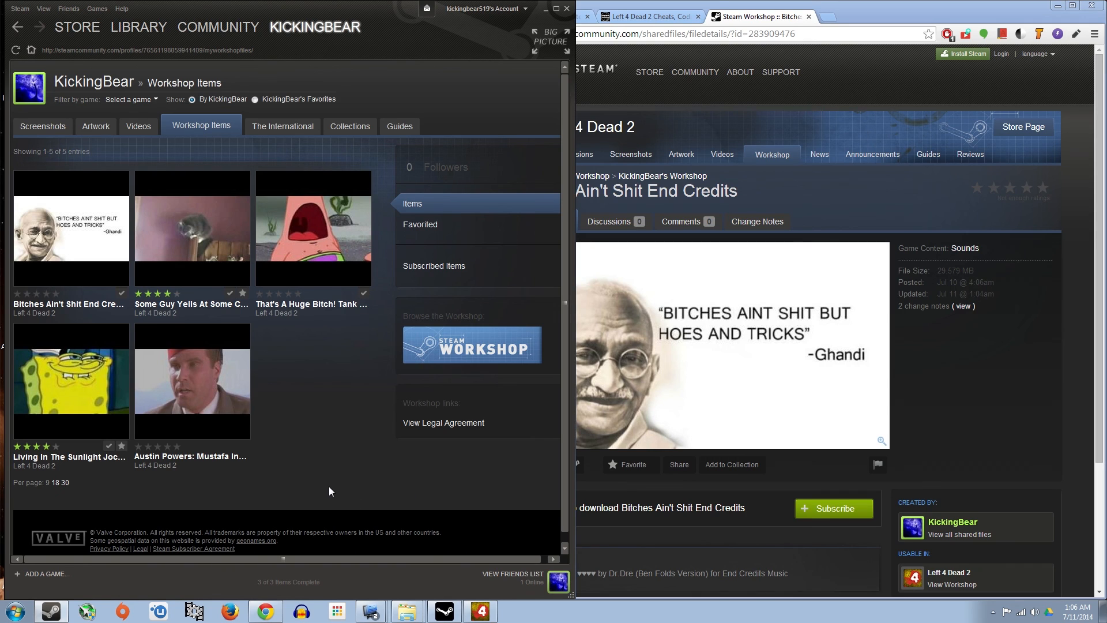
mouse_move(350, 348)
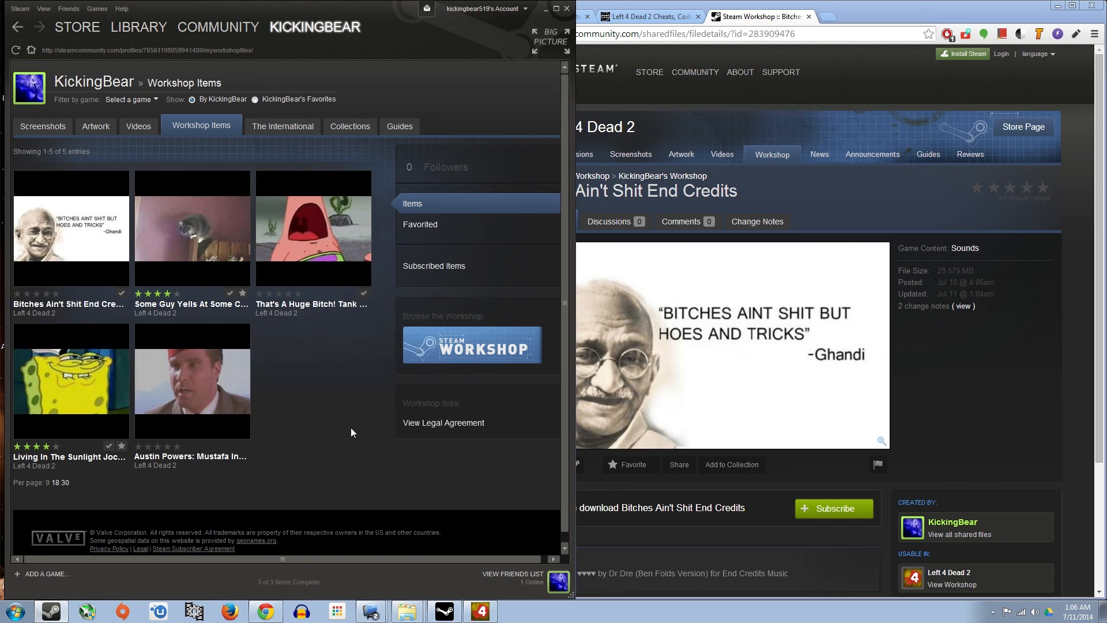
mouse_move(346, 444)
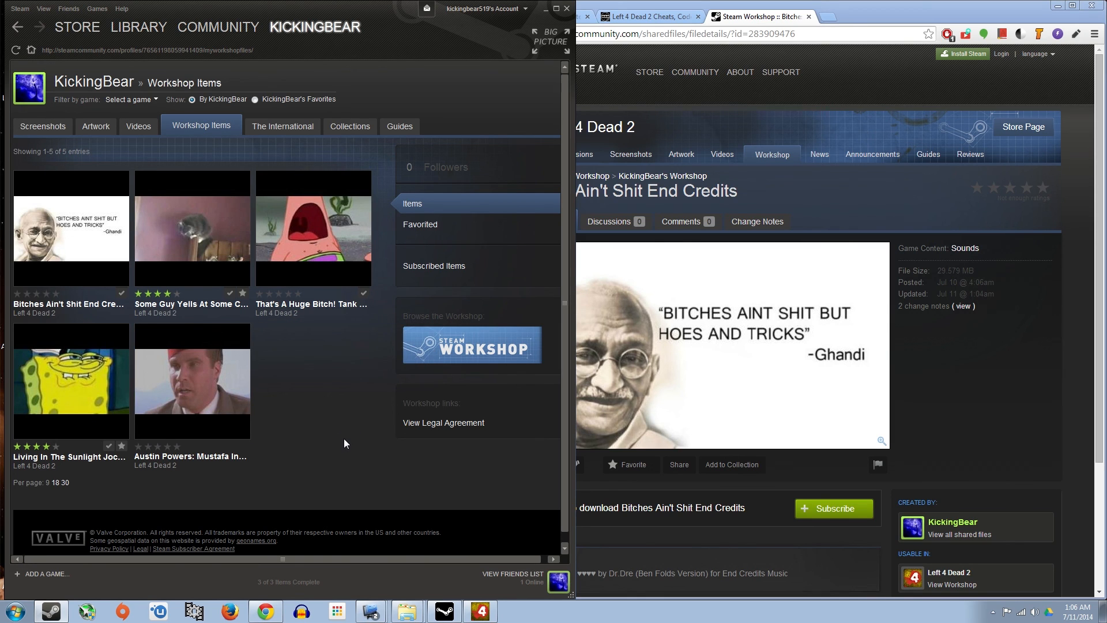
mouse_move(82, 366)
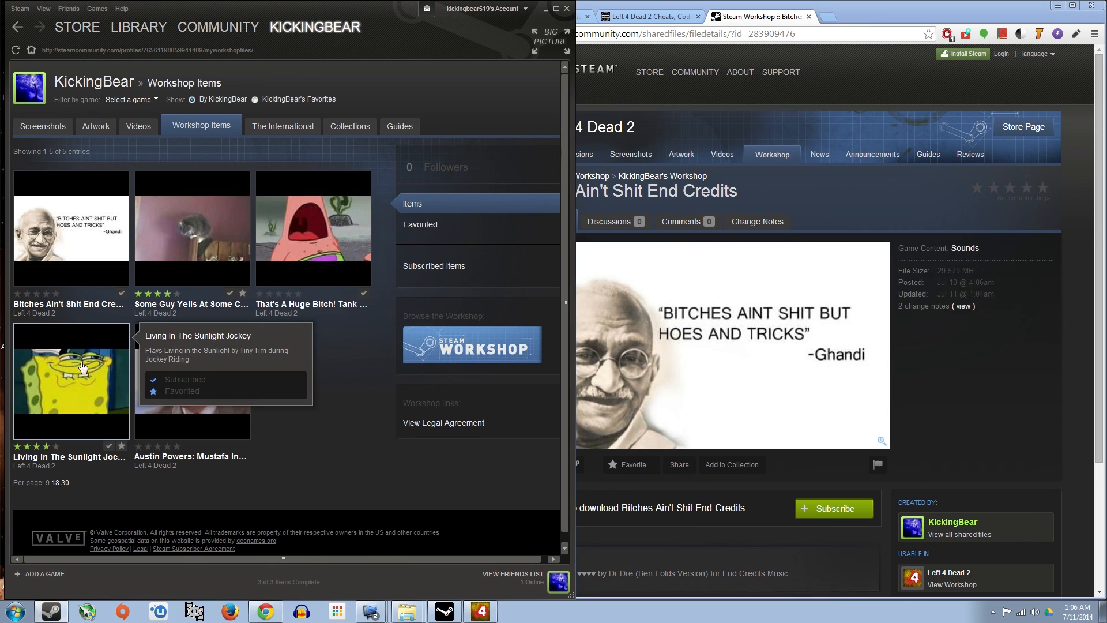
mouse_move(304, 339)
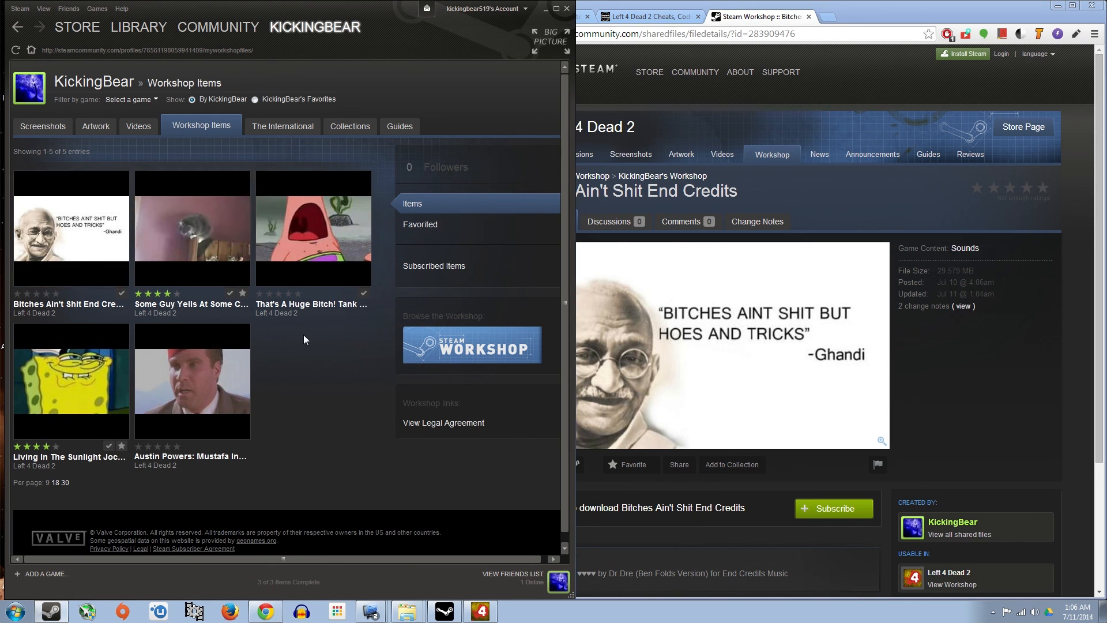
left_click(71, 227)
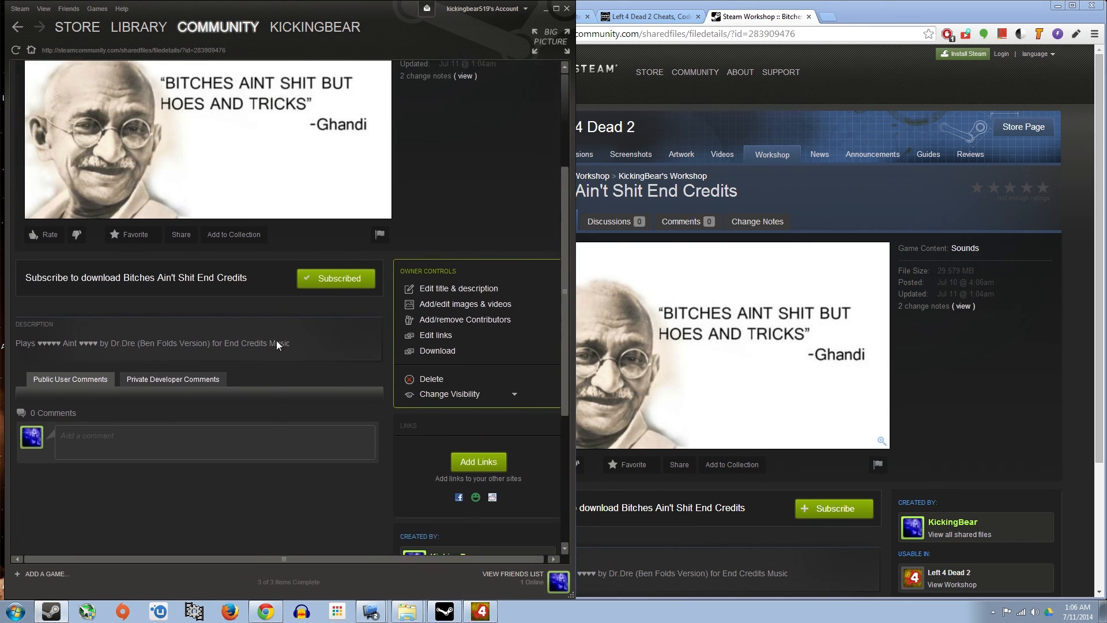